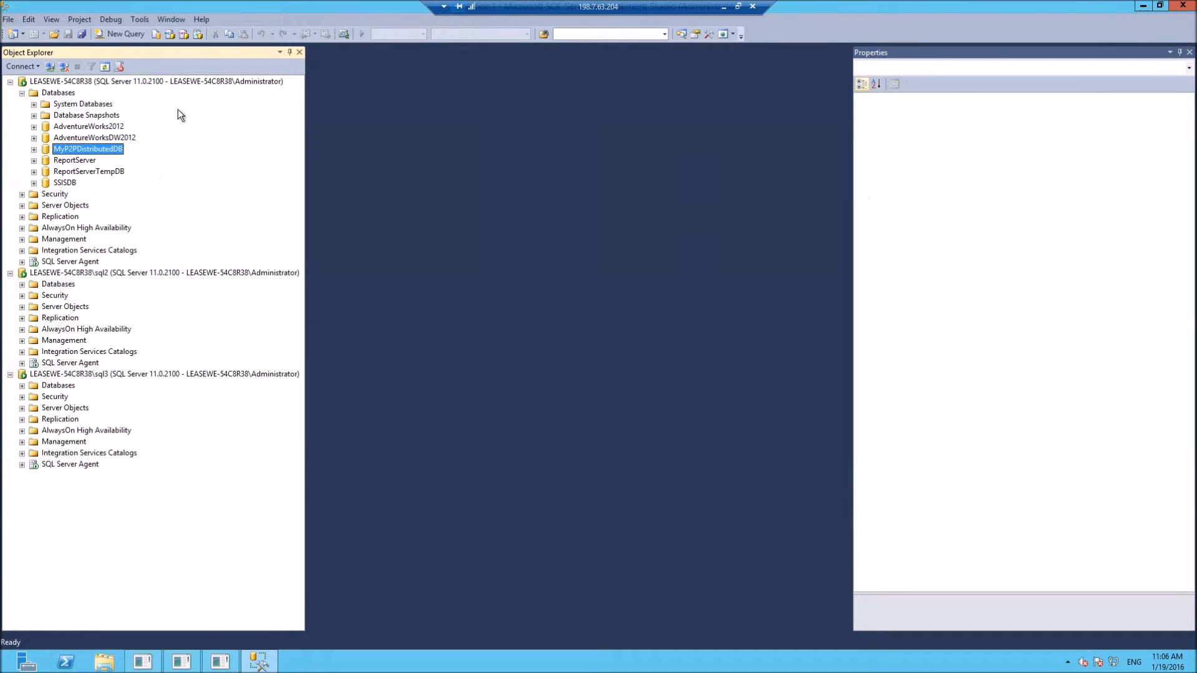
Expand MyP2PDistributedDB on the default instance to show its folders, with Tables collapsed
{"action": "left_click", "coordinate": [131, 81]}
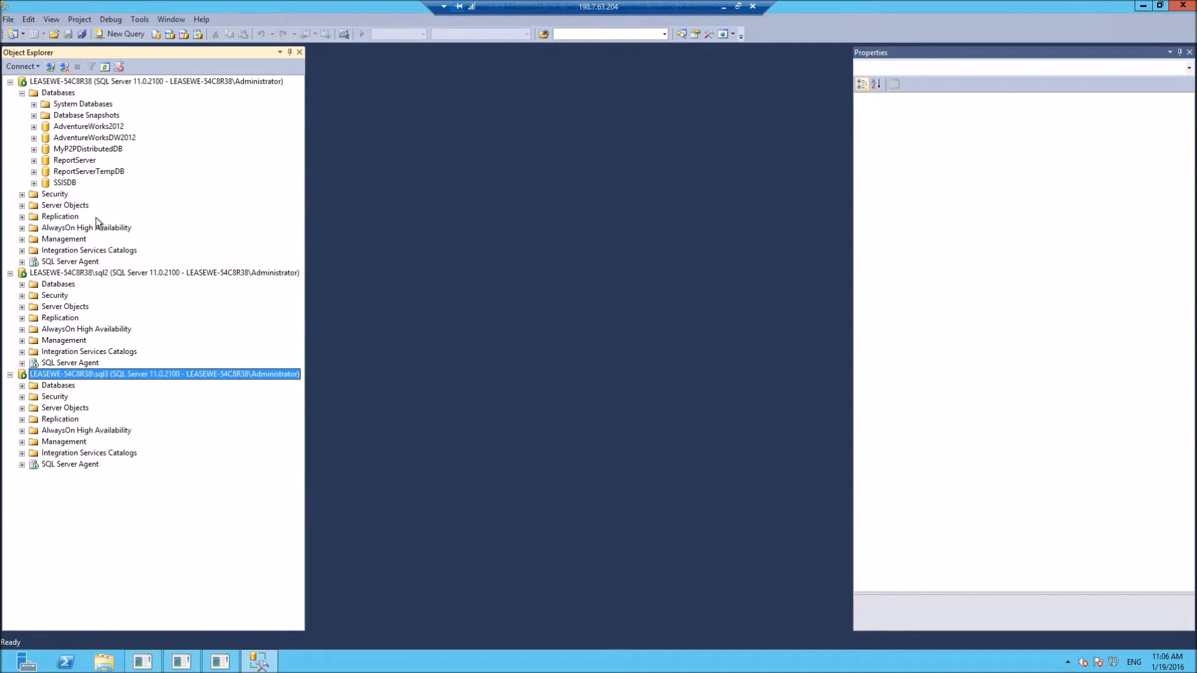
{"action": "left_click", "coordinate": [90, 148]}
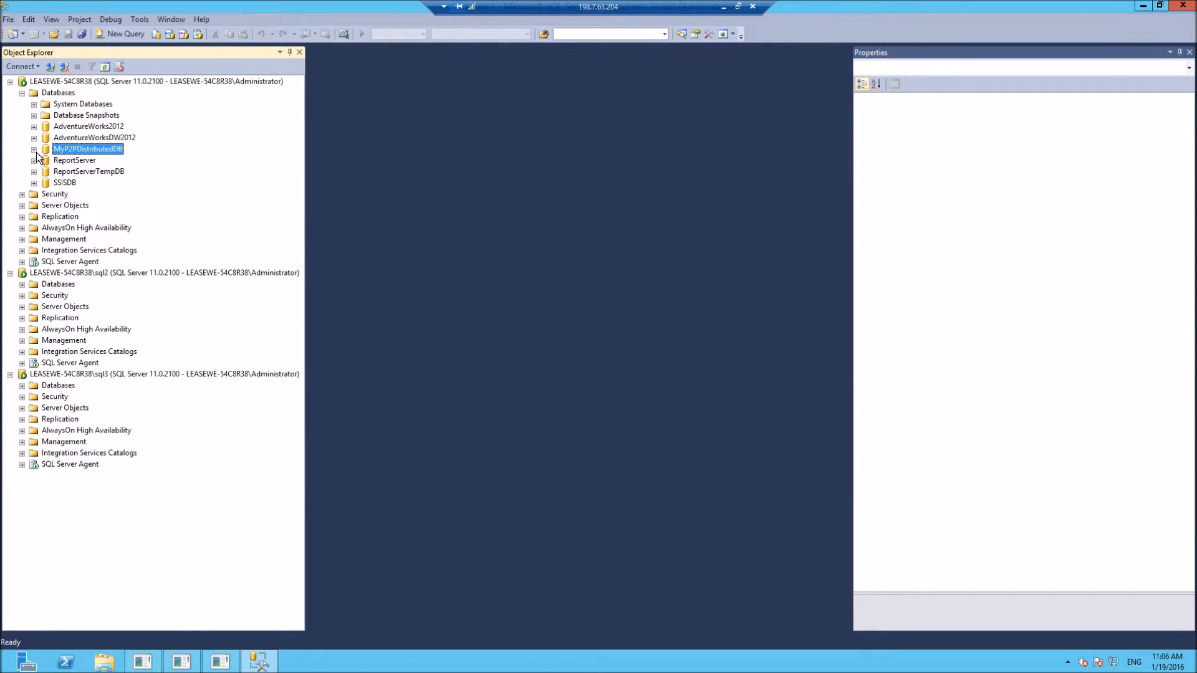
{"action": "left_click", "coordinate": [35, 150]}
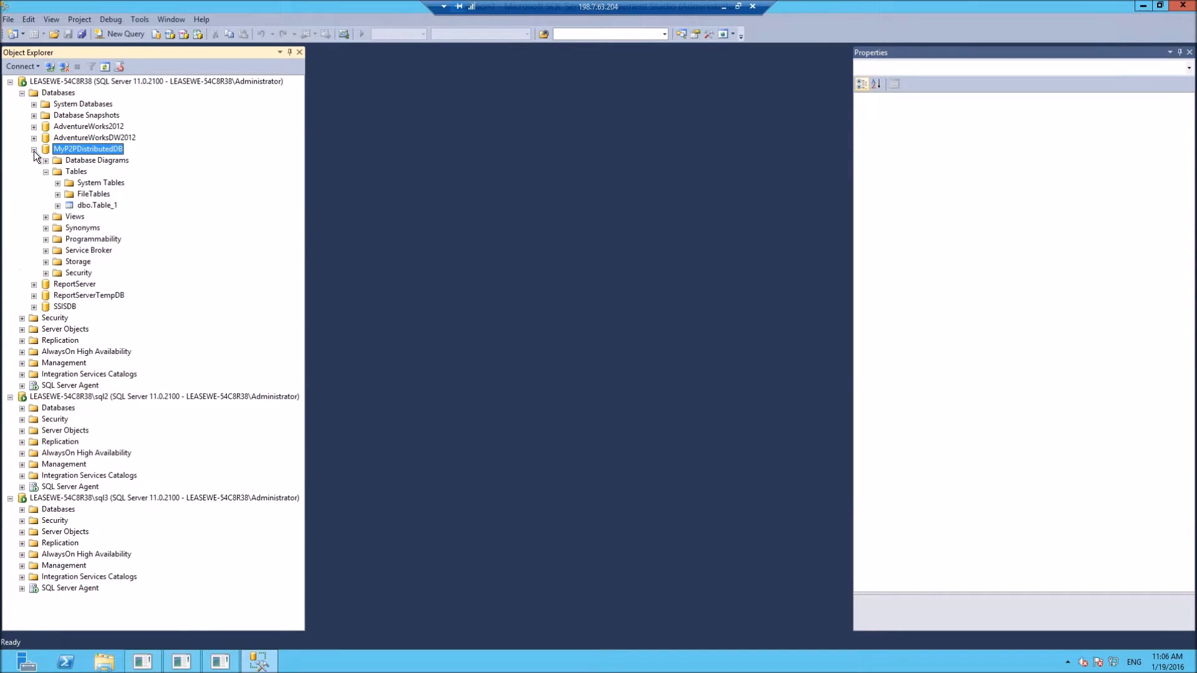
{"action": "left_click", "coordinate": [57, 170]}
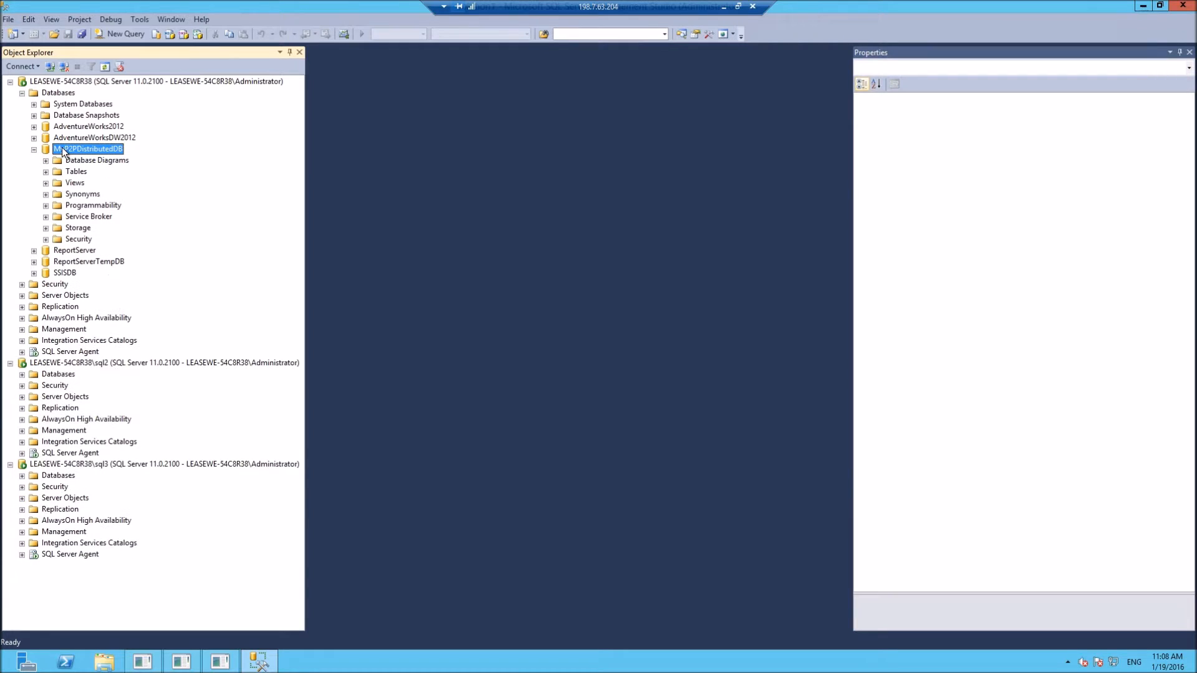
Run a full backup of MyP2PDistributedDB to C:\tmp\p2pDB.bak and acknowledge success
{"action": "right_click", "coordinate": [65, 149]}
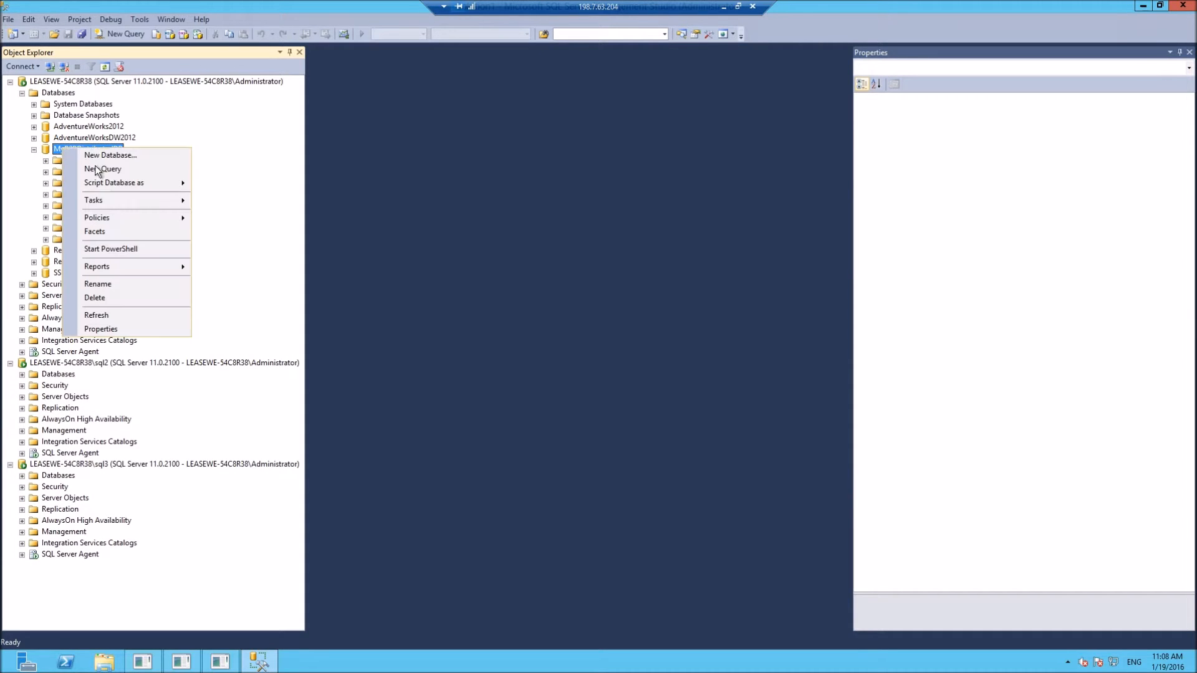
{"action": "left_click", "coordinate": [92, 199]}
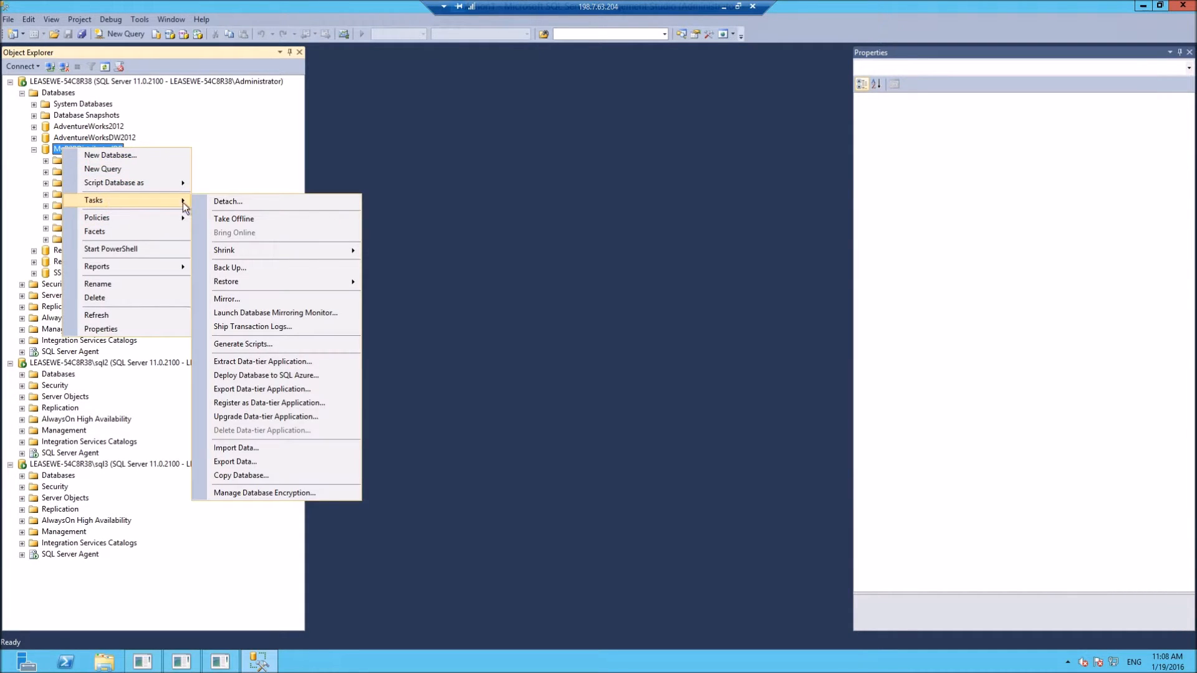
{"action": "mouse_move", "coordinate": [241, 269]}
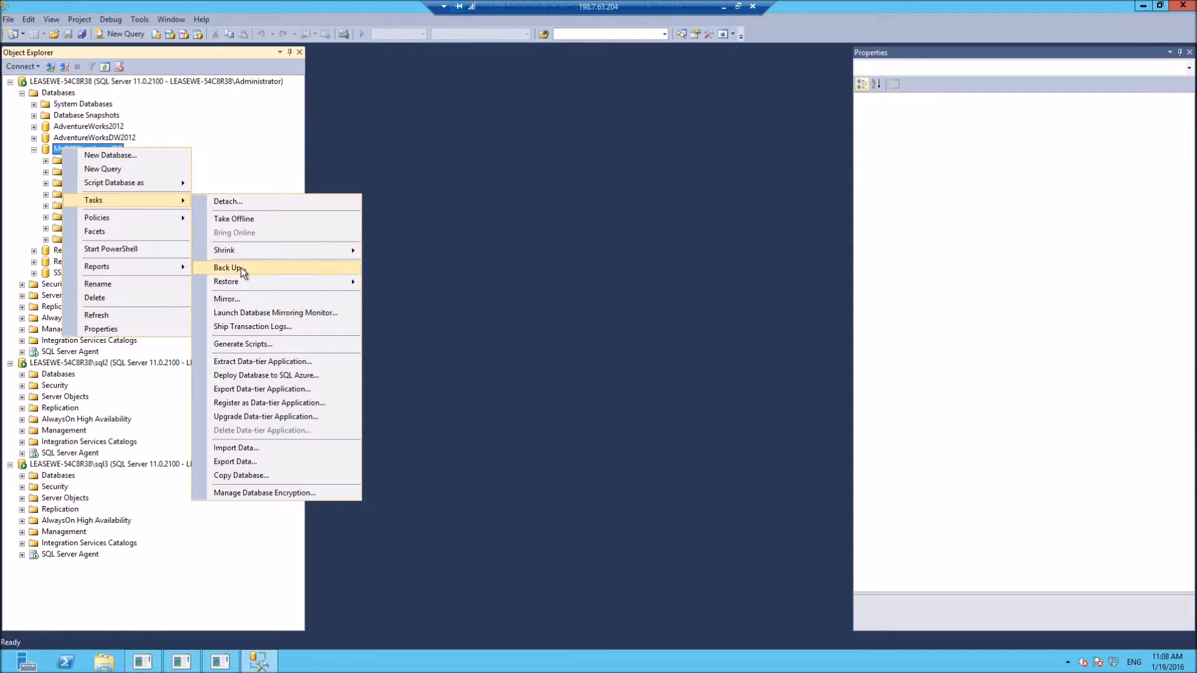
{"action": "left_click", "coordinate": [228, 267]}
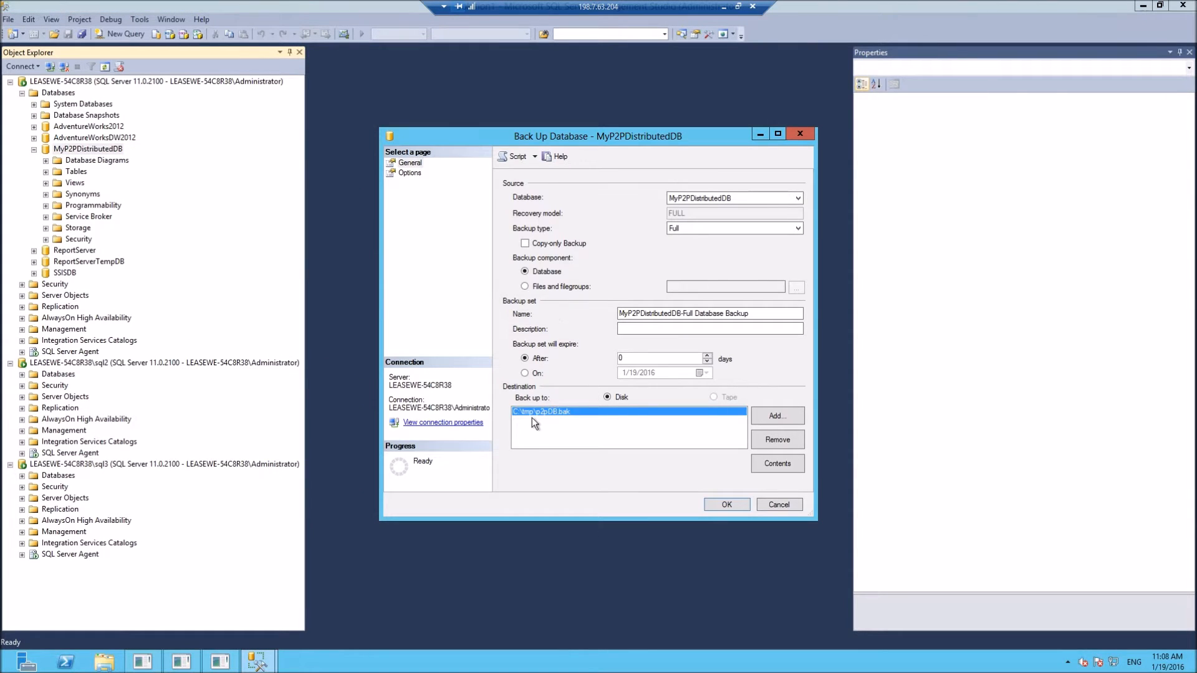
{"action": "mouse_move", "coordinate": [520, 417]}
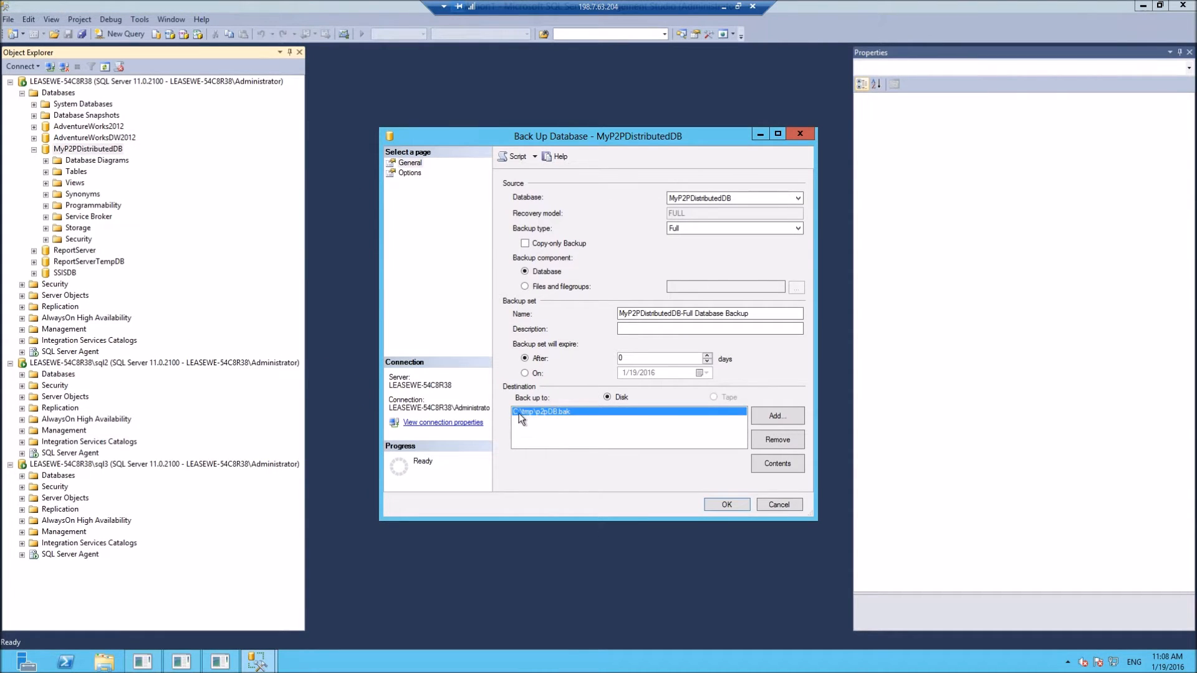
{"action": "mouse_move", "coordinate": [525, 420]}
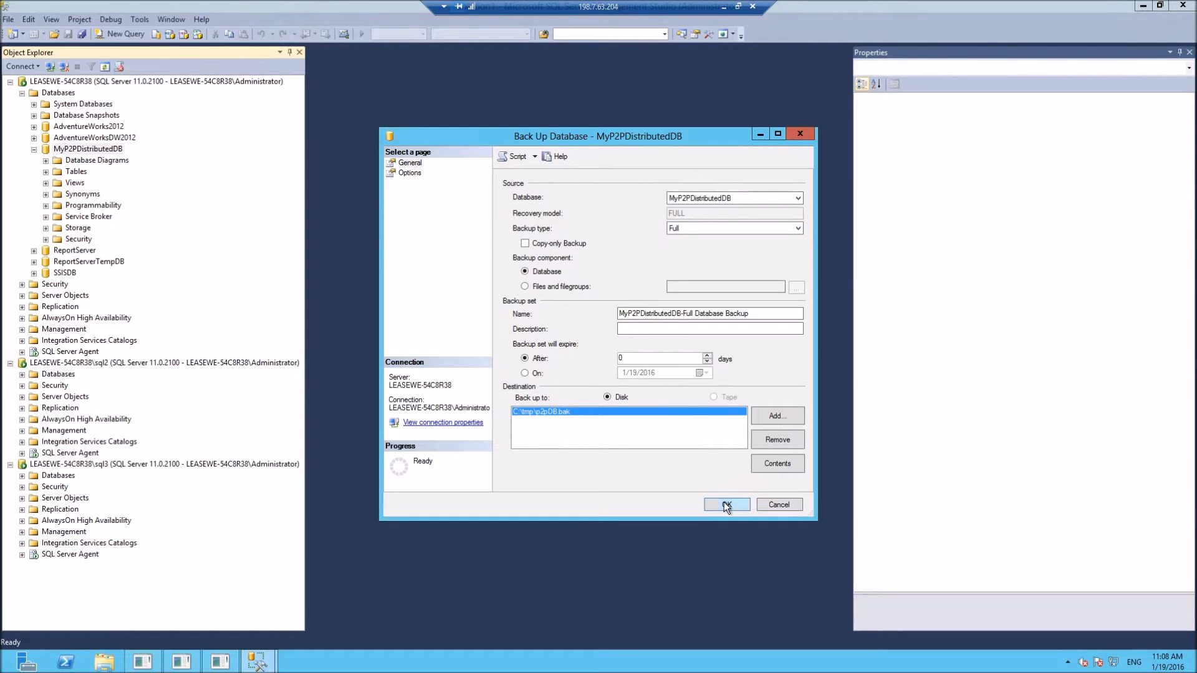
{"action": "left_click", "coordinate": [726, 504]}
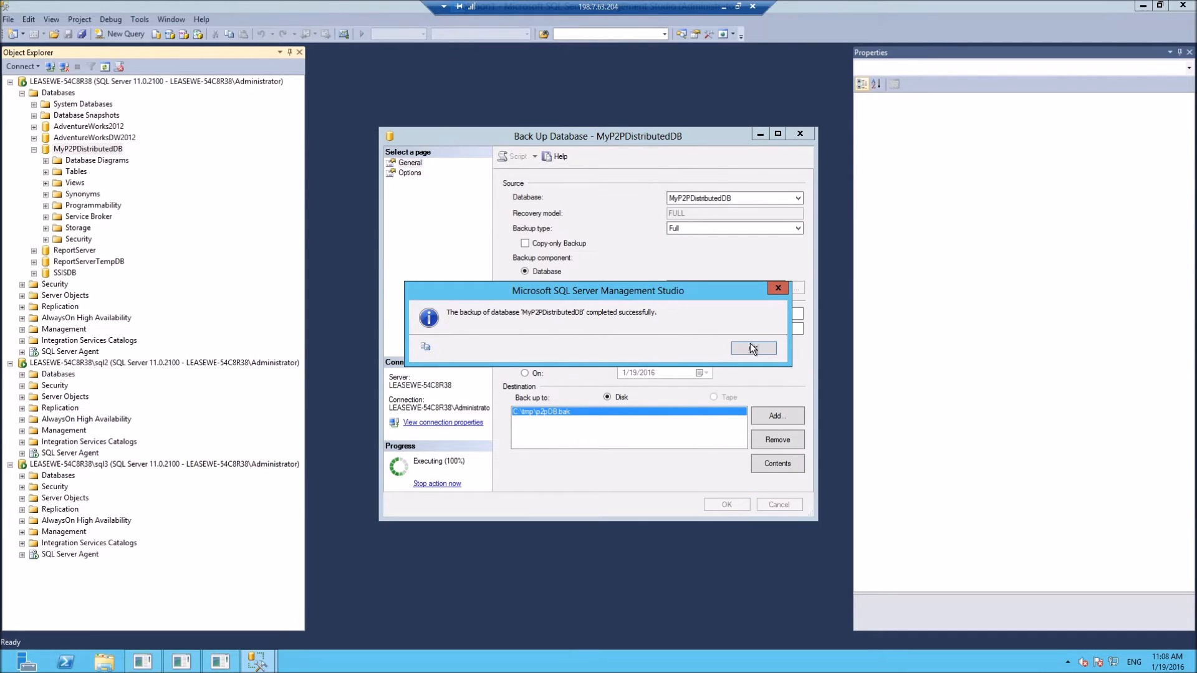
{"action": "left_click", "coordinate": [754, 348]}
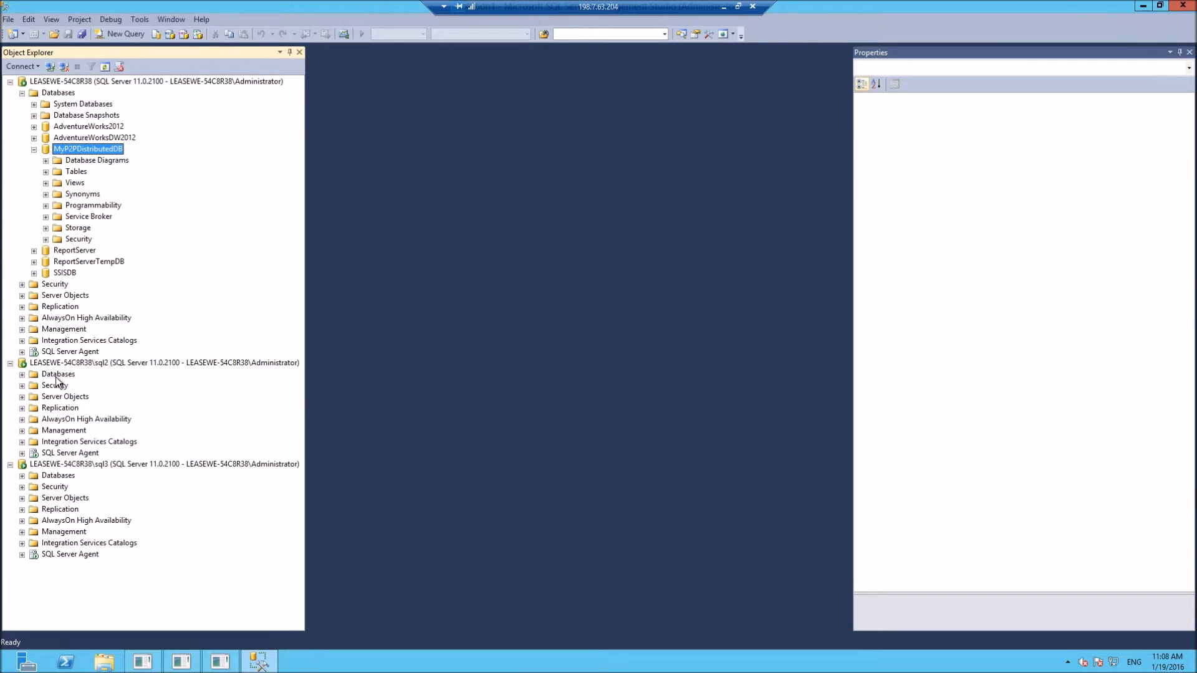
Start a database restore on sql2 using the p2pDB.bak backup file as the device source
{"action": "left_click", "coordinate": [21, 375]}
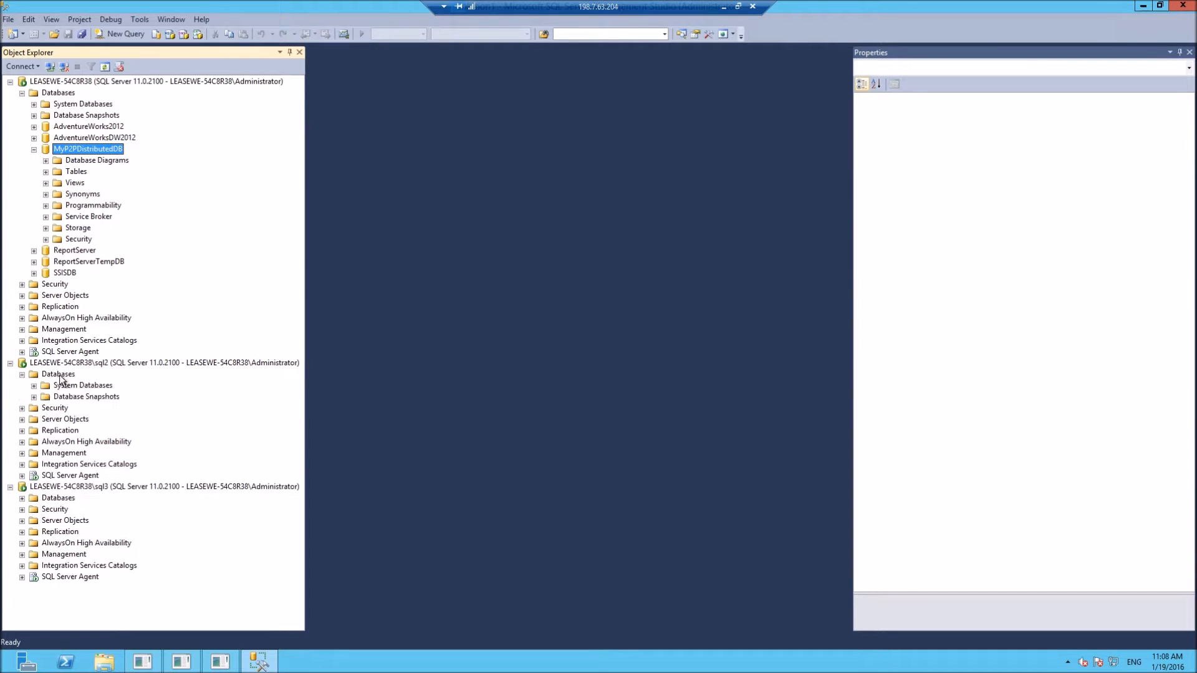
{"action": "right_click", "coordinate": [58, 375]}
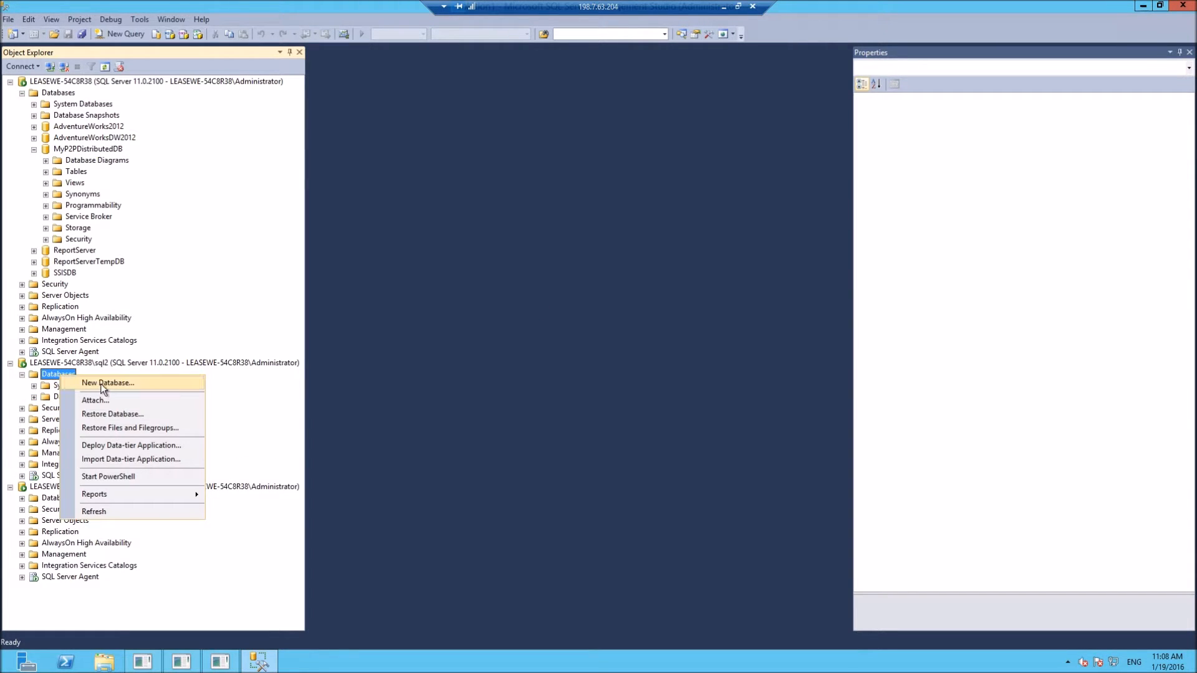
{"action": "left_click", "coordinate": [113, 413]}
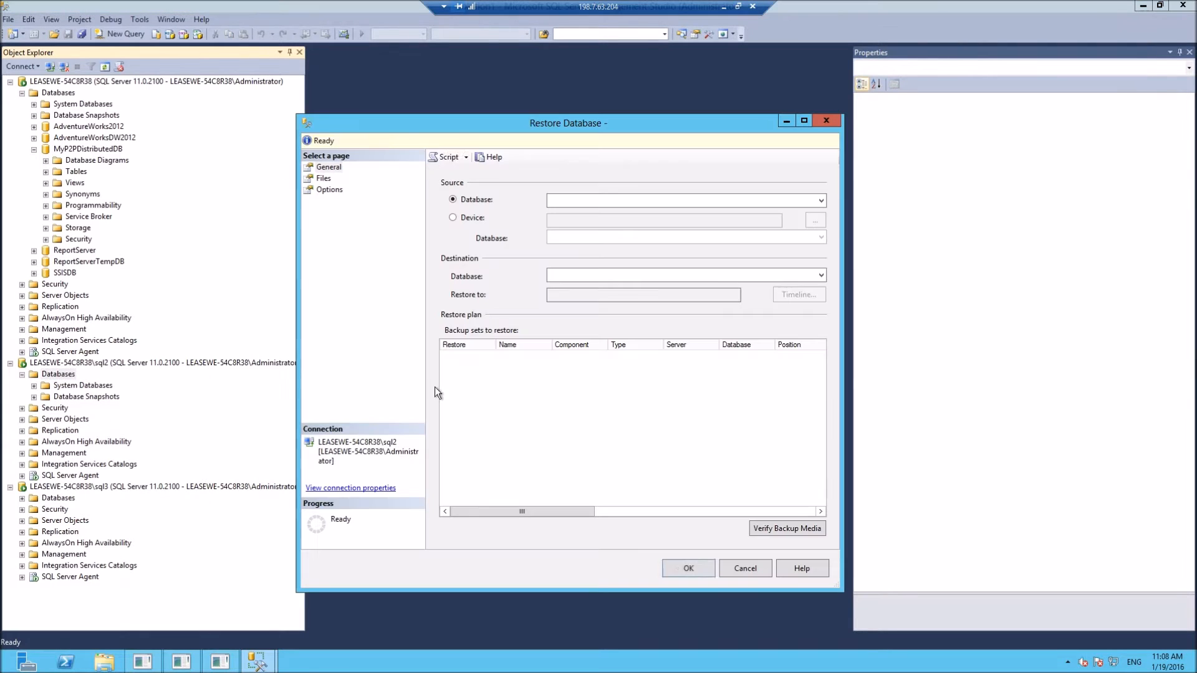
{"action": "left_click", "coordinate": [453, 217]}
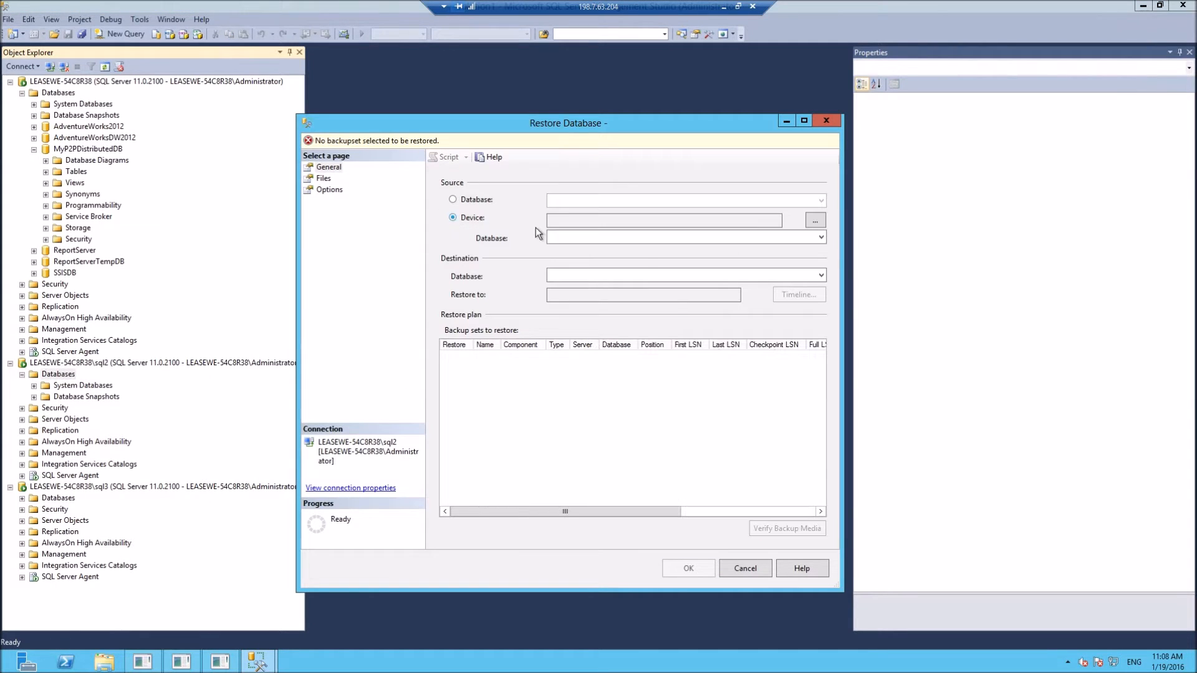
{"action": "left_click", "coordinate": [816, 219]}
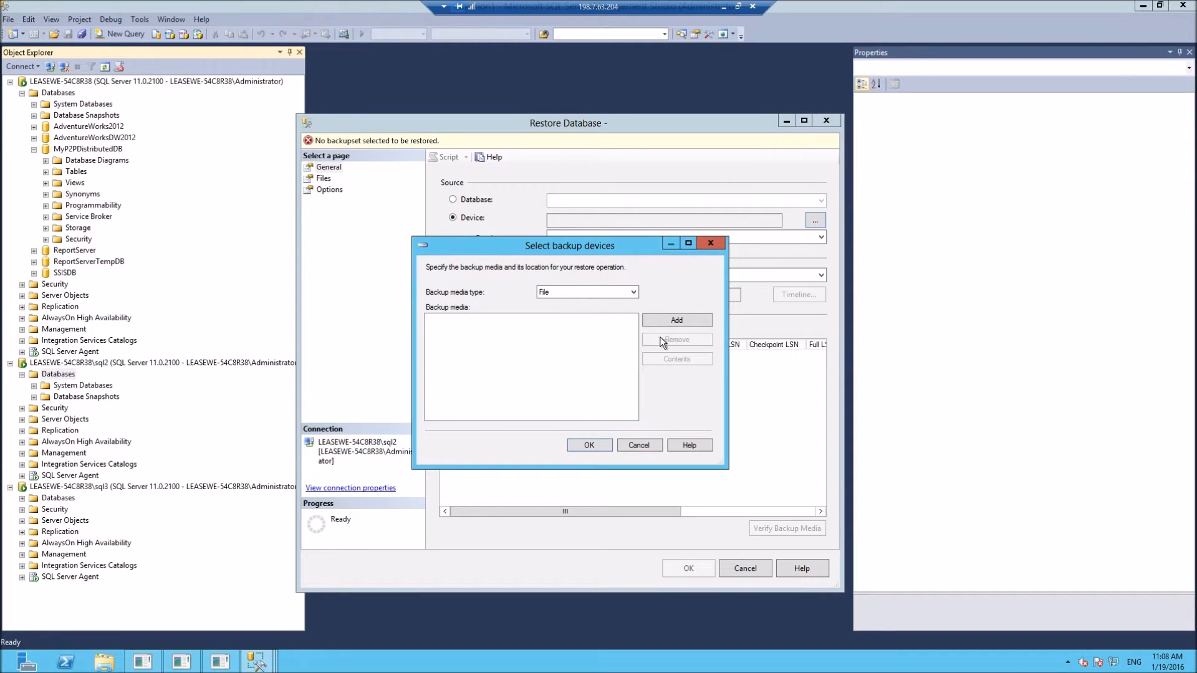
{"action": "left_click", "coordinate": [676, 319]}
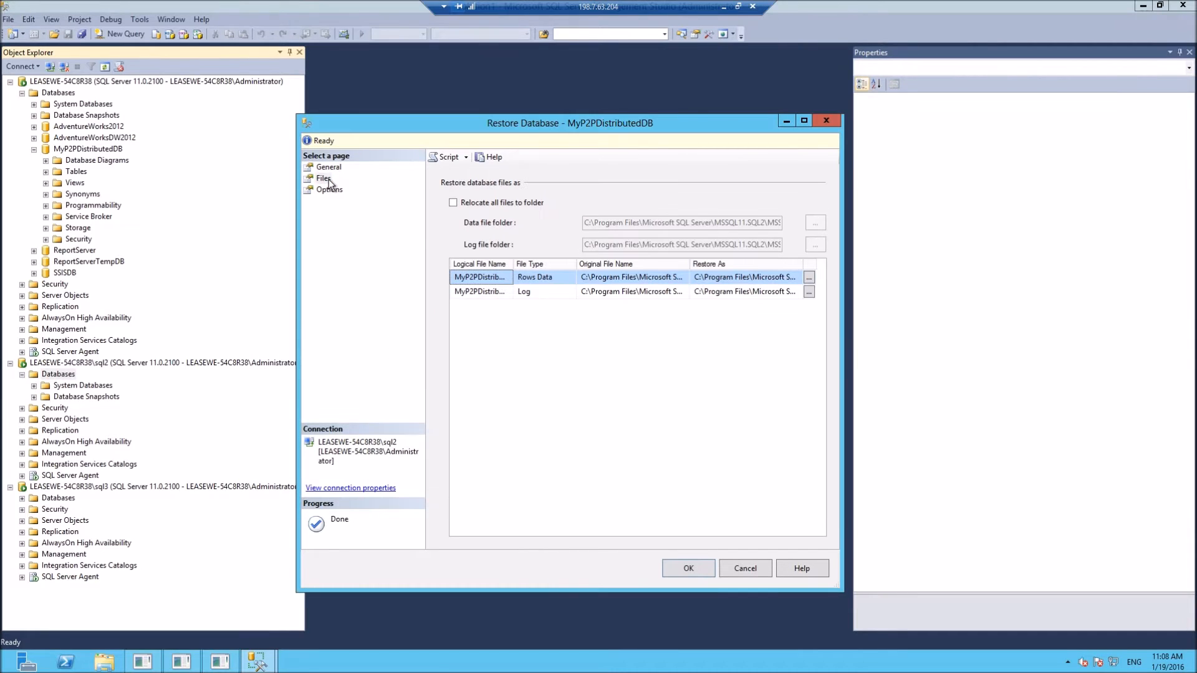
Relocate all files to sql2's folders, restore WITH REPLACE, and acknowledge success
{"action": "left_click", "coordinate": [452, 202]}
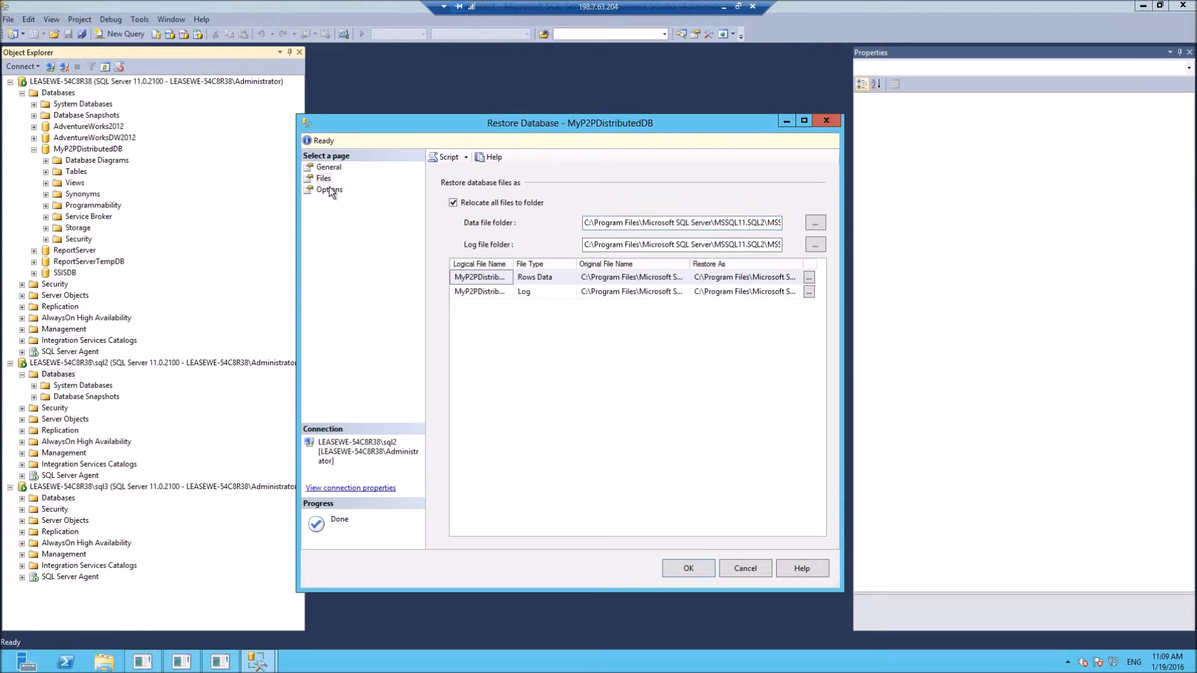
{"action": "left_click", "coordinate": [329, 189]}
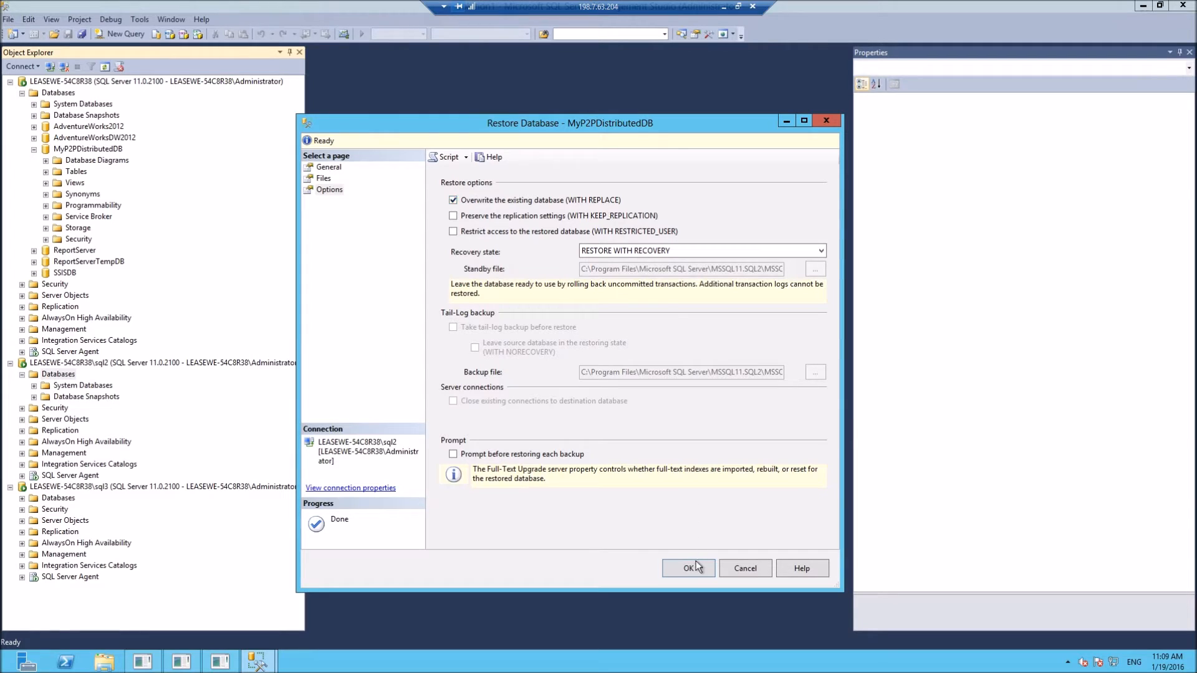
{"action": "left_click", "coordinate": [688, 568]}
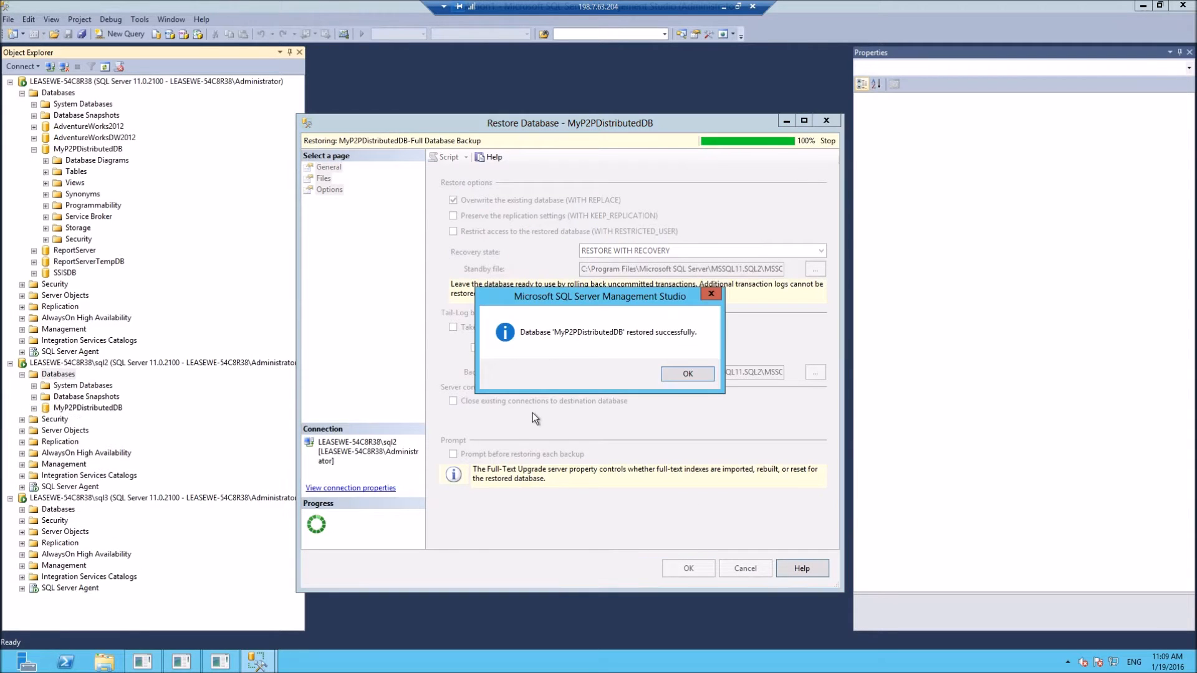
{"action": "left_click", "coordinate": [687, 374]}
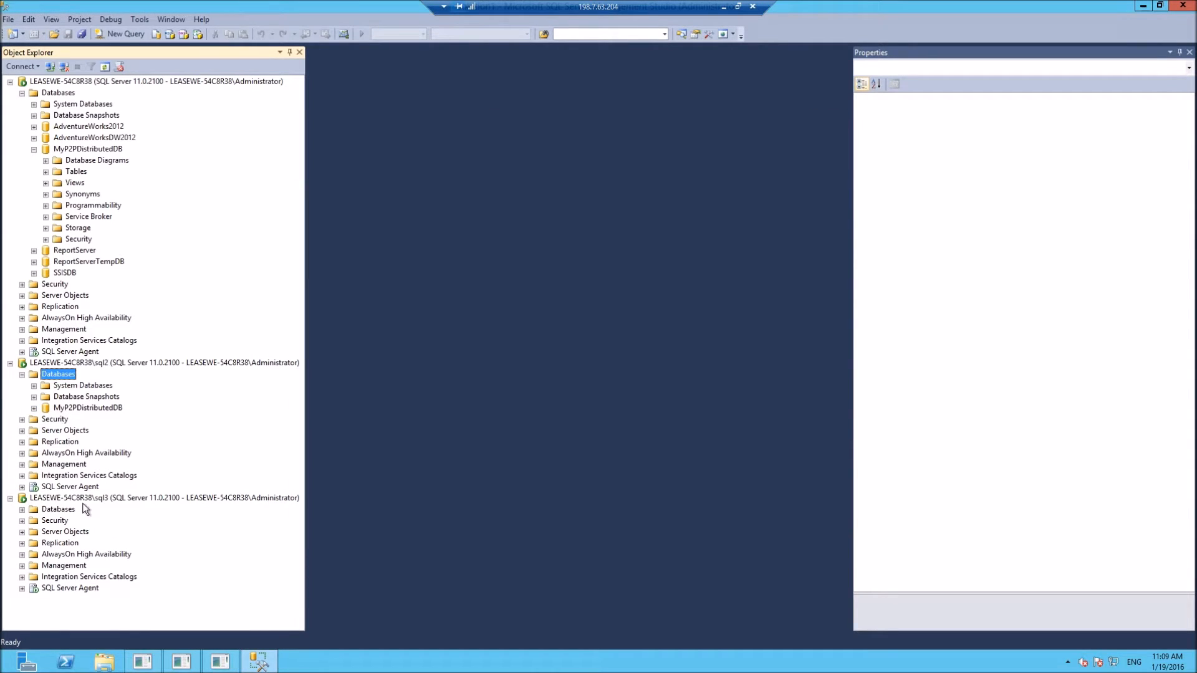
Start a database restore on sql3 with C:\tmp\p2pDB.bak as the backup source
{"action": "left_click", "coordinate": [57, 508]}
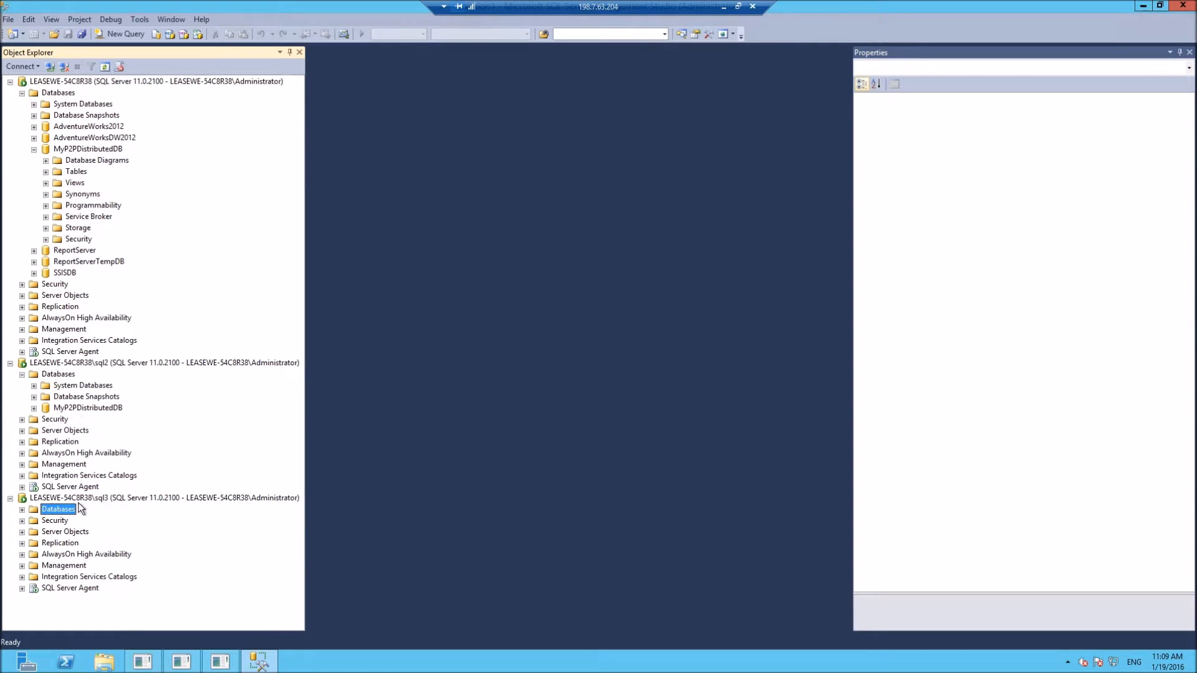
{"action": "right_click", "coordinate": [56, 509]}
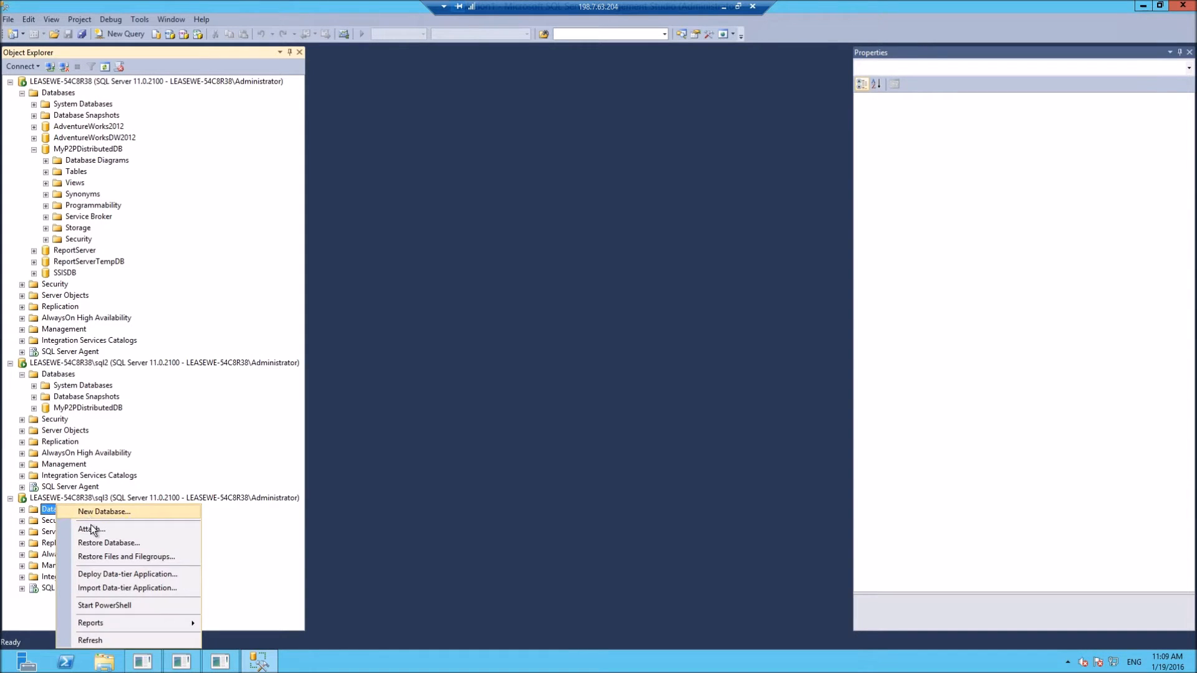
{"action": "left_click", "coordinate": [109, 543]}
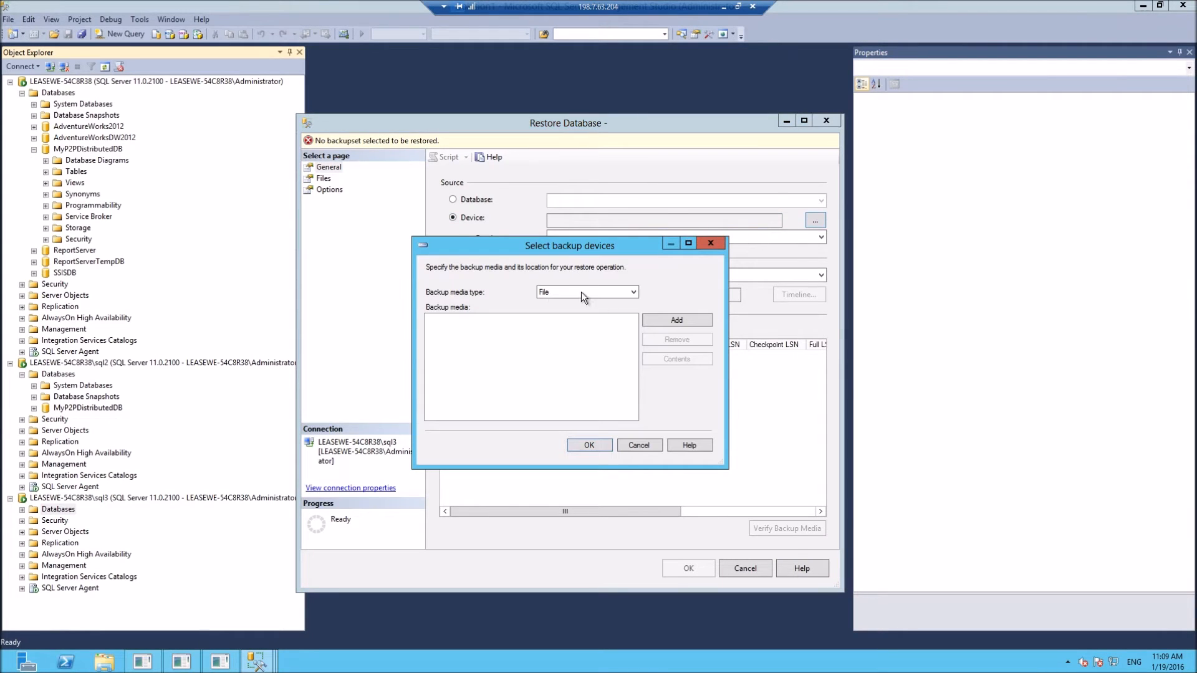
{"action": "left_click", "coordinate": [676, 319]}
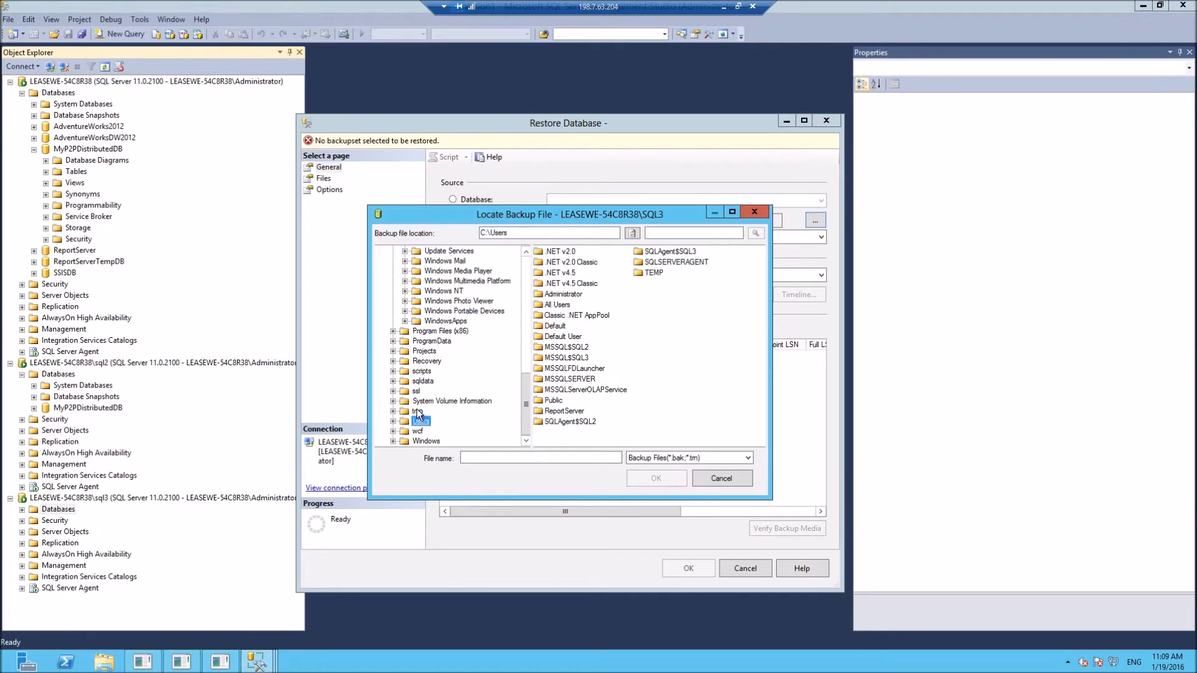
{"action": "left_click", "coordinate": [722, 479]}
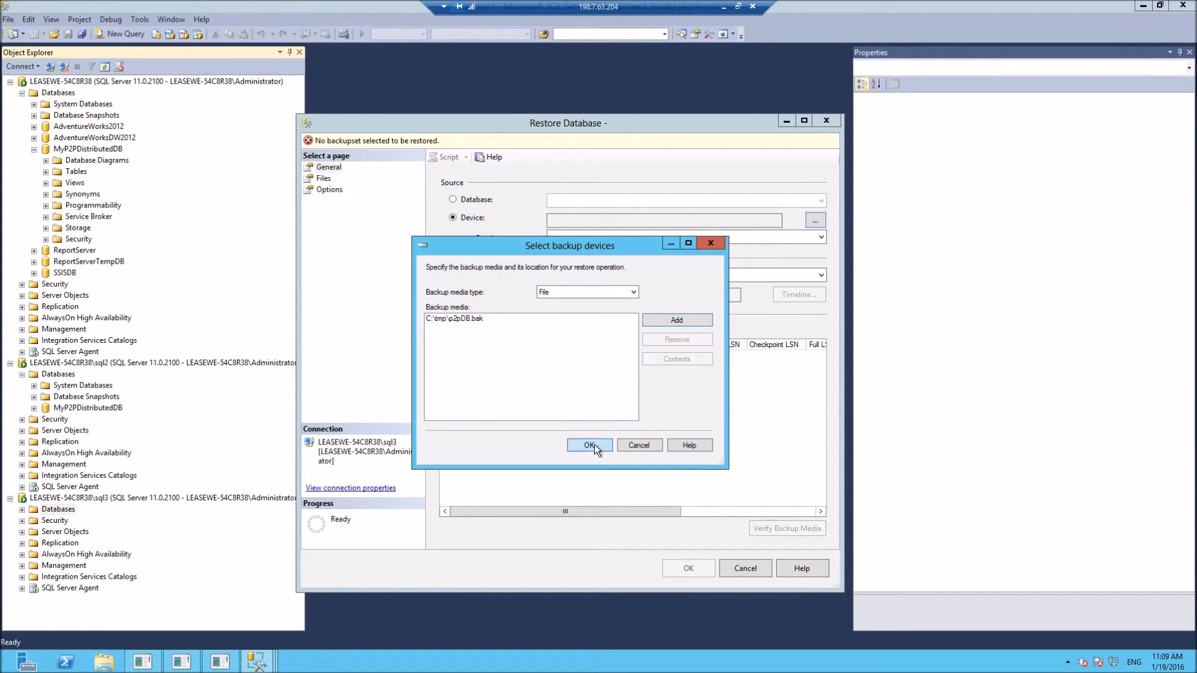
{"action": "left_click", "coordinate": [589, 445]}
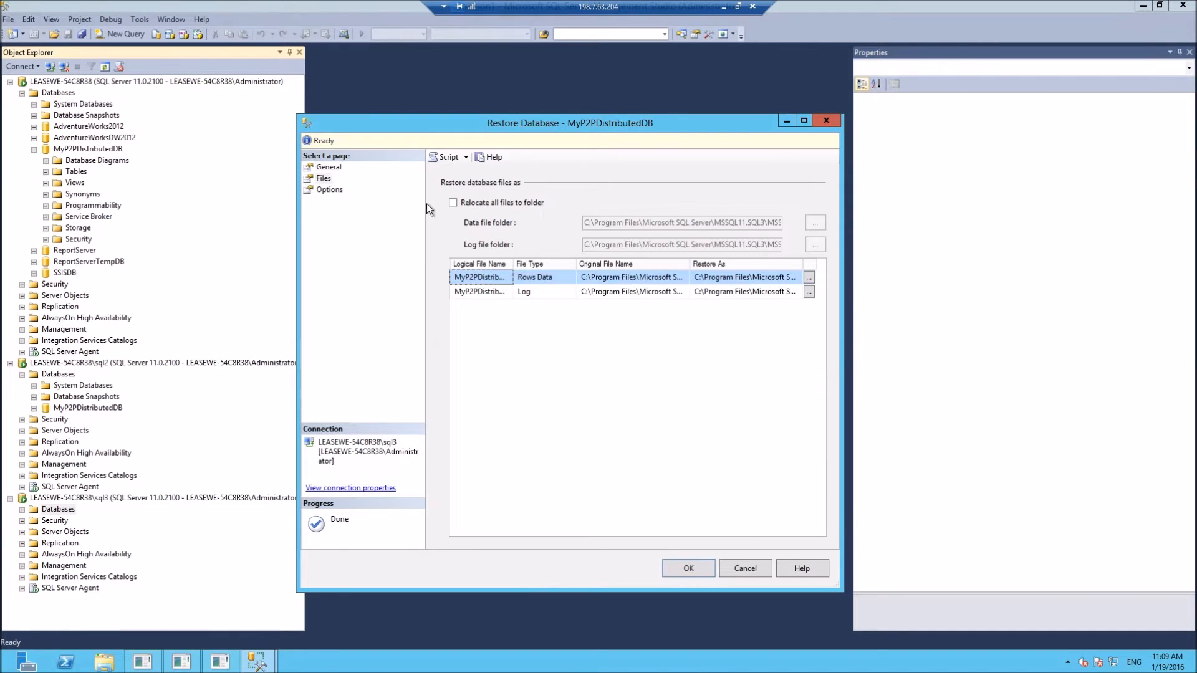
Relocate all files to sql3's folders, overwrite the existing database, and complete the restore
{"action": "left_click", "coordinate": [453, 202]}
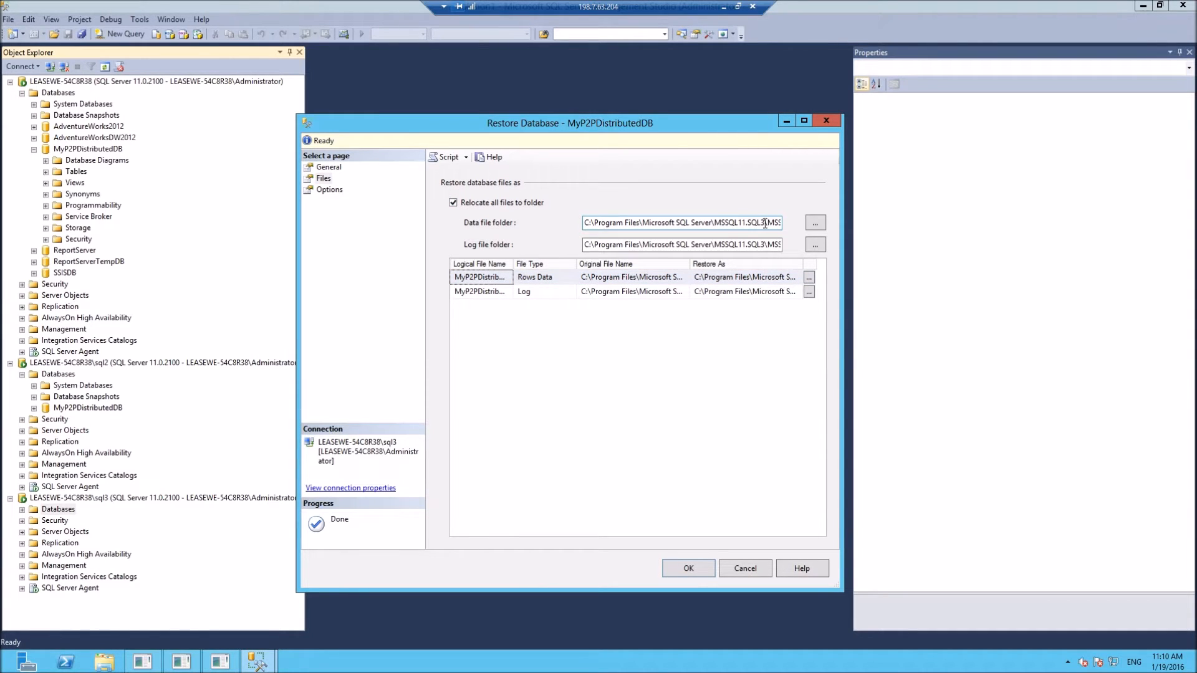
{"action": "left_click", "coordinate": [330, 189]}
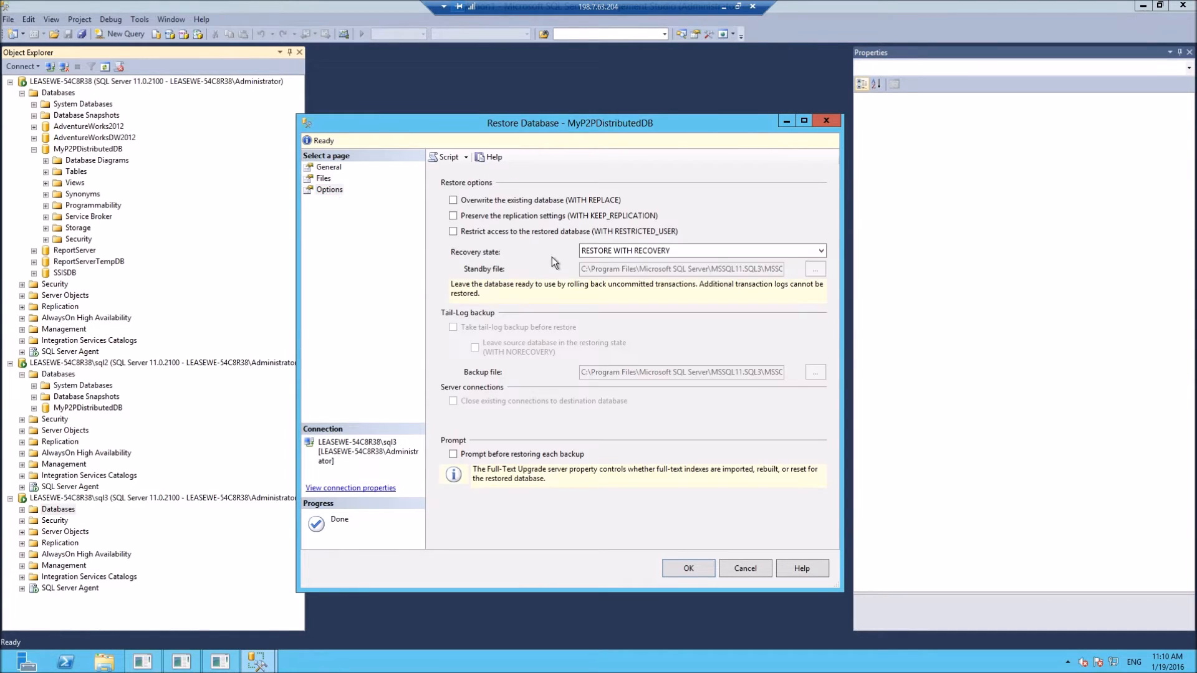
{"action": "left_click", "coordinate": [453, 200]}
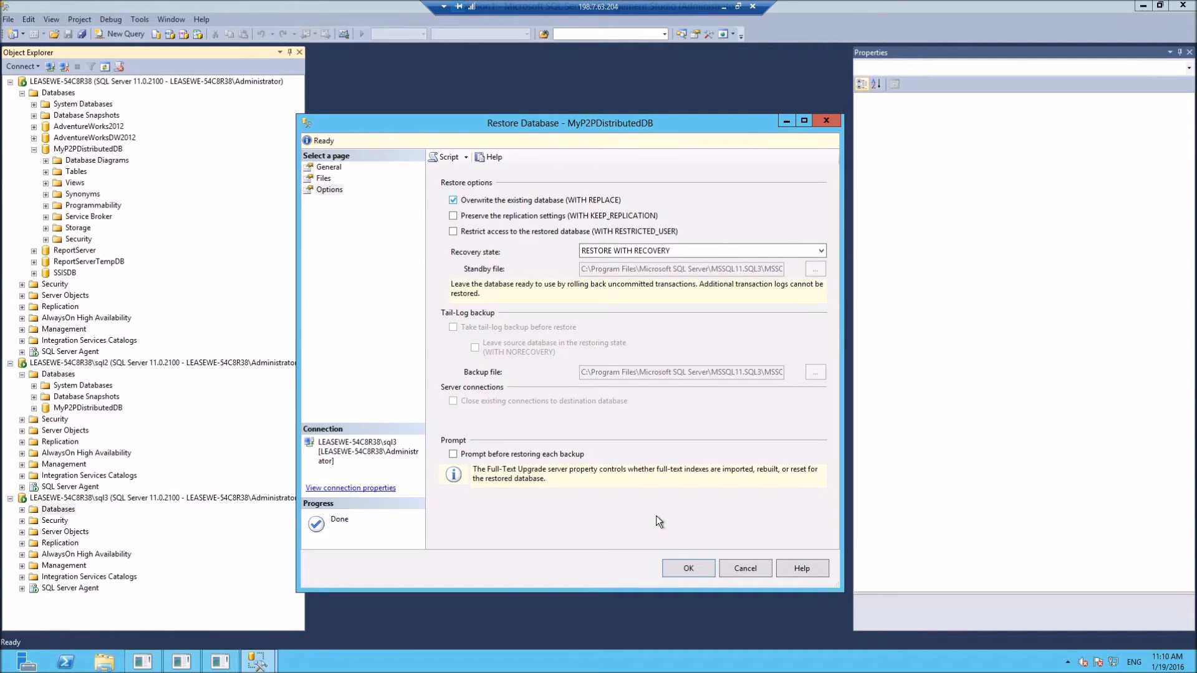
{"action": "left_click", "coordinate": [688, 568]}
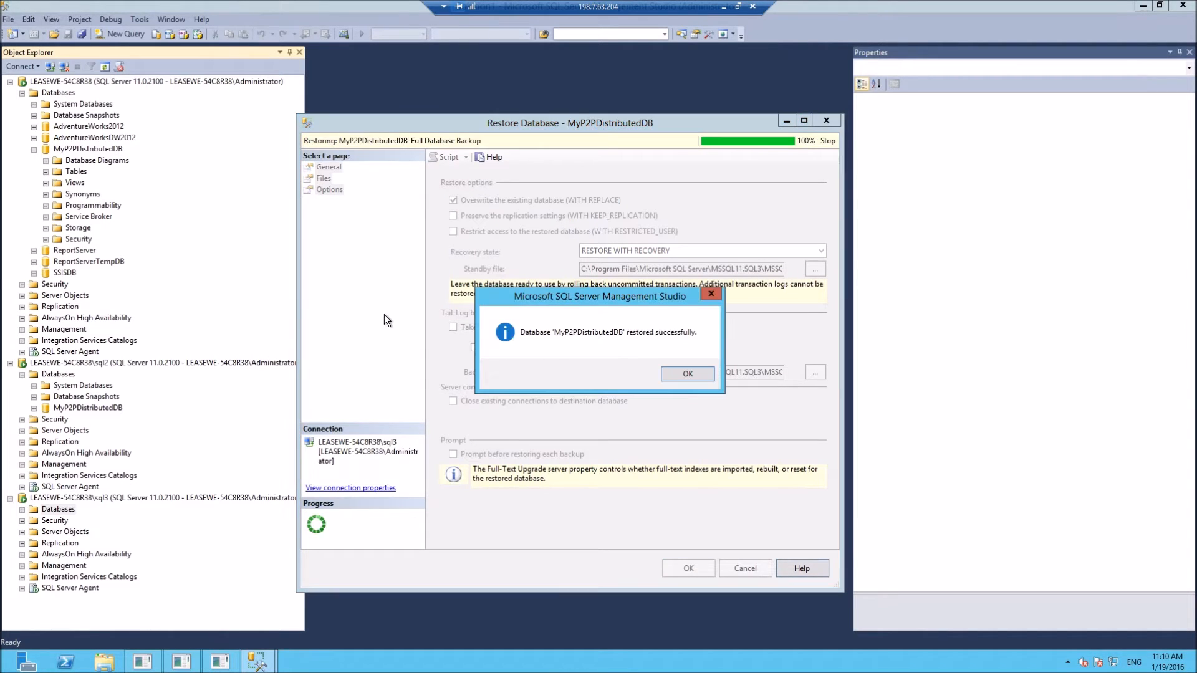
{"action": "left_click", "coordinate": [689, 374]}
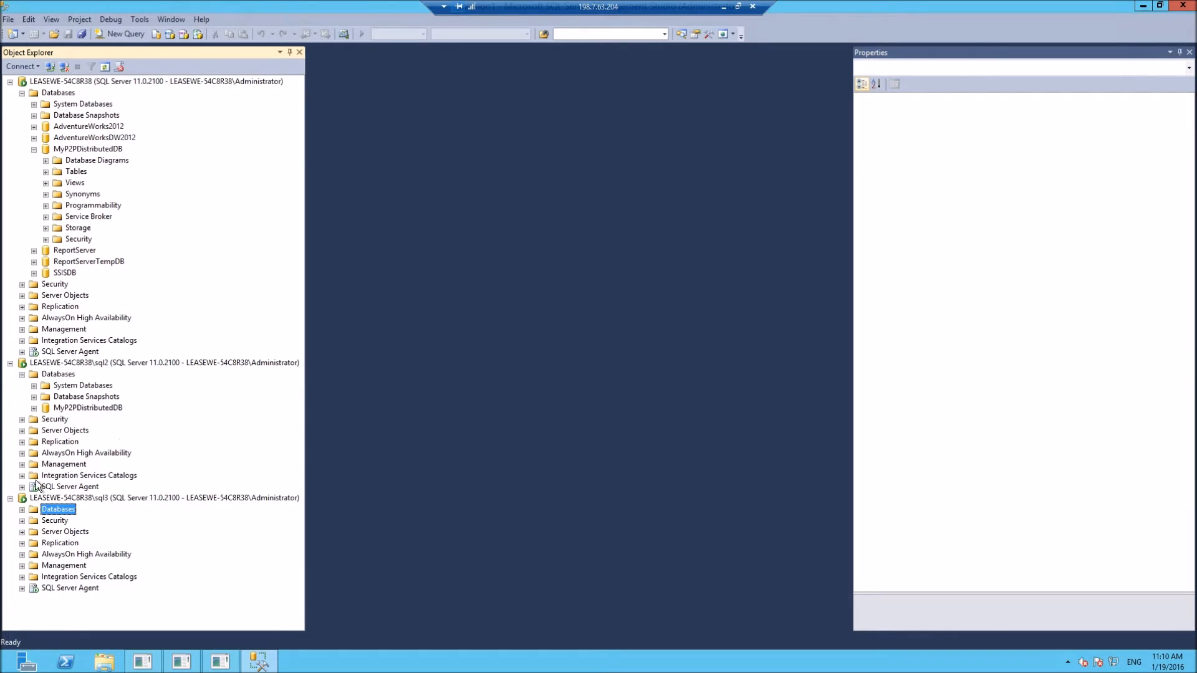
Expand the main server's Replication folder and bring up the Local Publications actions
{"action": "left_click", "coordinate": [23, 508]}
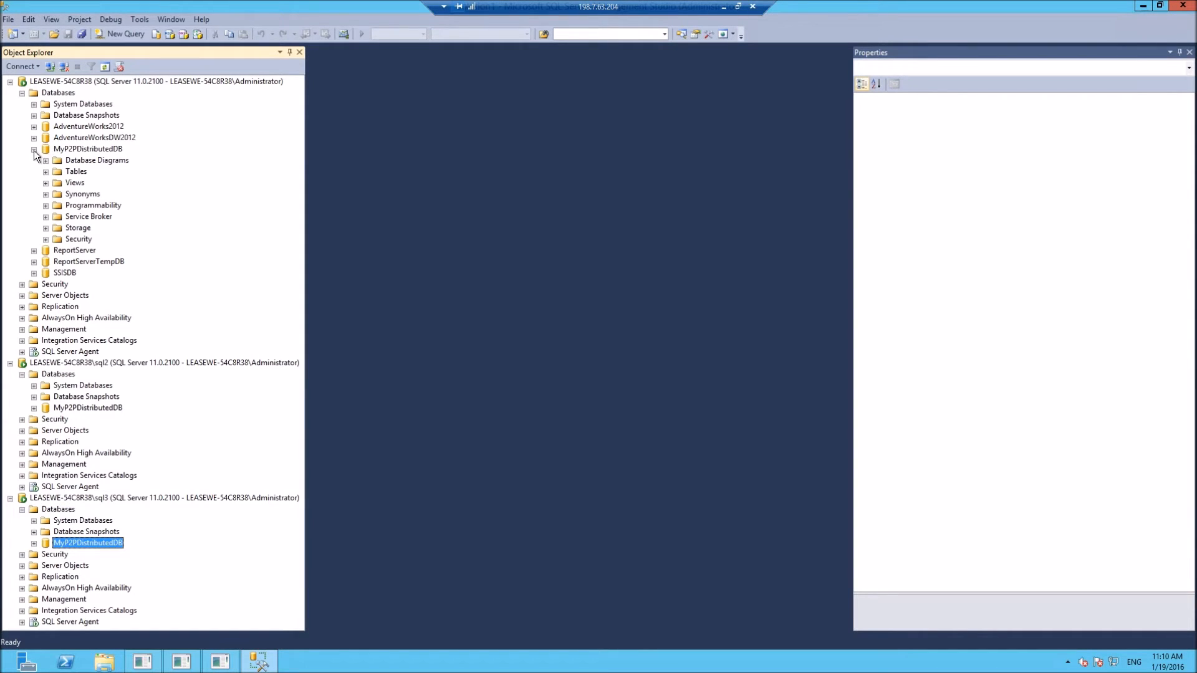
{"action": "left_click", "coordinate": [35, 150]}
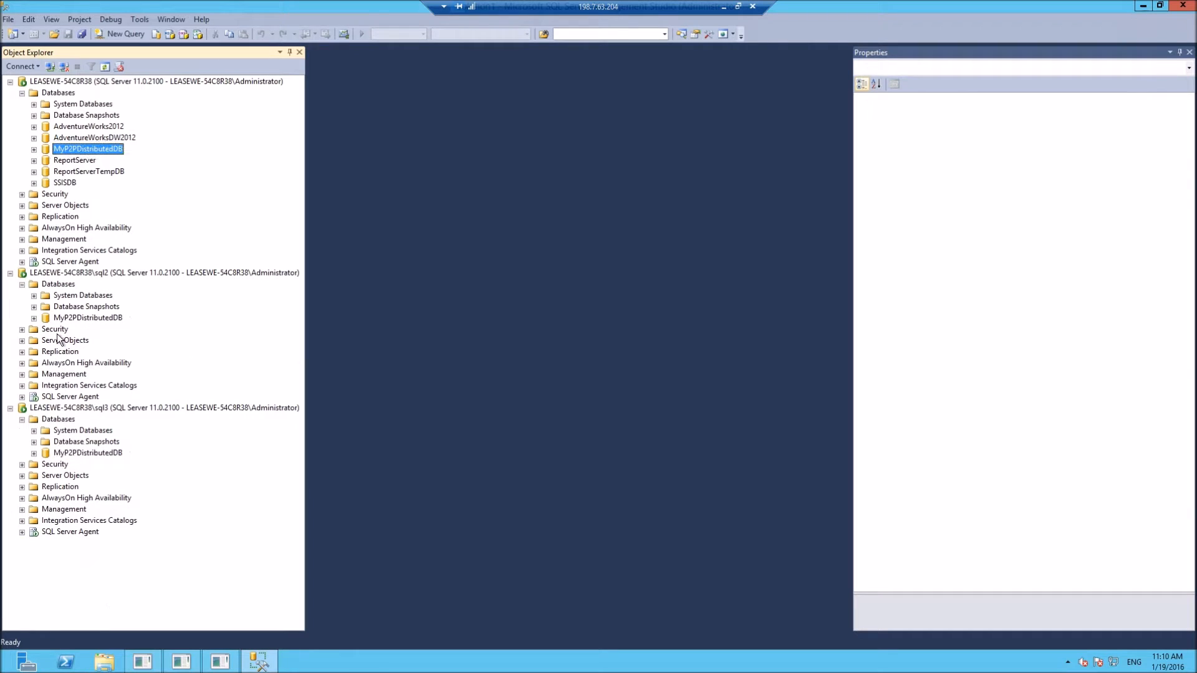
{"action": "left_click", "coordinate": [87, 452]}
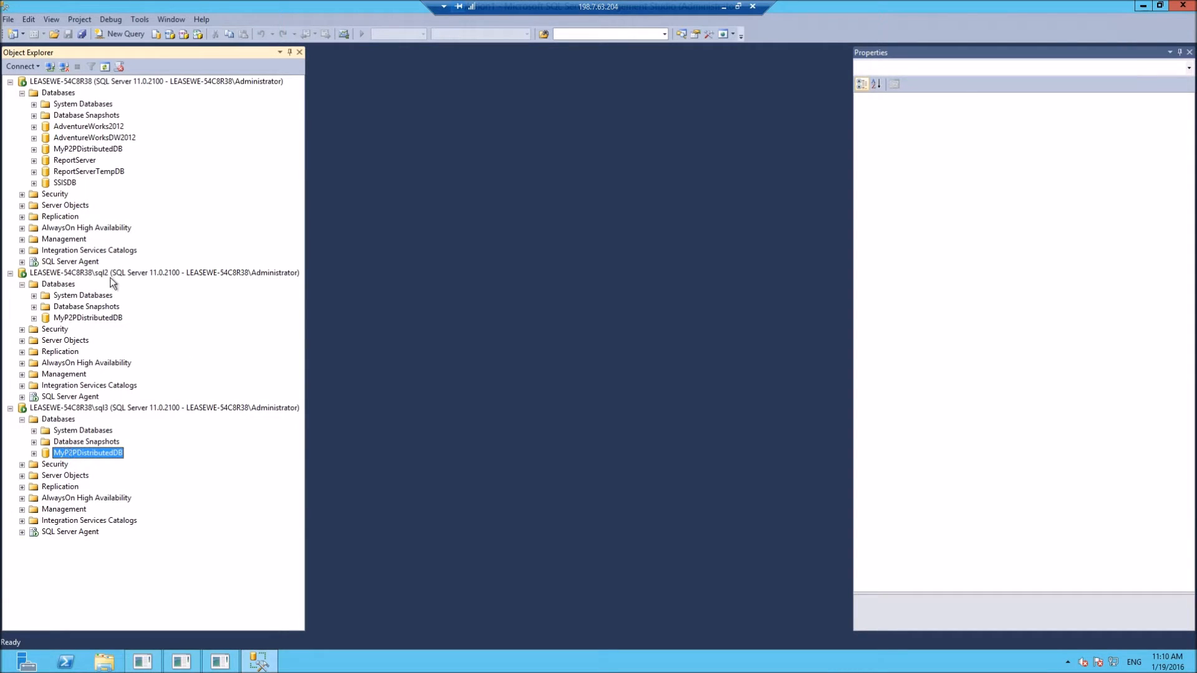
{"action": "left_click", "coordinate": [60, 217]}
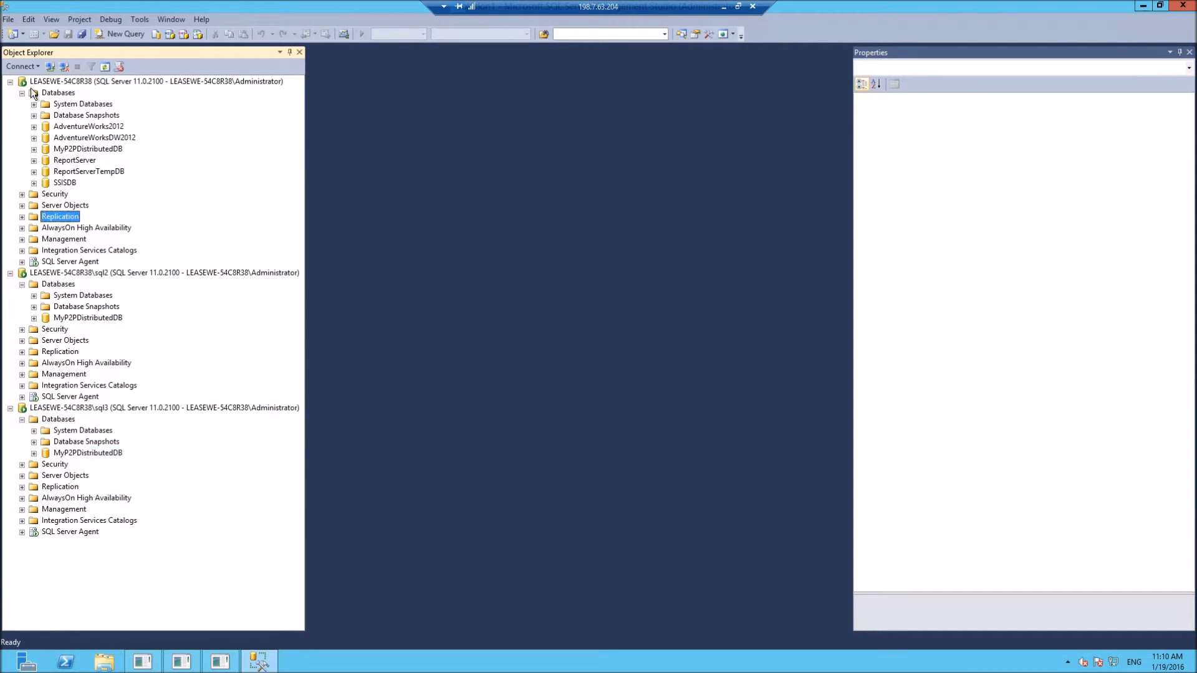
{"action": "left_click", "coordinate": [22, 217]}
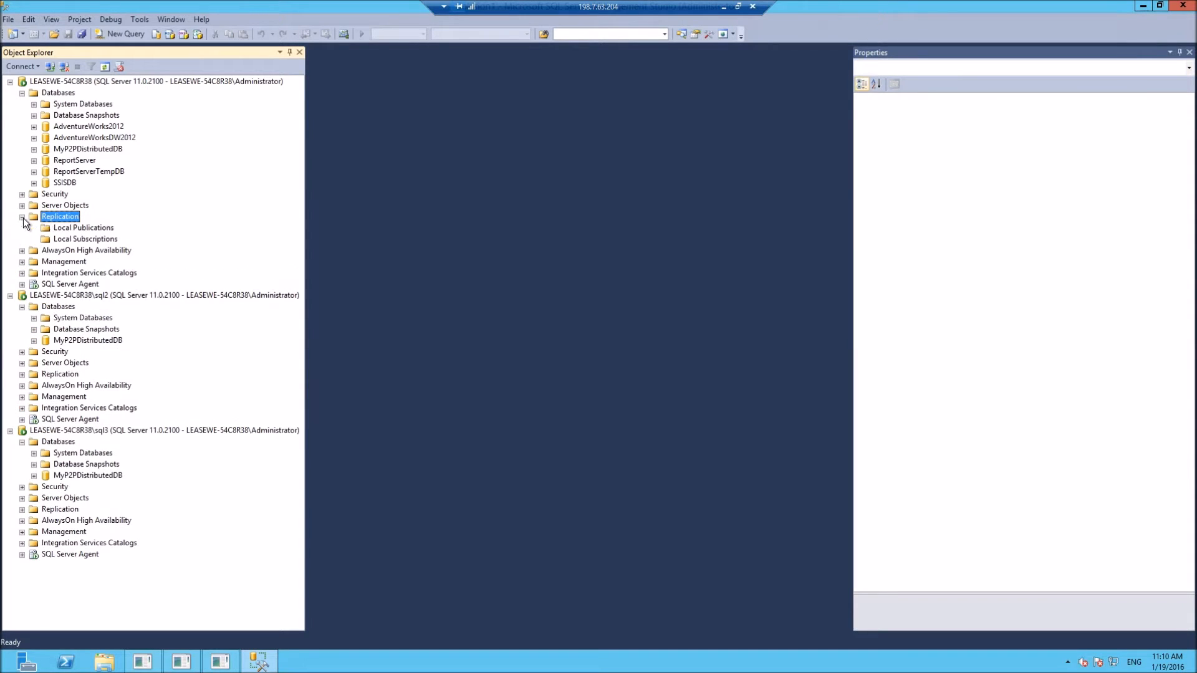
{"action": "right_click", "coordinate": [82, 227]}
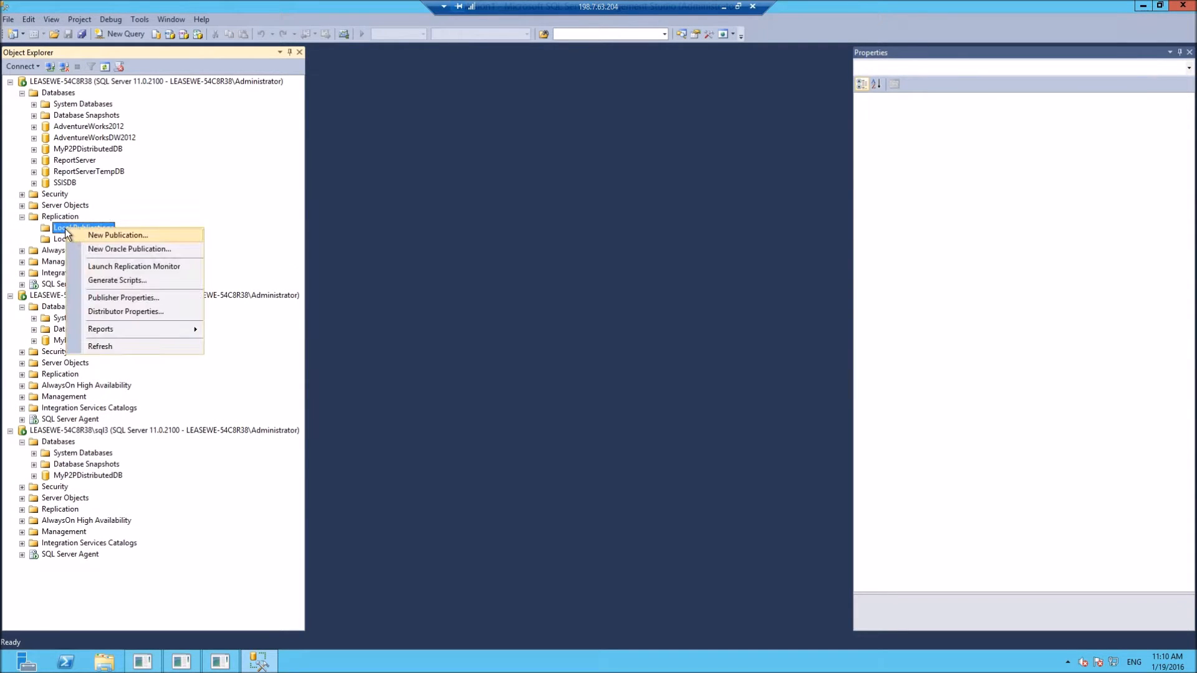
{"action": "mouse_move", "coordinate": [118, 235]}
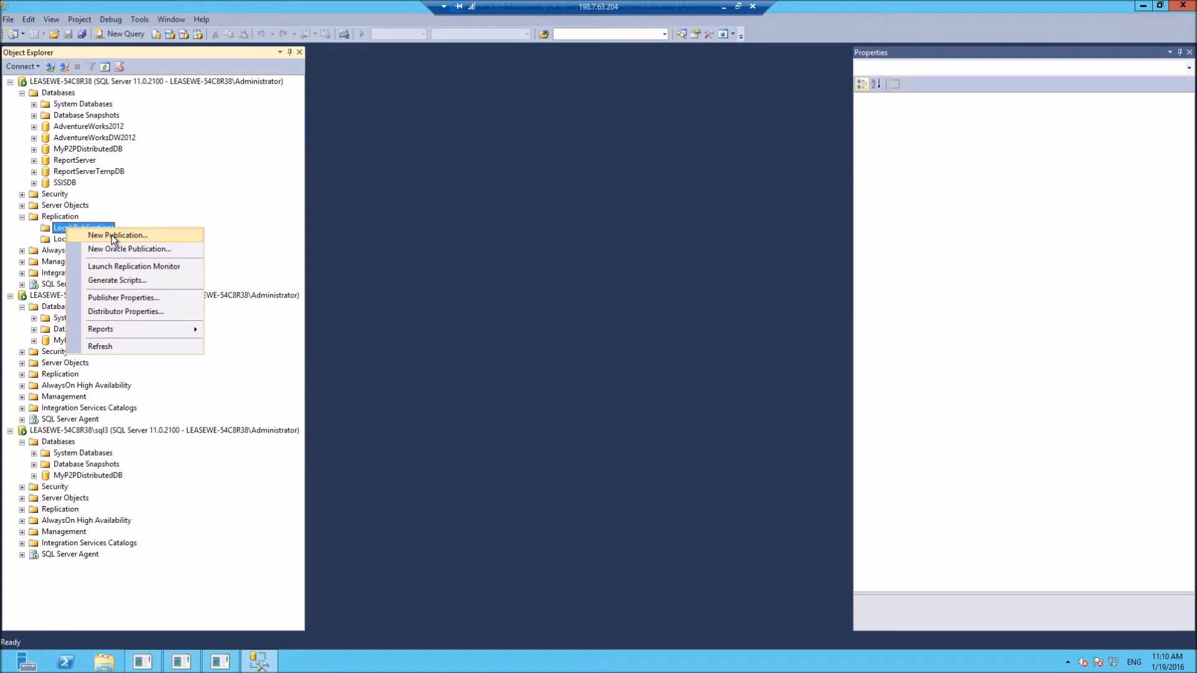
Begin a new peer-to-peer publication of Table_1 from MyP2PDistributedDB
{"action": "left_click", "coordinate": [117, 235]}
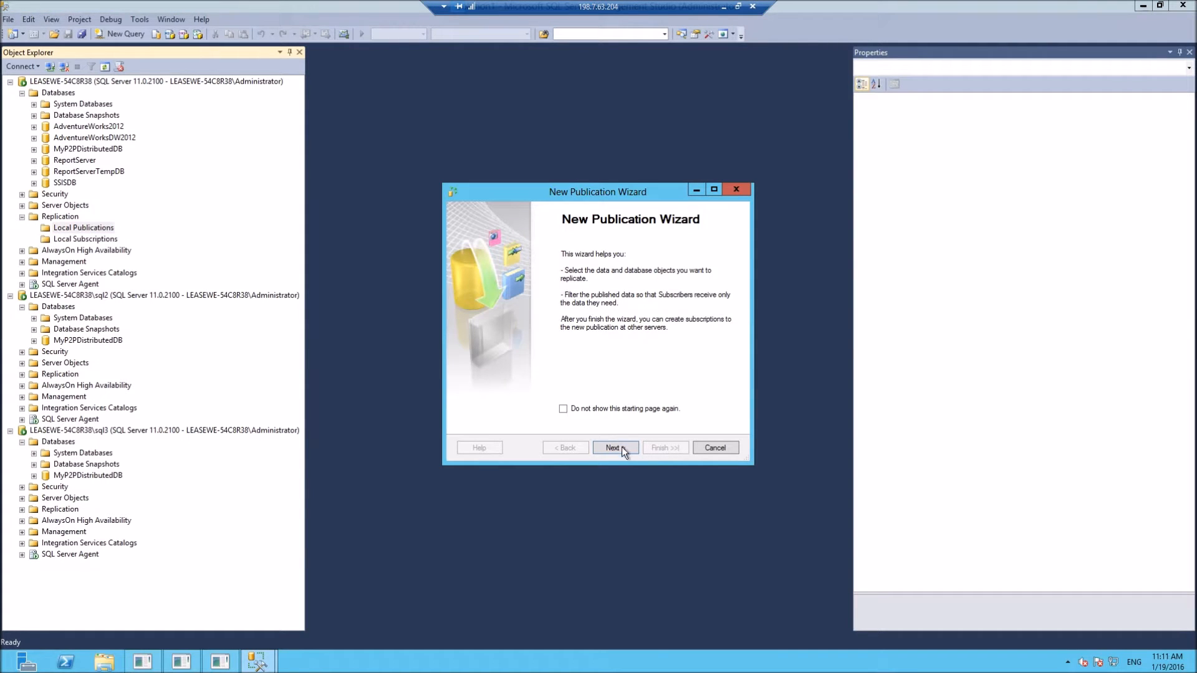
{"action": "left_click", "coordinate": [615, 448]}
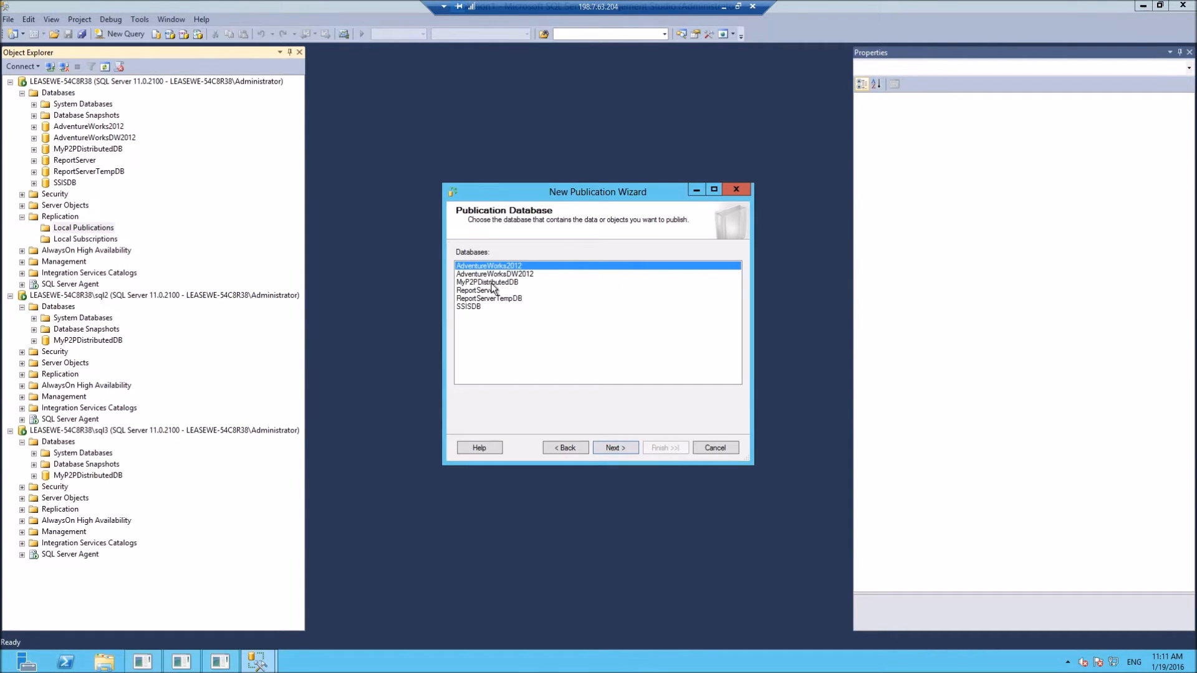
{"action": "left_click", "coordinate": [616, 448]}
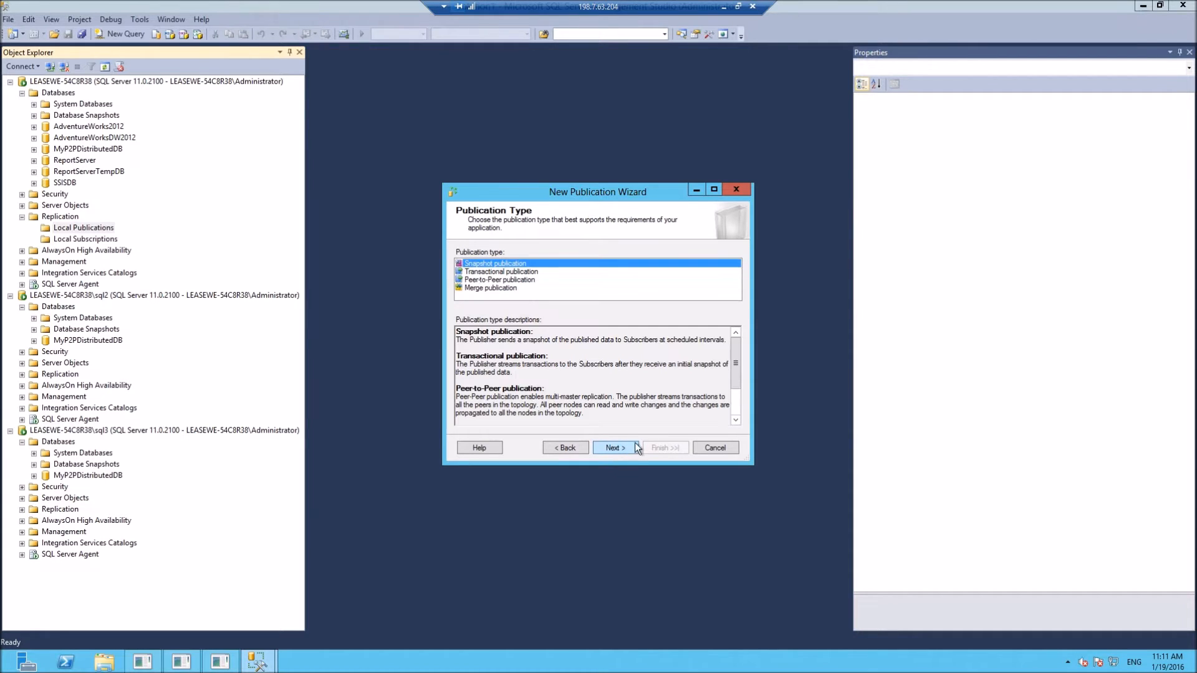
{"action": "left_click", "coordinate": [499, 279]}
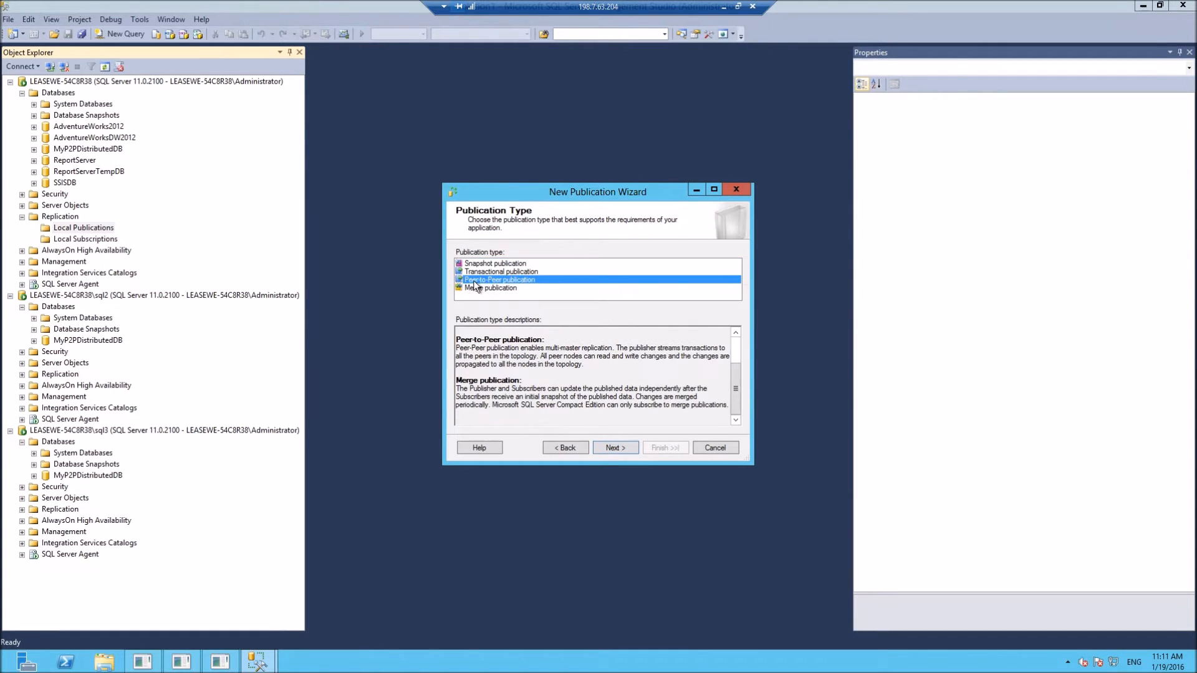
{"action": "left_click", "coordinate": [617, 448]}
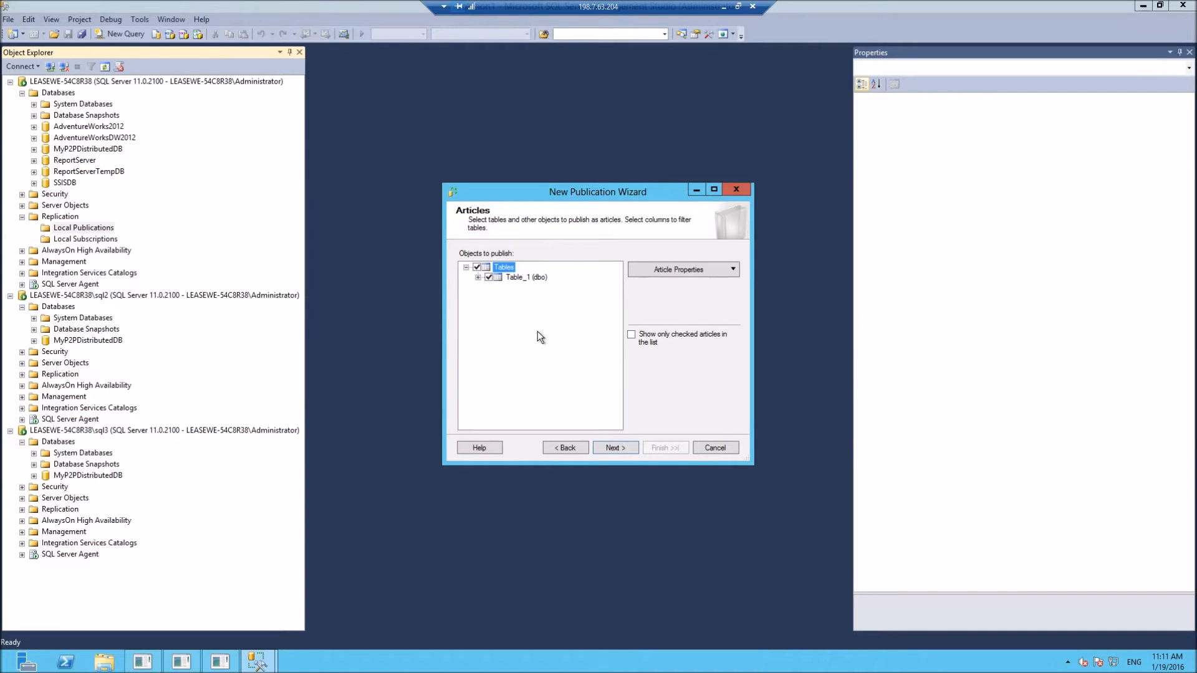
{"action": "left_click", "coordinate": [616, 448]}
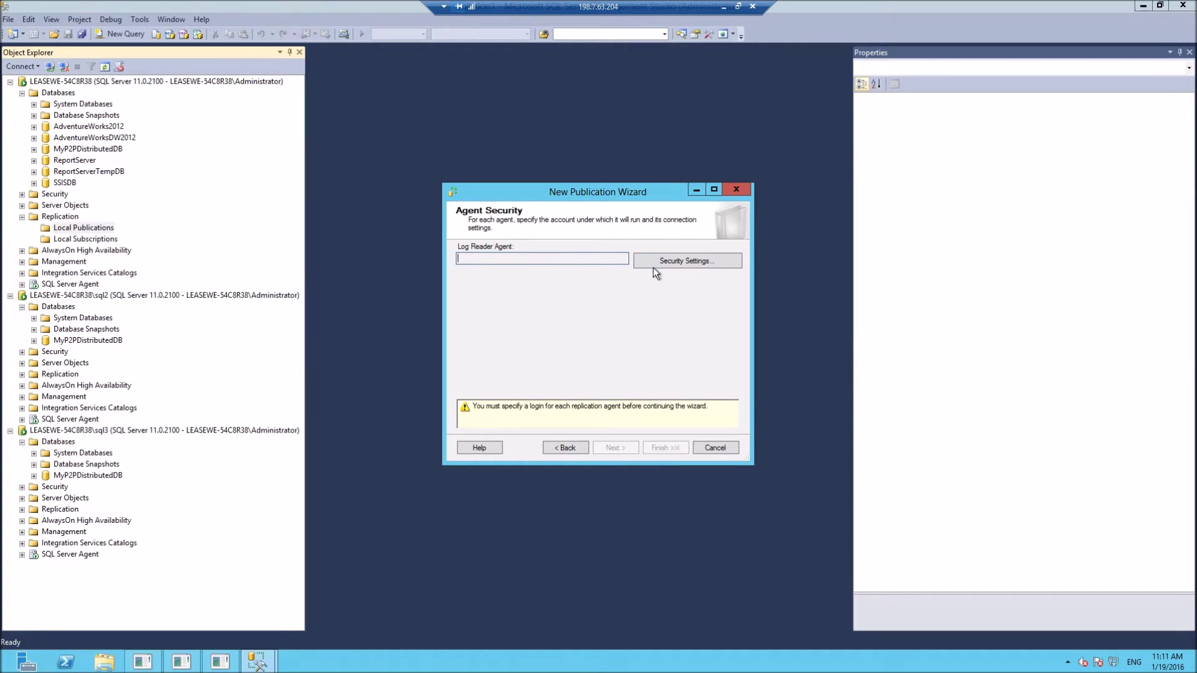
Run the log reader agent under the SQL Server Agent account and reach the wizard summary
{"action": "left_click", "coordinate": [687, 260]}
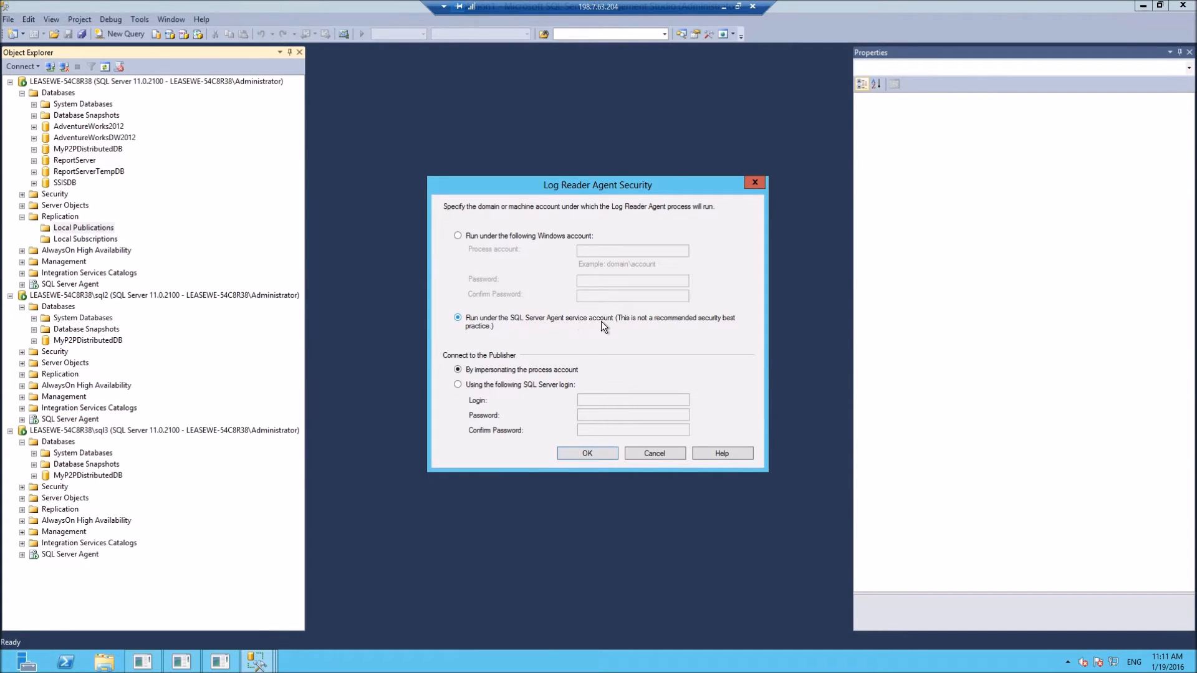
{"action": "mouse_move", "coordinate": [626, 461]}
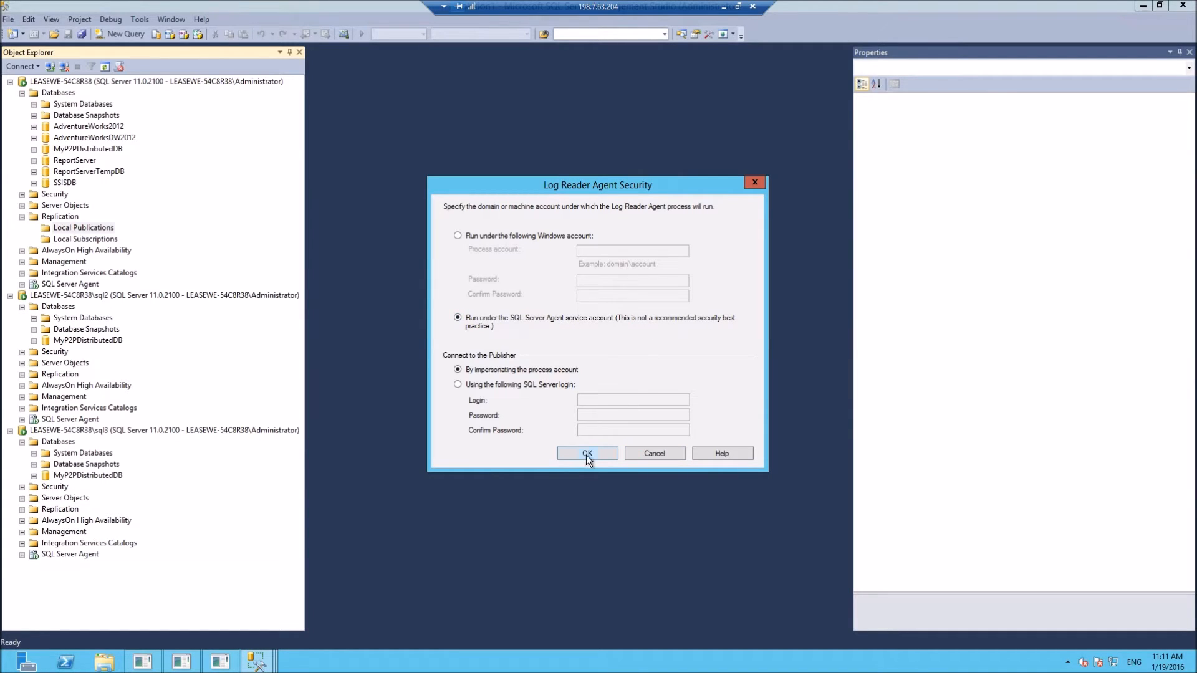
{"action": "left_click", "coordinate": [587, 454]}
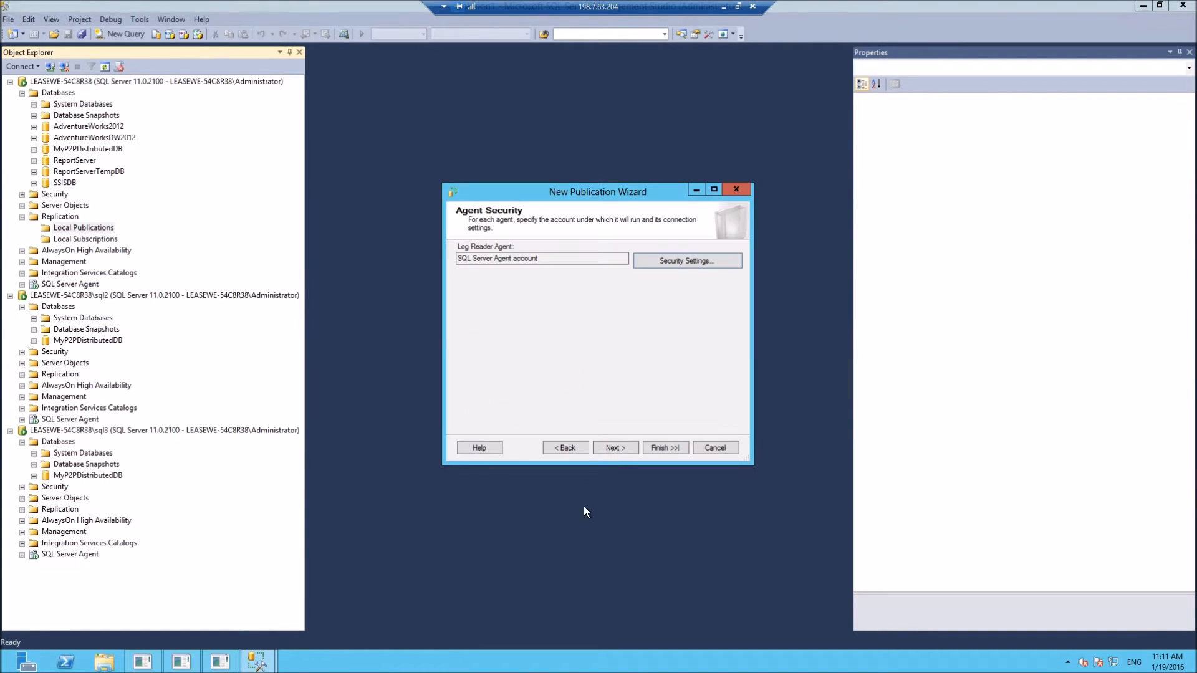
{"action": "left_click", "coordinate": [617, 448]}
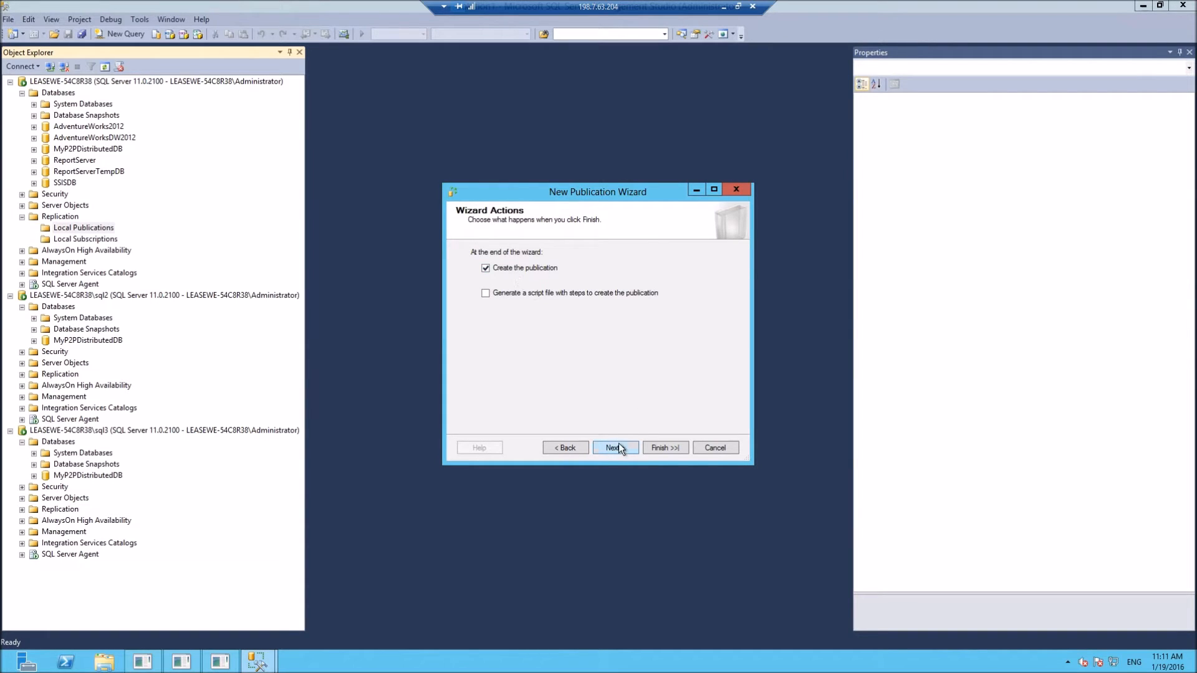
{"action": "left_click", "coordinate": [616, 448]}
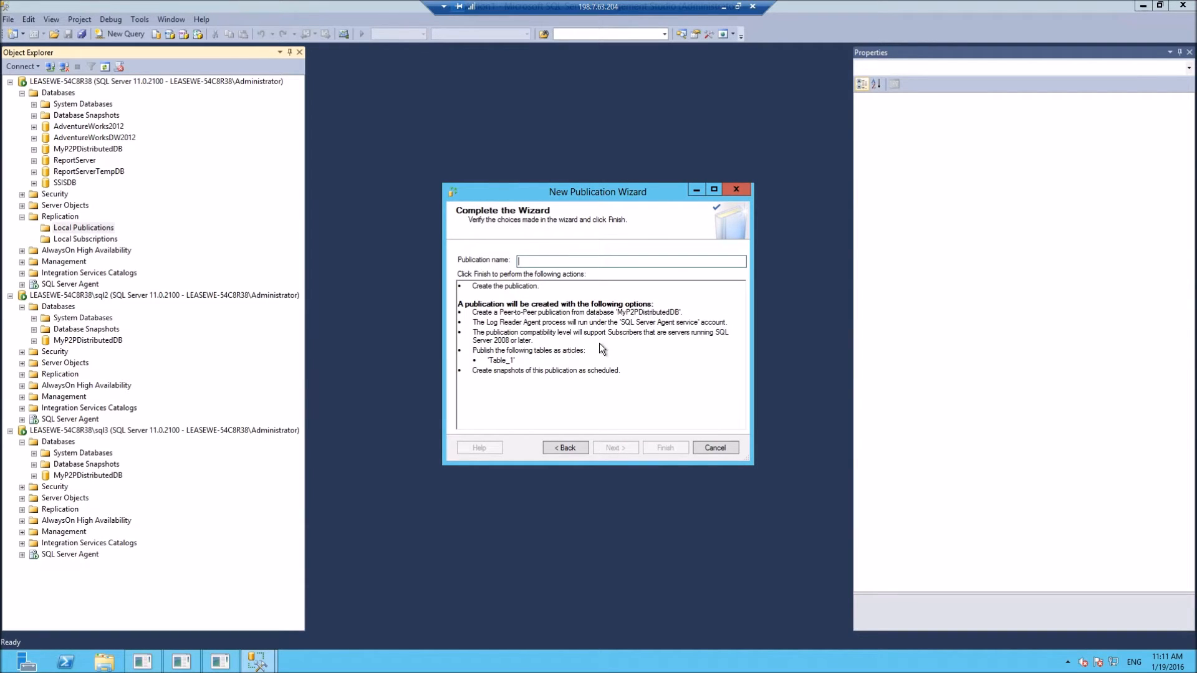
Name the publication MyPublication, create it, and close the wizard on success
{"action": "type", "text": "MyPubl"}
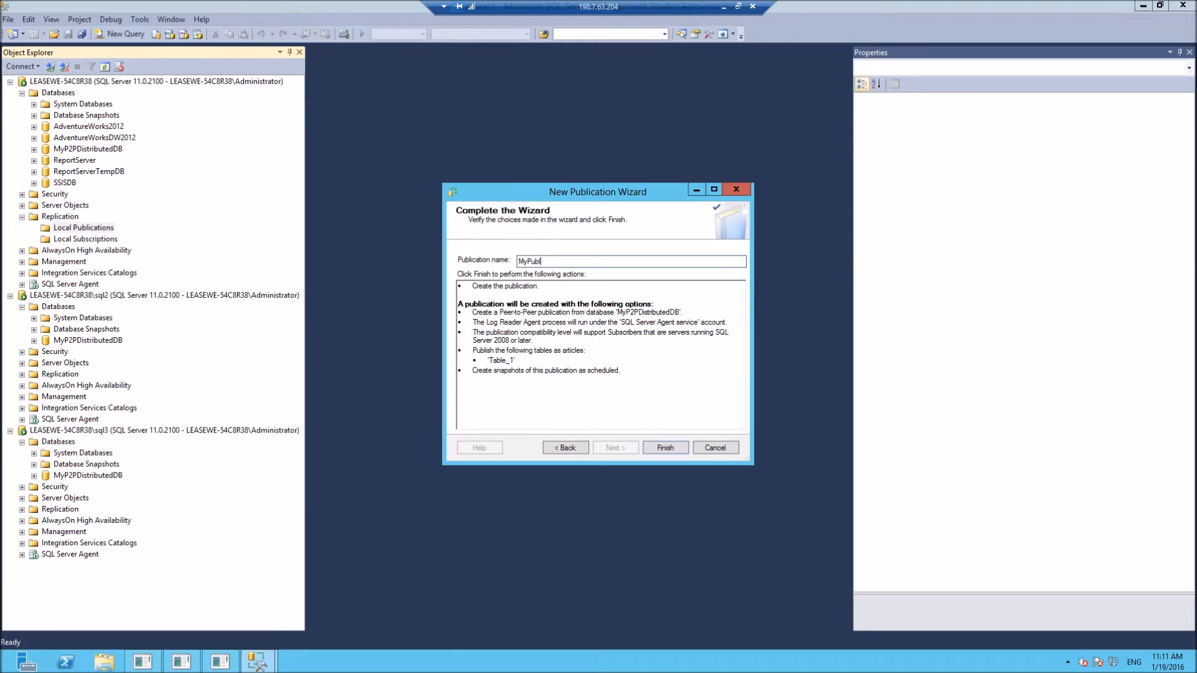
{"action": "type", "text": "ication"}
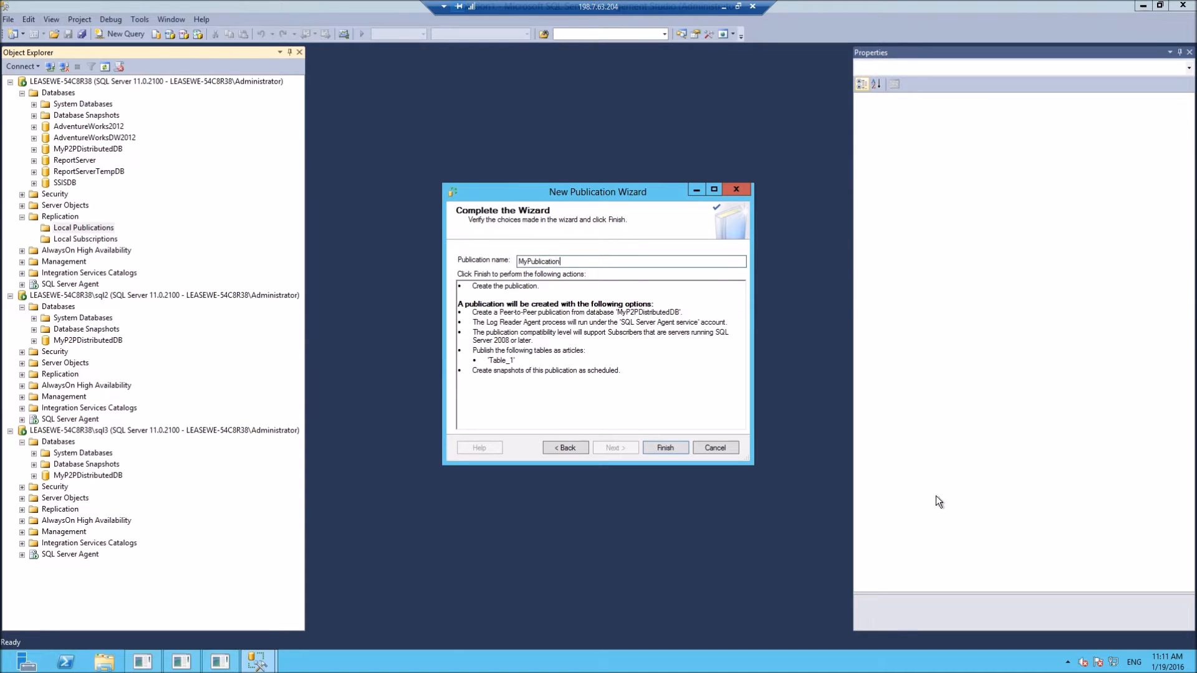
{"action": "left_click", "coordinate": [666, 448]}
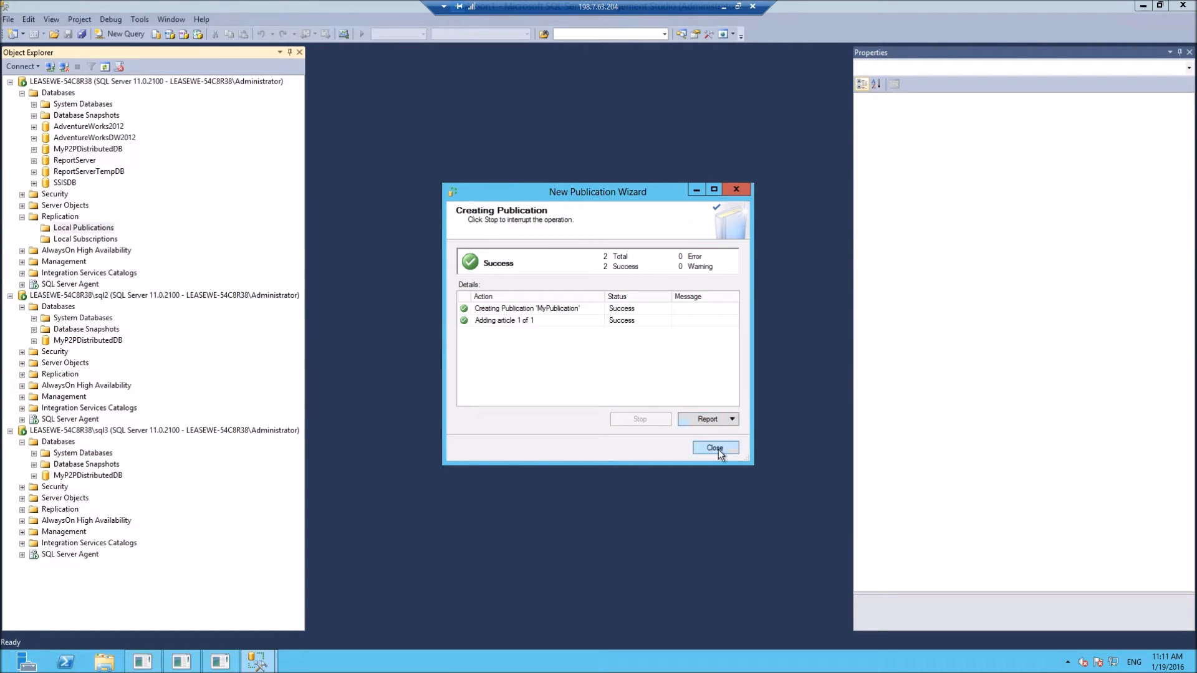
{"action": "left_click", "coordinate": [716, 448]}
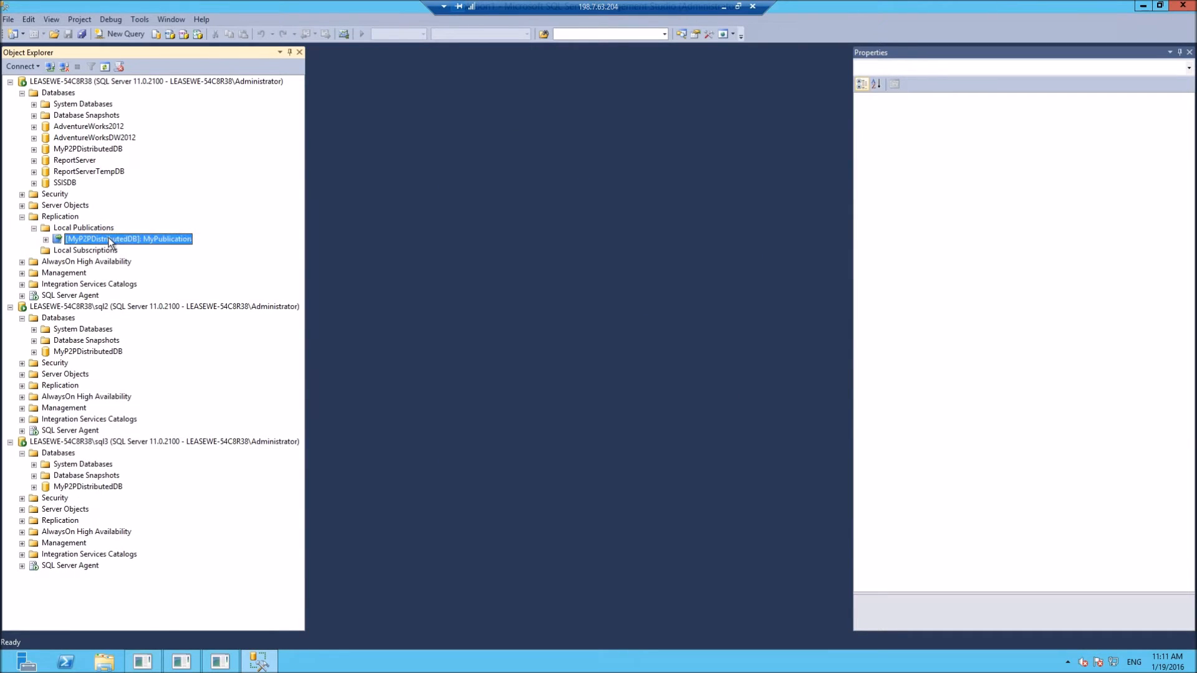
Start configuring the peer-to-peer topology for MyPublication
{"action": "right_click", "coordinate": [127, 238]}
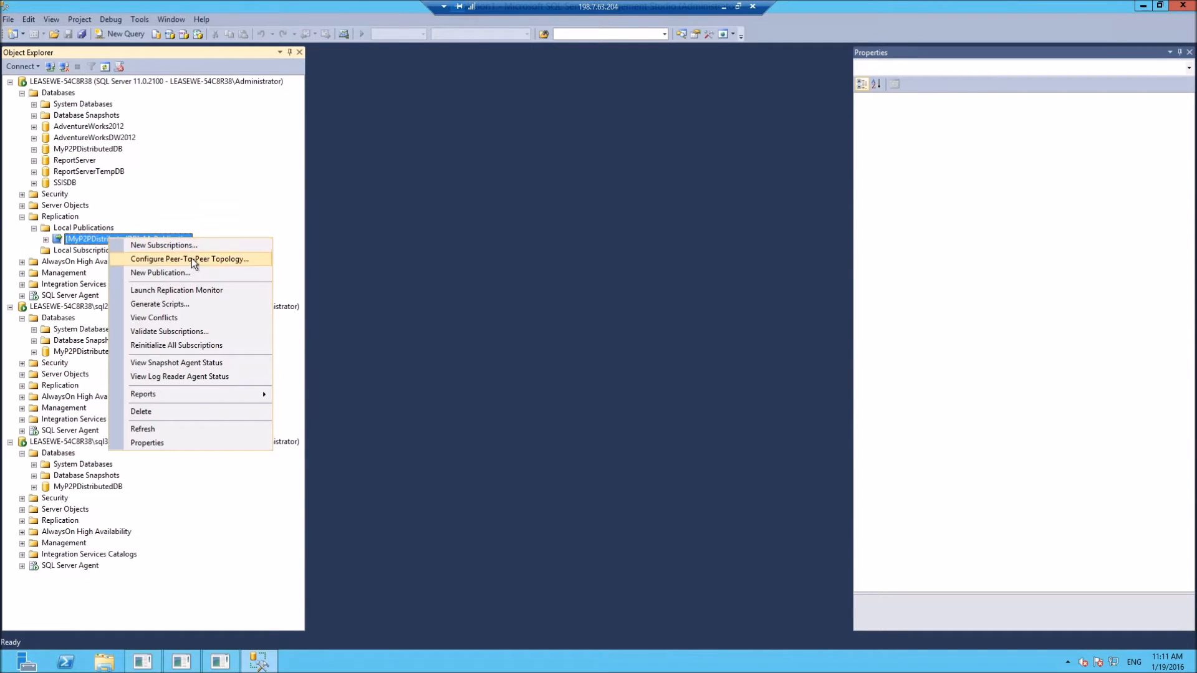
{"action": "left_click", "coordinate": [189, 259]}
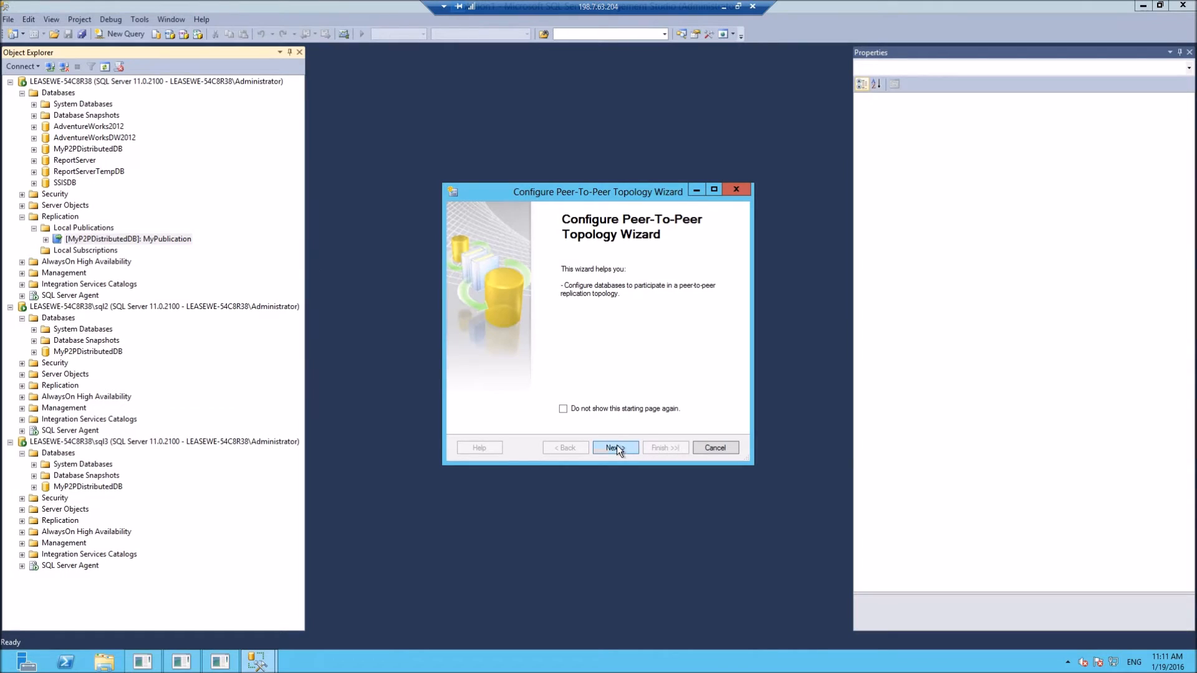
{"action": "left_click", "coordinate": [614, 448]}
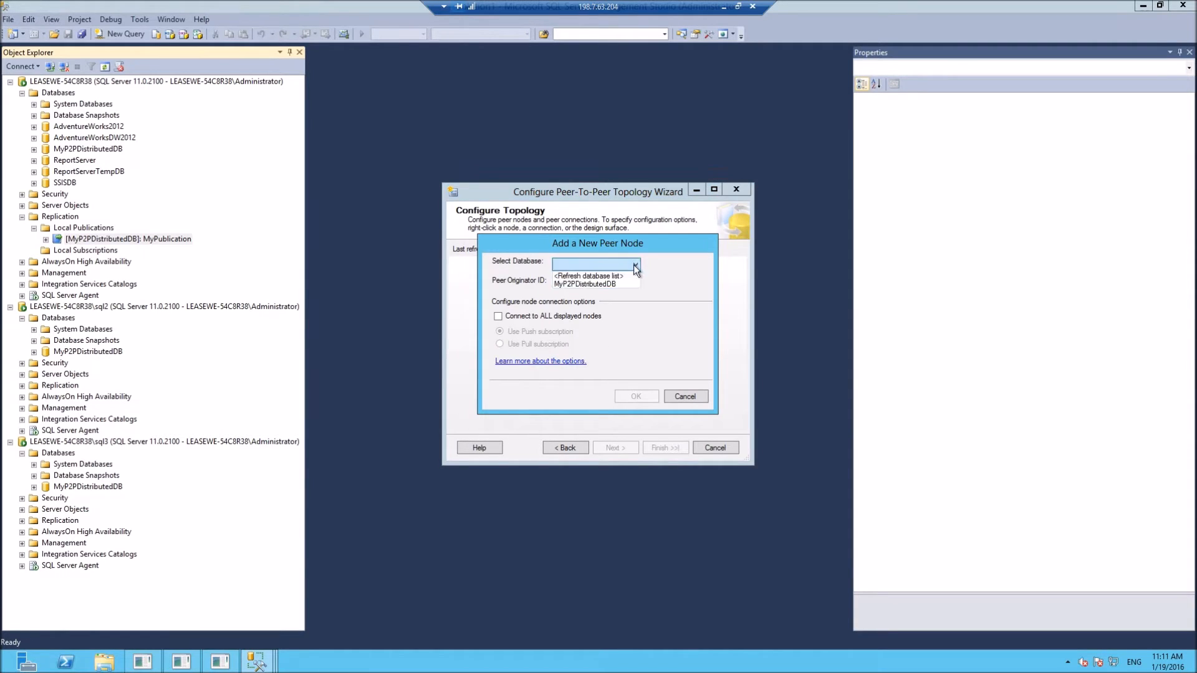
Add sql2 as a peer node on MyP2PDistributedDB connected to all displayed nodes
{"action": "left_click", "coordinate": [597, 284]}
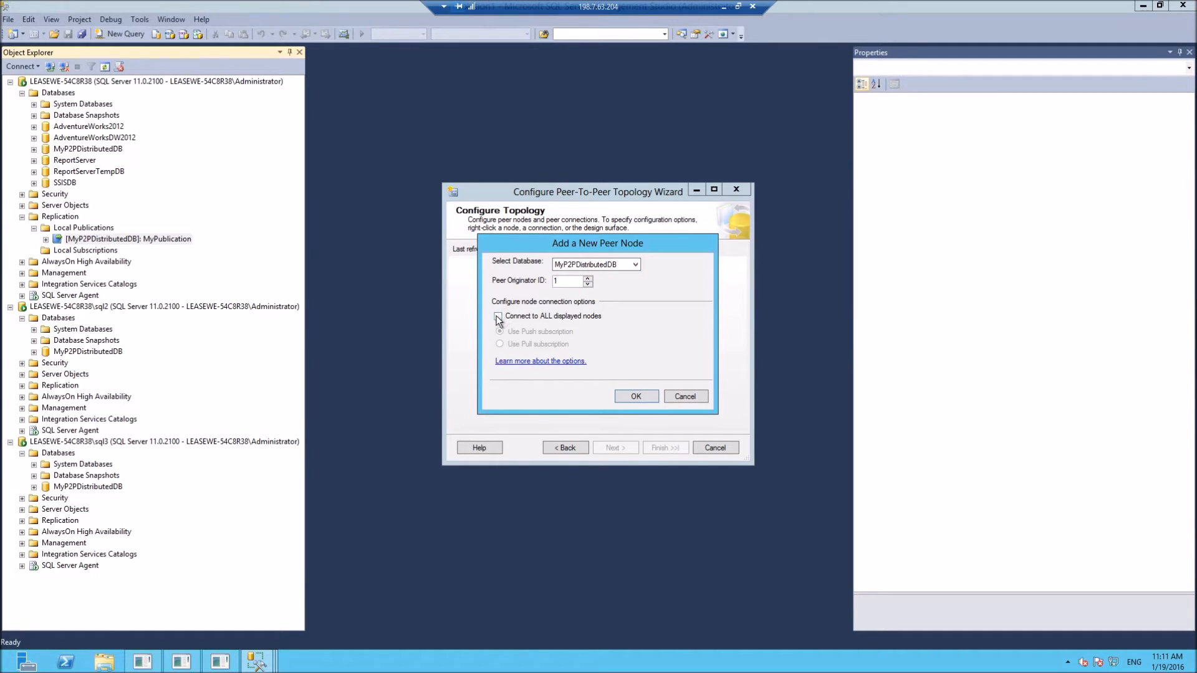
{"action": "left_click", "coordinate": [499, 317]}
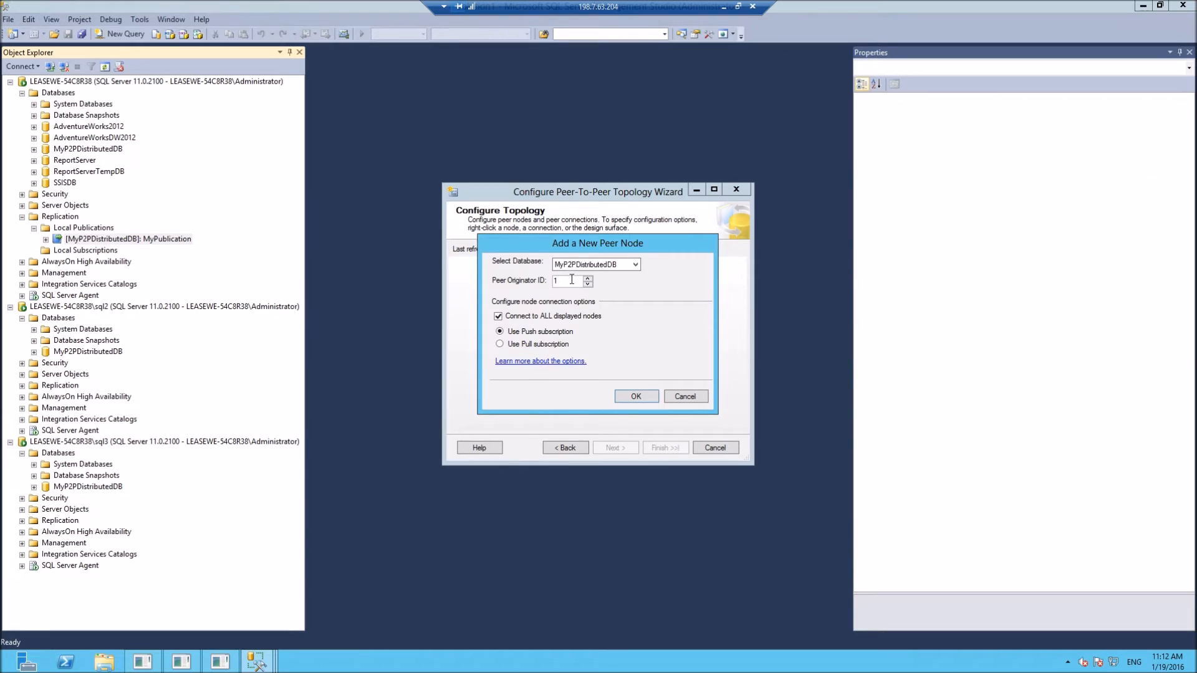
{"action": "left_click", "coordinate": [636, 397]}
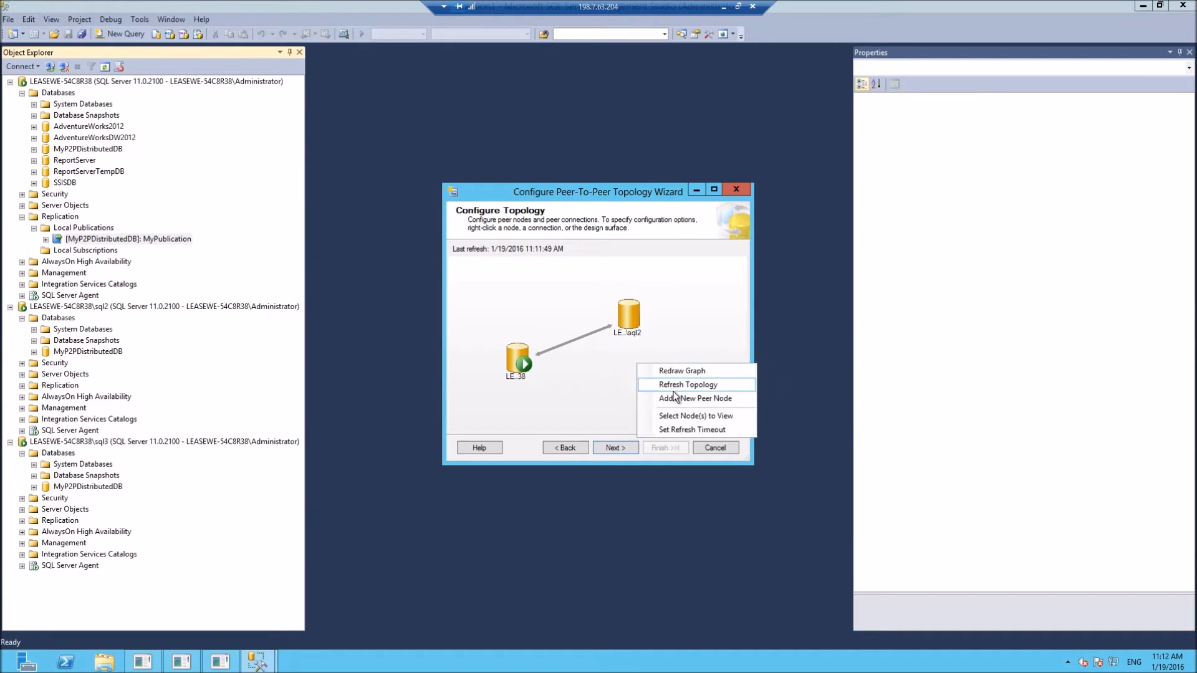
{"action": "left_click", "coordinate": [695, 399]}
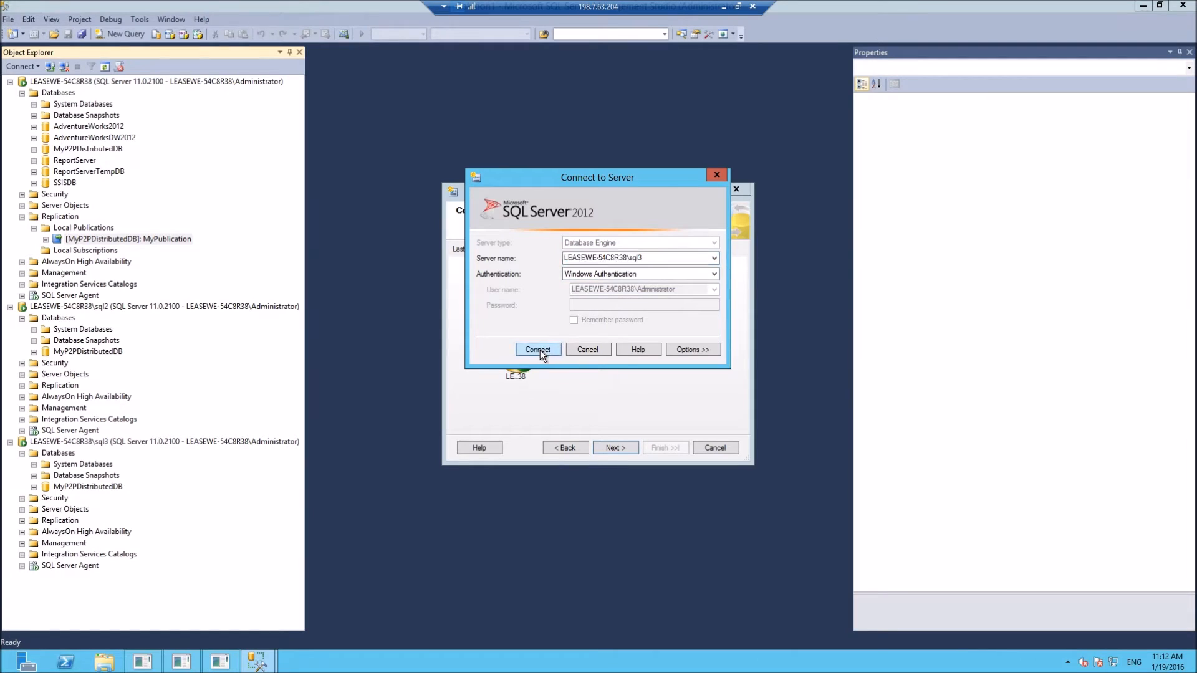
Add sql3 as a peer with originator ID 2 connected to all nodes, then continue
{"action": "left_click", "coordinate": [539, 349]}
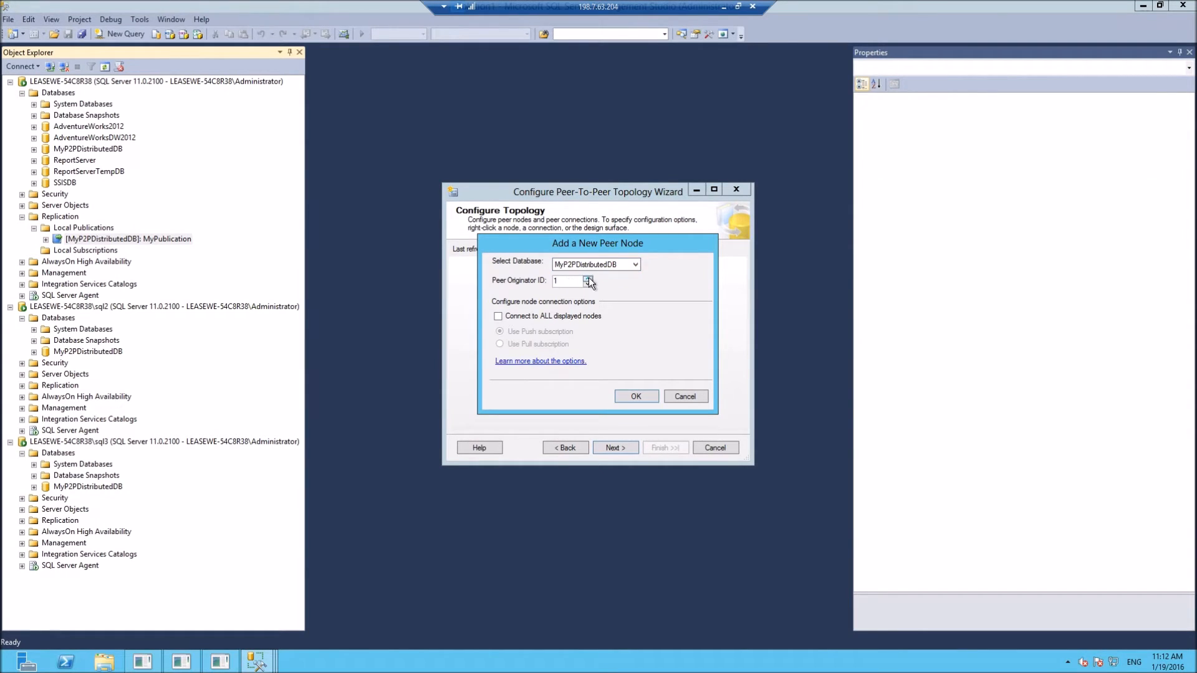
{"action": "left_click", "coordinate": [588, 279]}
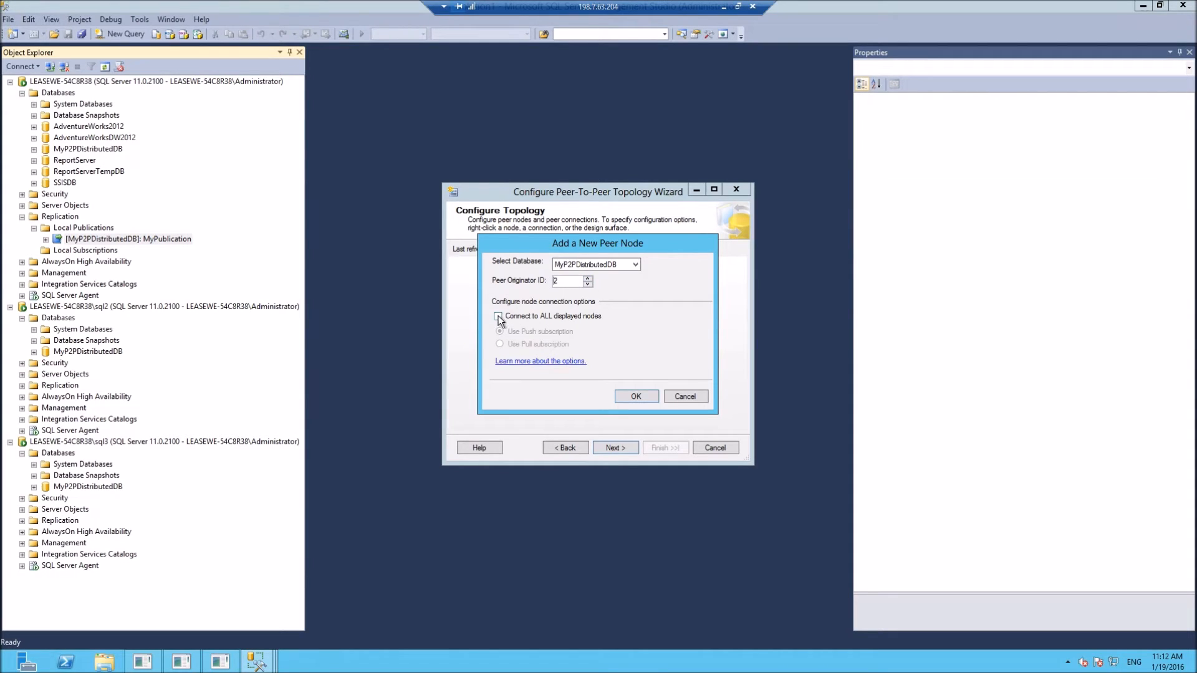
{"action": "left_click", "coordinate": [497, 317]}
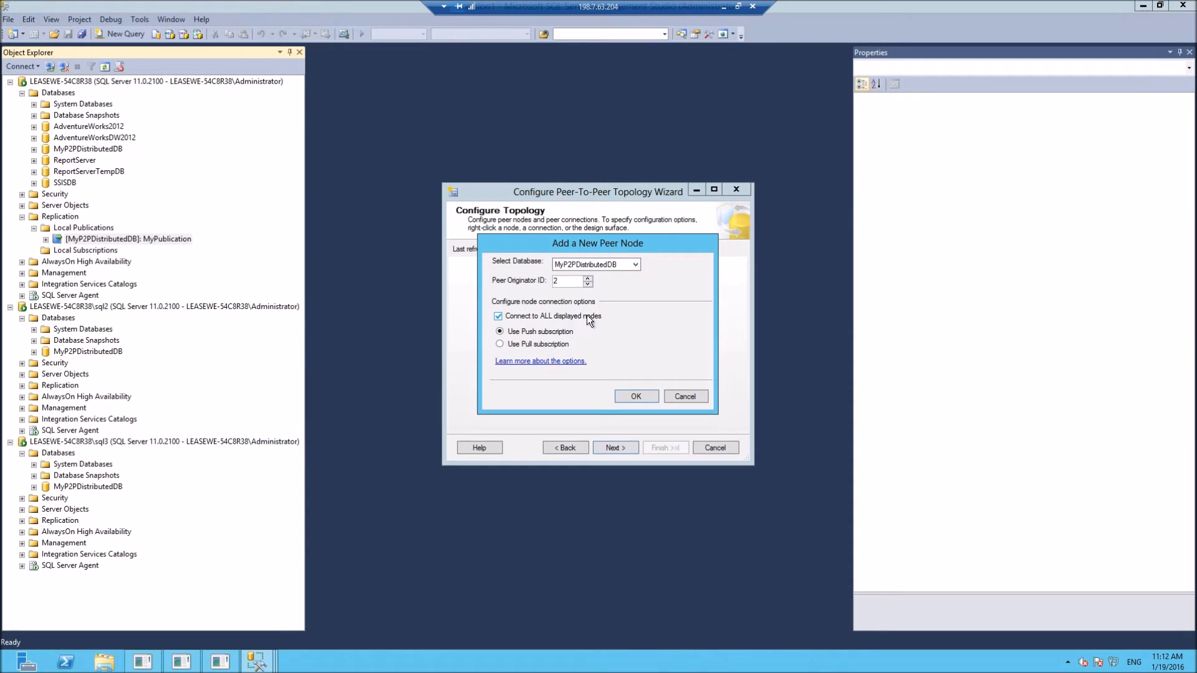
{"action": "left_click", "coordinate": [636, 396]}
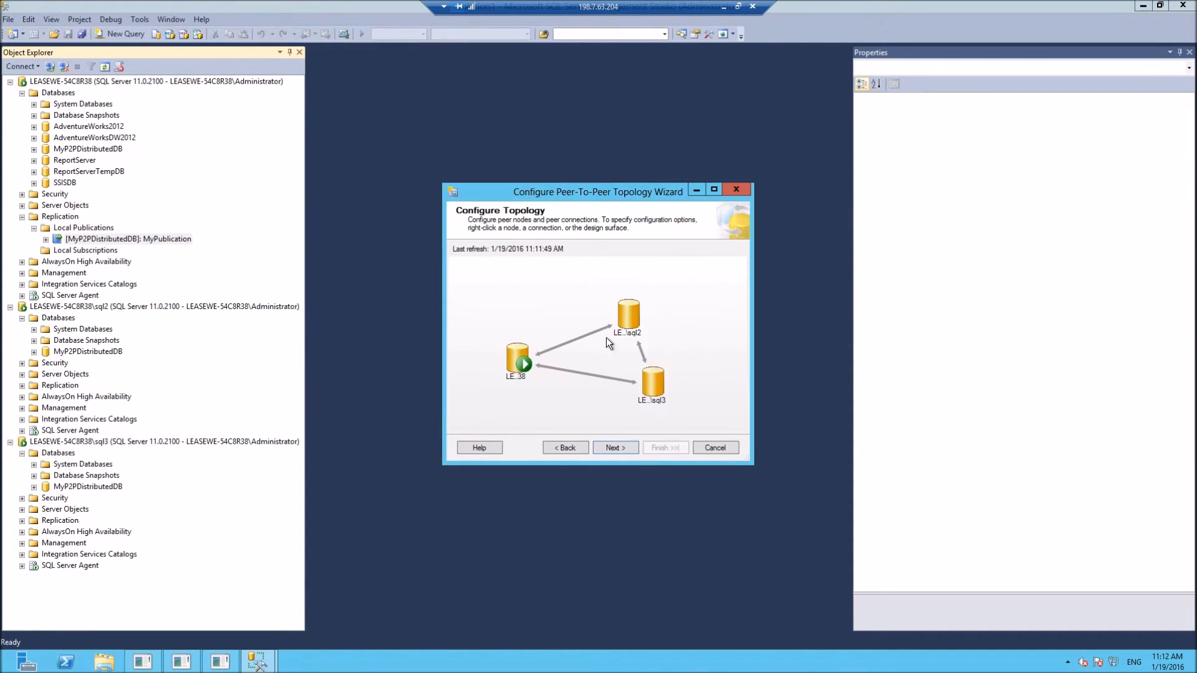
{"action": "left_click", "coordinate": [615, 447]}
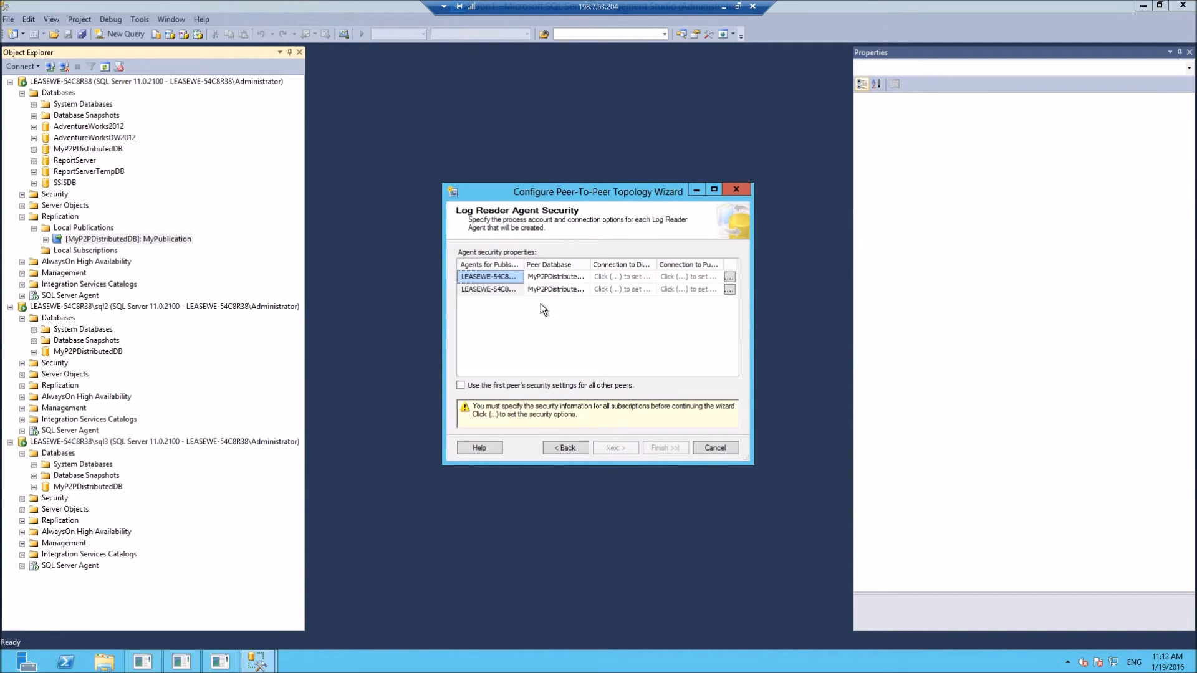
Set the log reader agents to the SQL Server Agent service account and continue
{"action": "left_click", "coordinate": [729, 277]}
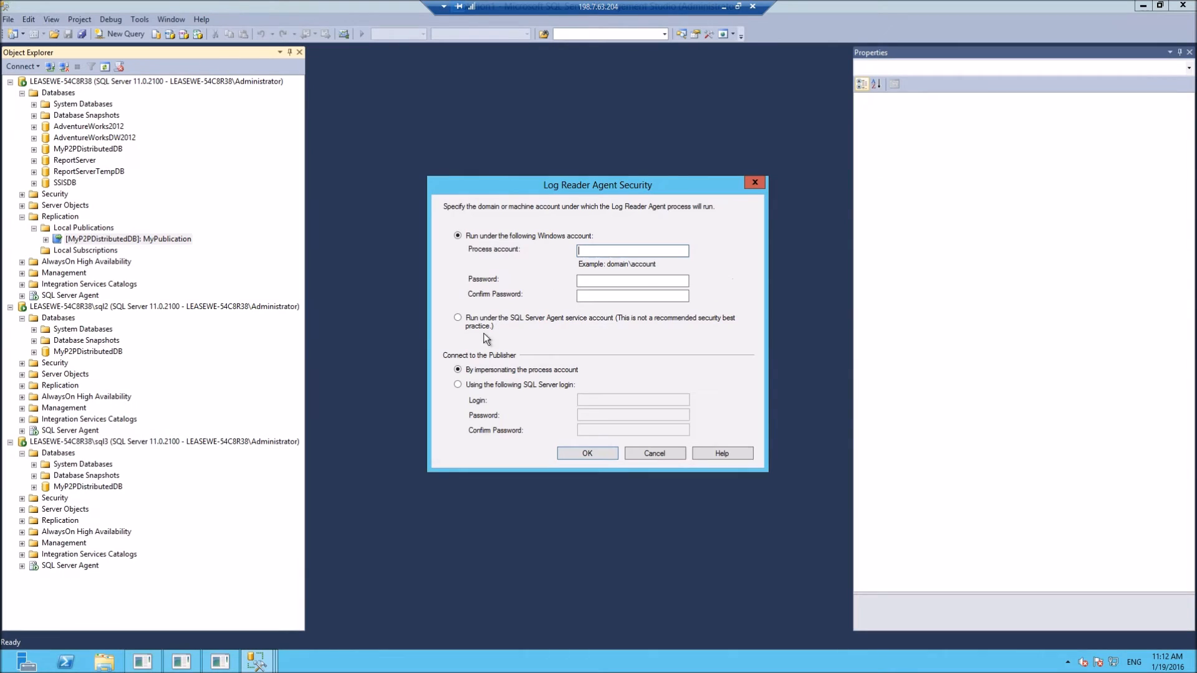
{"action": "left_click", "coordinate": [458, 318]}
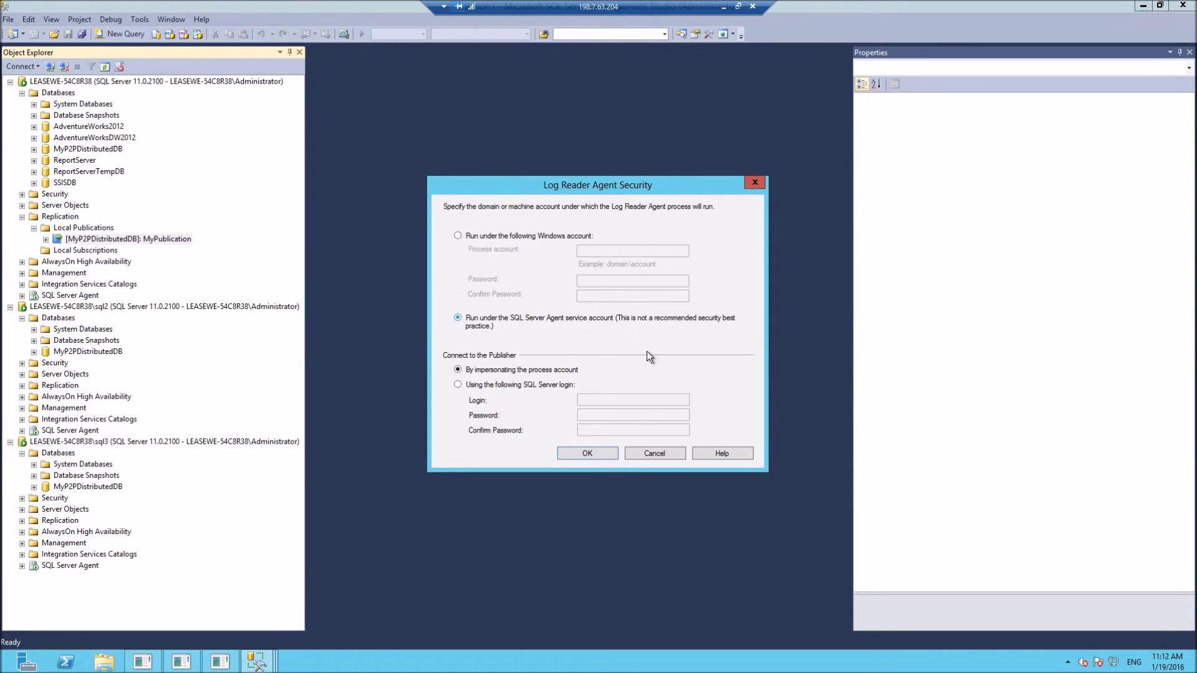
{"action": "left_click", "coordinate": [457, 236]}
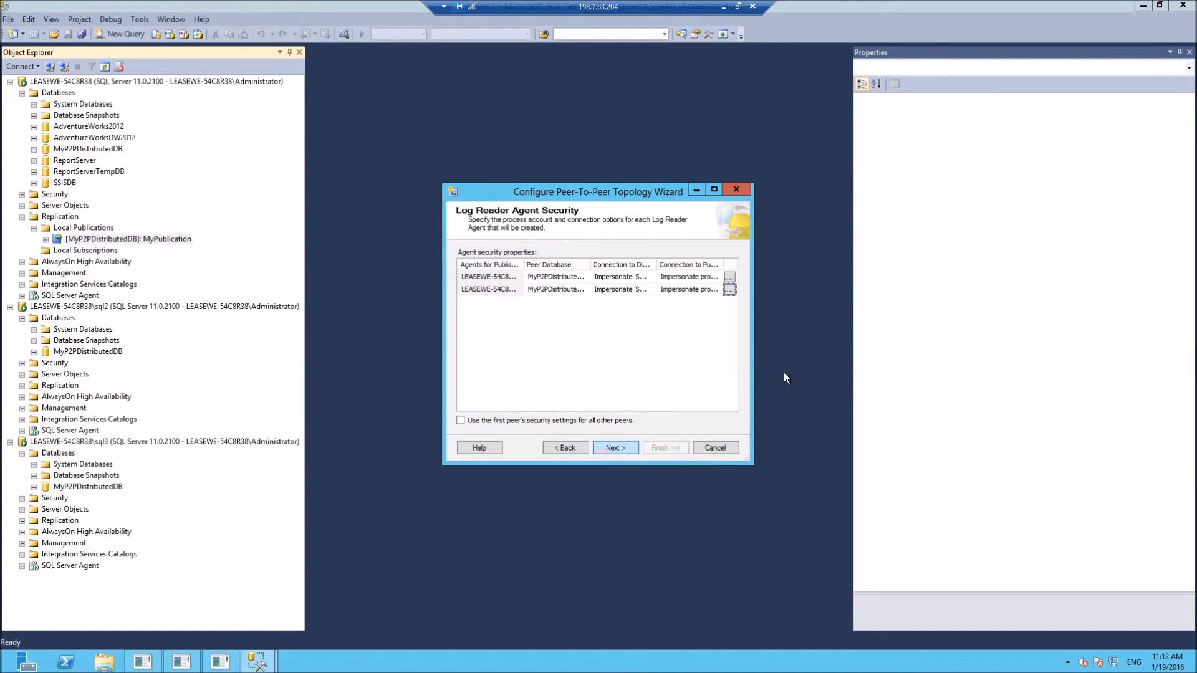
{"action": "left_click", "coordinate": [616, 448]}
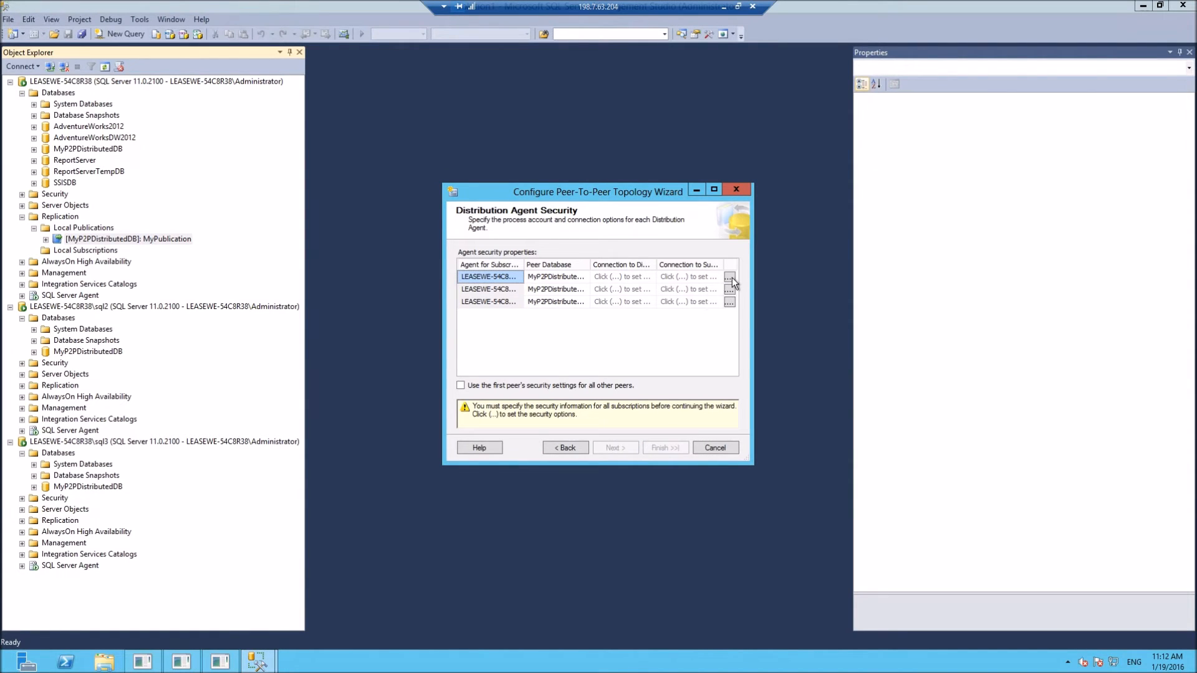
Keep the SQL Server Agent service account for each distribution agent's security and continue to New Peer Initialization
{"action": "left_click", "coordinate": [729, 277]}
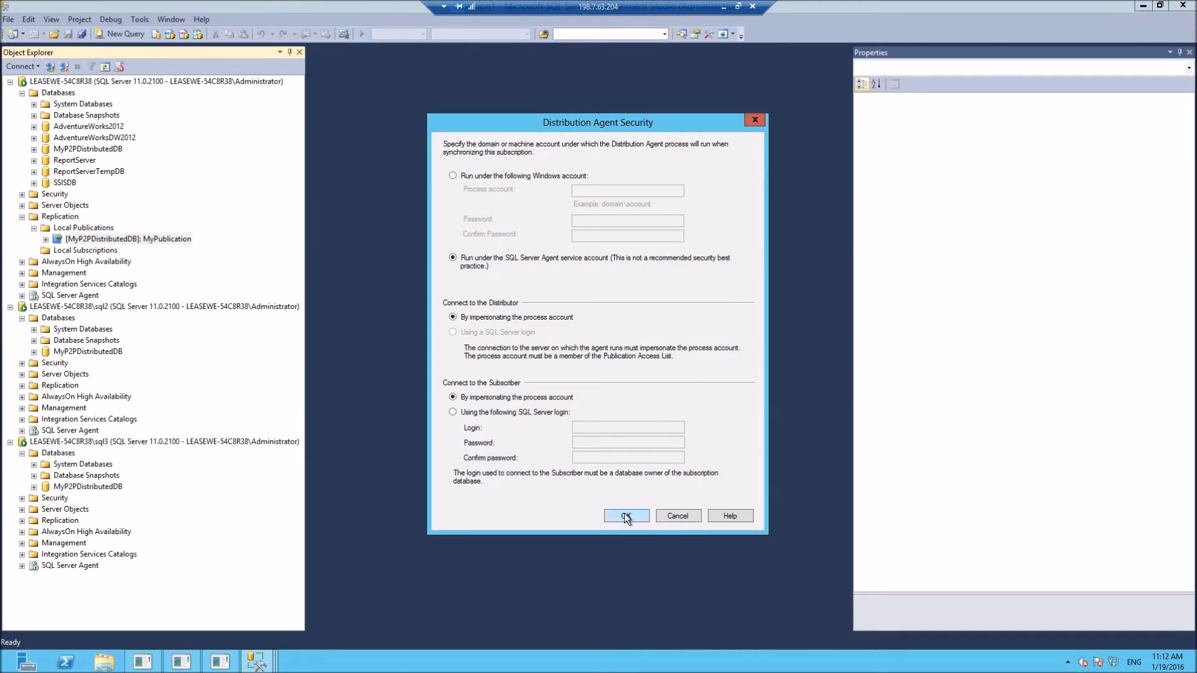
{"action": "left_click", "coordinate": [452, 175]}
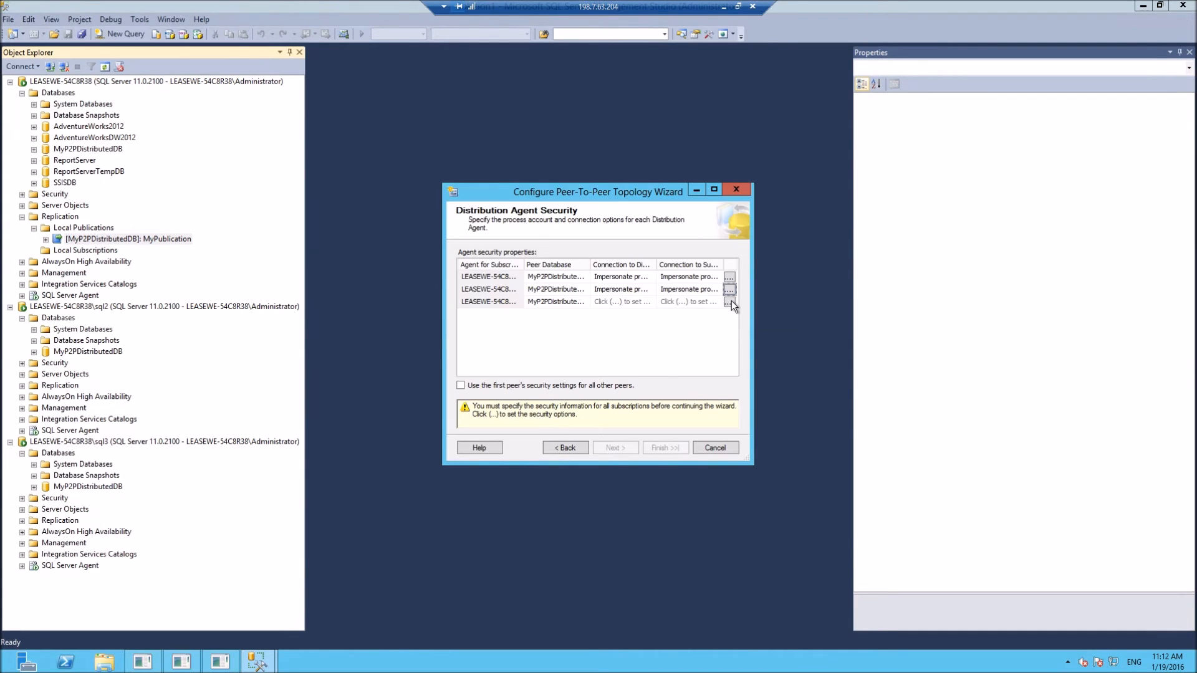
{"action": "left_click", "coordinate": [728, 301]}
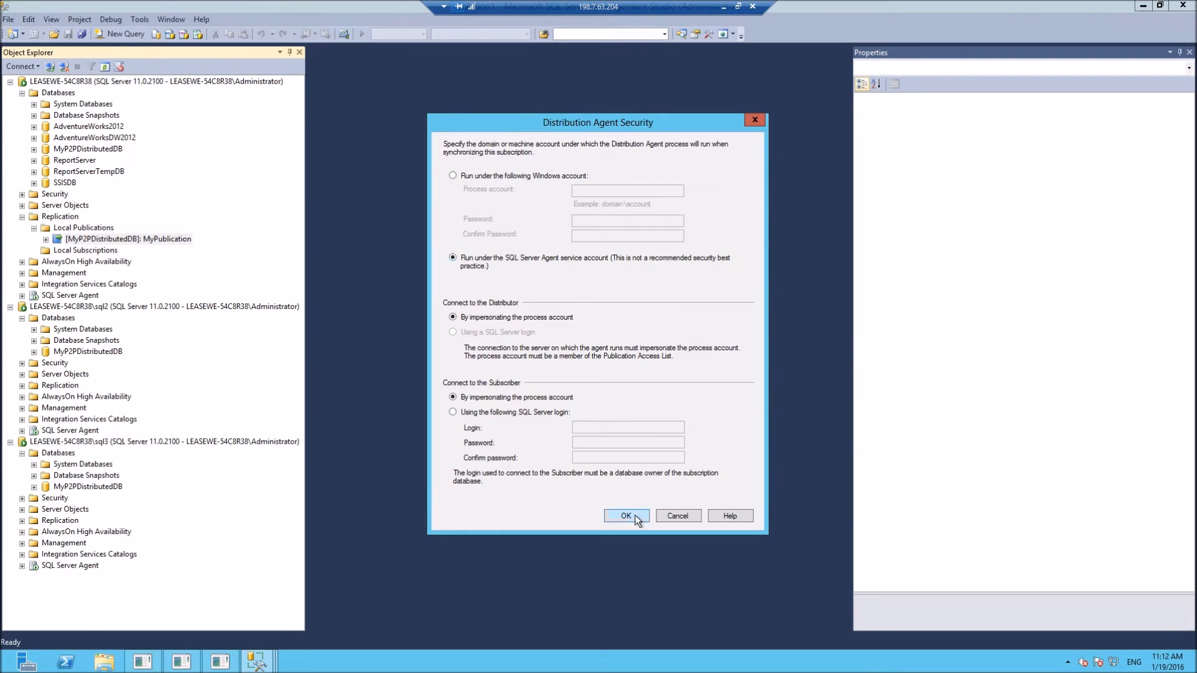
{"action": "left_click", "coordinate": [626, 517]}
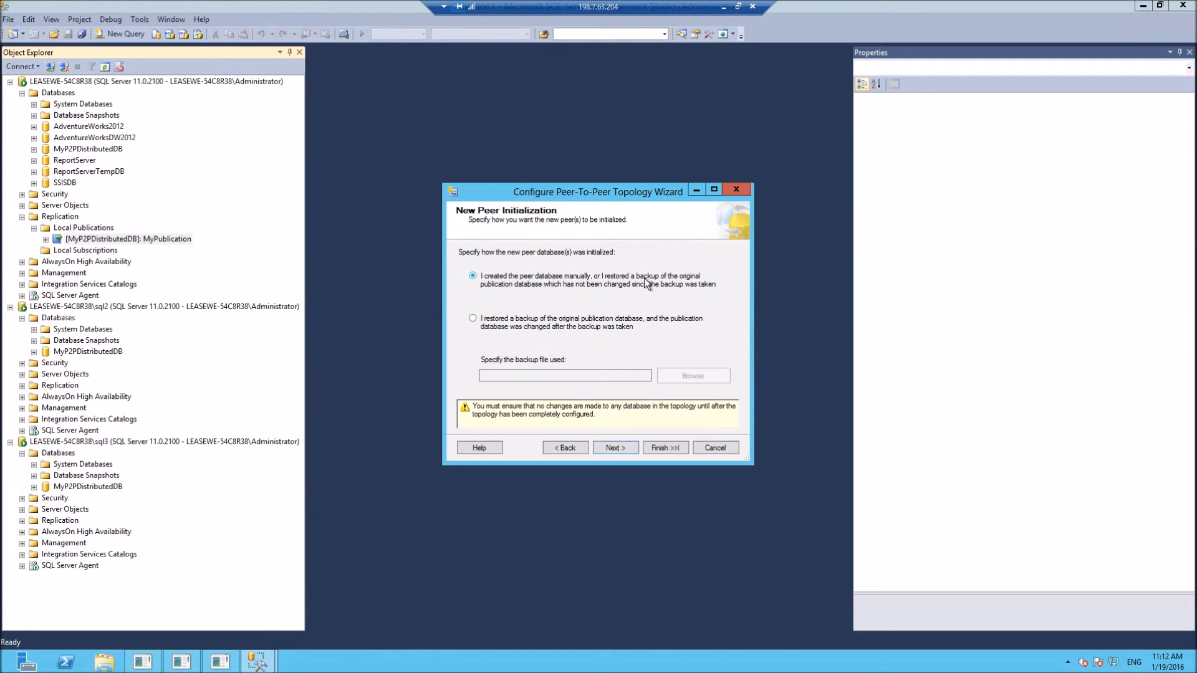
{"action": "mouse_move", "coordinate": [531, 292]}
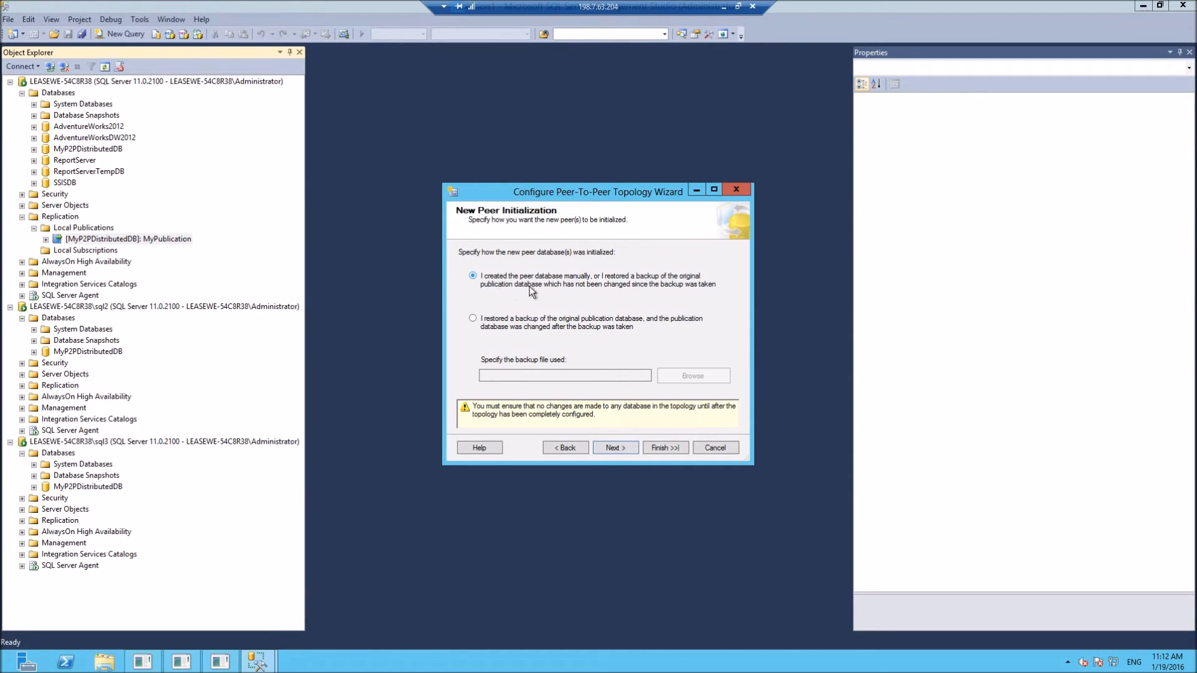
{"action": "mouse_move", "coordinate": [630, 291]}
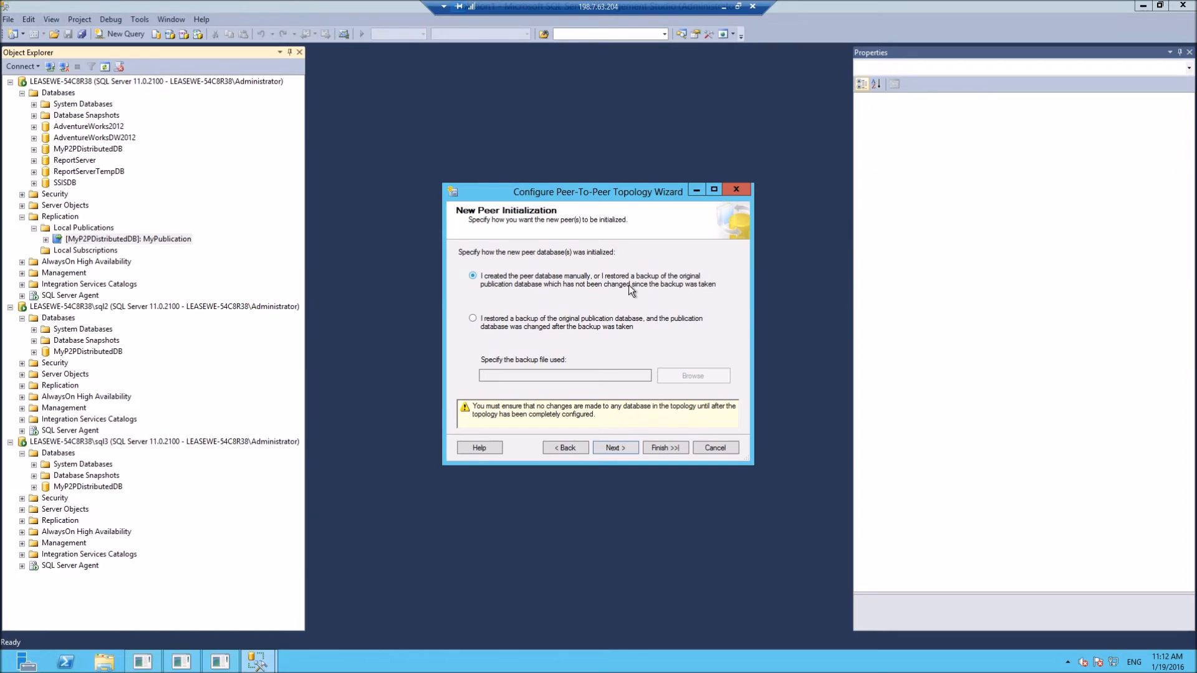
{"action": "mouse_move", "coordinate": [481, 288]}
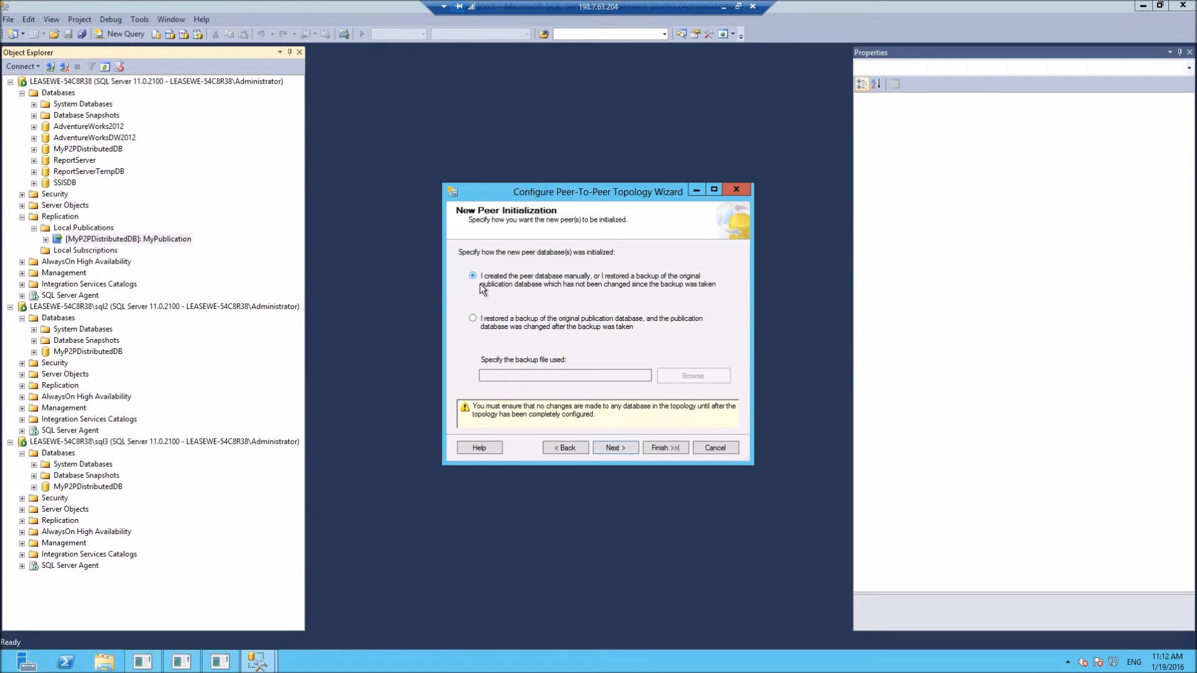
Keep 'I created the peer database manually' and advance to the Complete the Wizard summary
{"action": "left_click", "coordinate": [616, 448]}
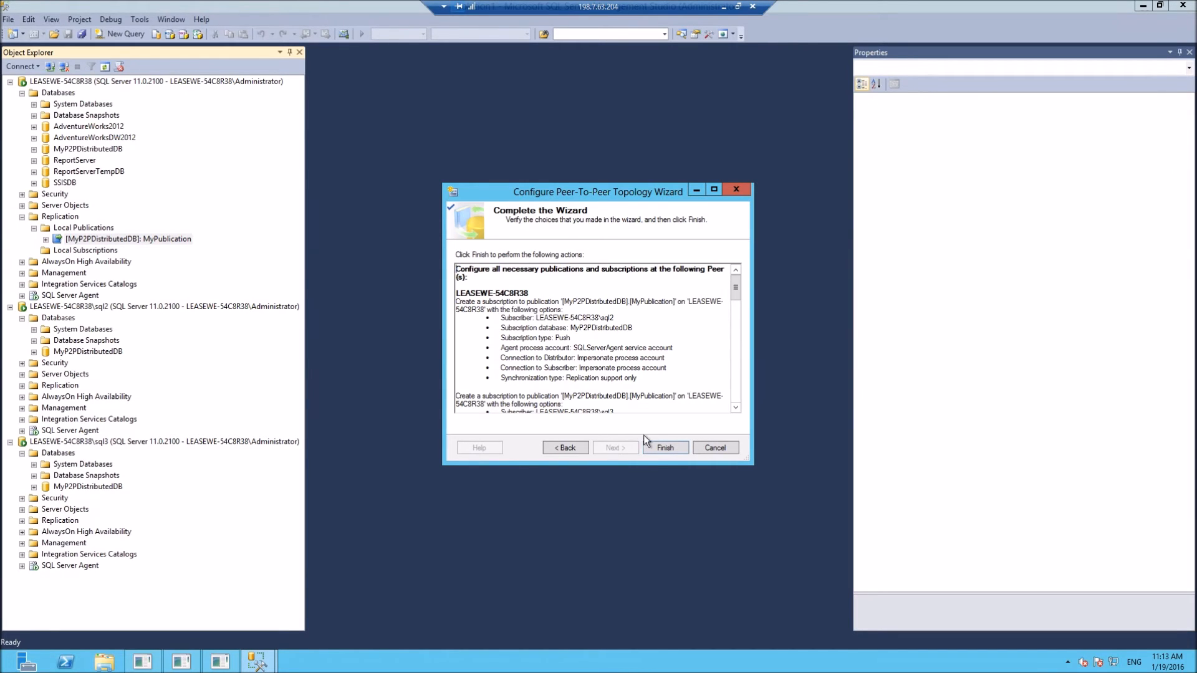
Finish the wizard so all eight topology actions report Success, then close it
{"action": "left_click", "coordinate": [665, 447]}
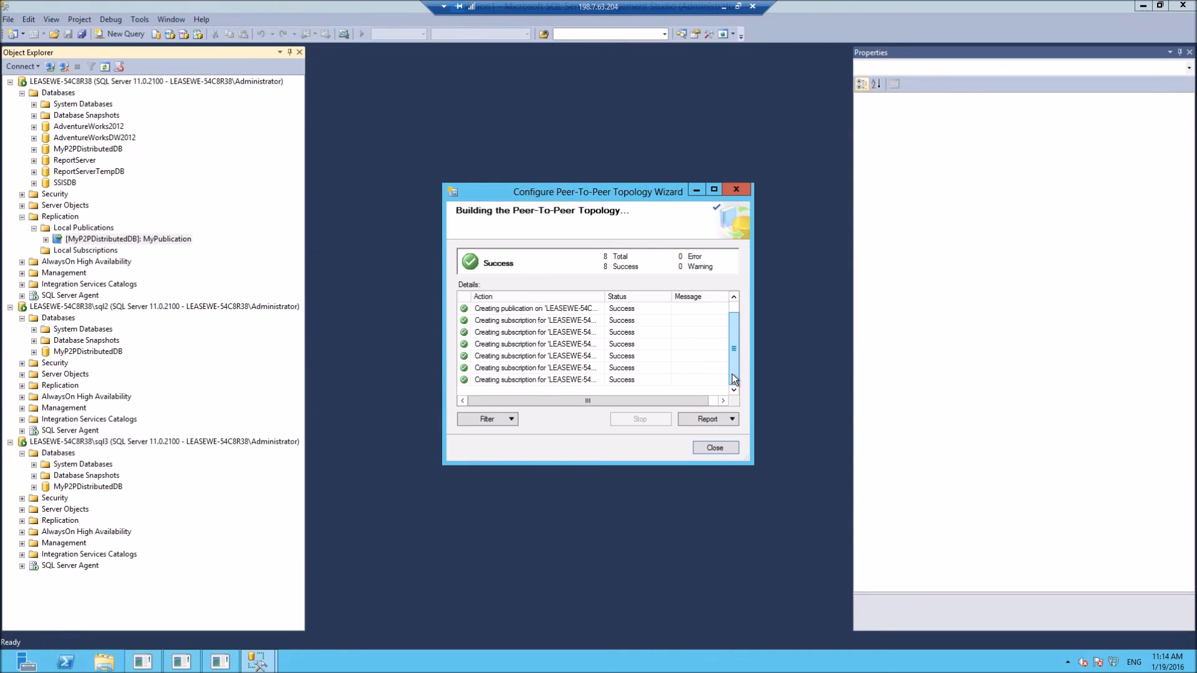
{"action": "left_click", "coordinate": [716, 448]}
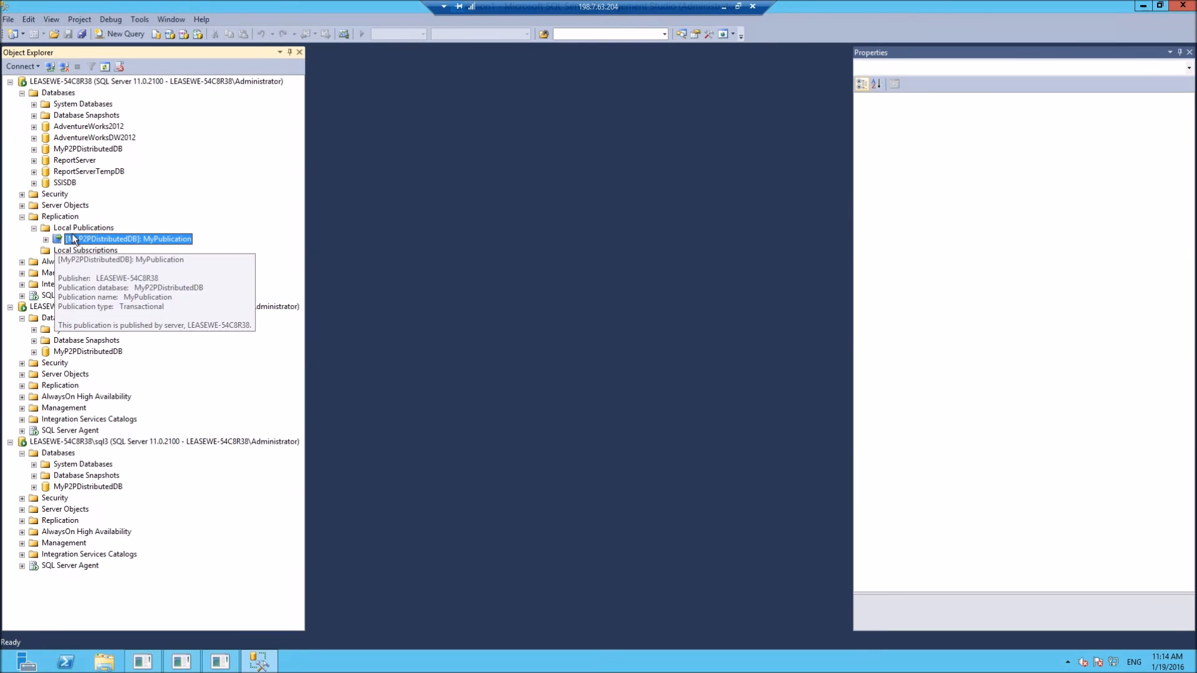
Expand MyPublication's sql2 and sql3 subscriptions, sql2's Local Publications, and the MyP2PDistributedDB database
{"action": "left_click", "coordinate": [45, 239]}
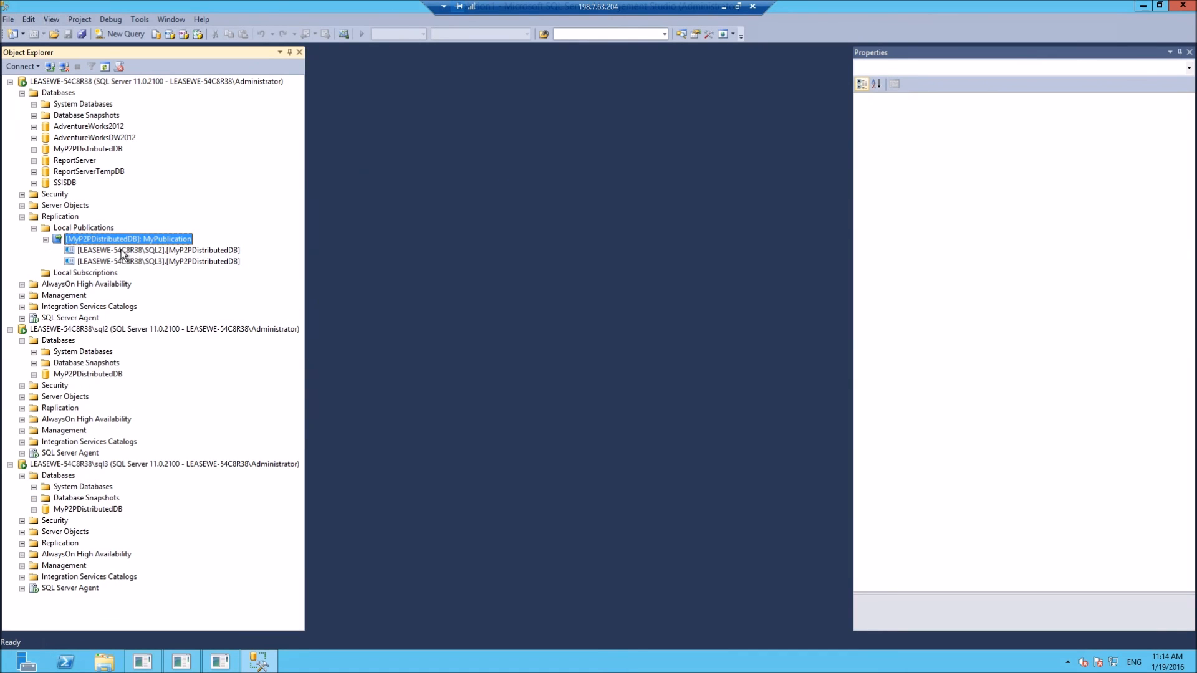
{"action": "mouse_move", "coordinate": [105, 357]}
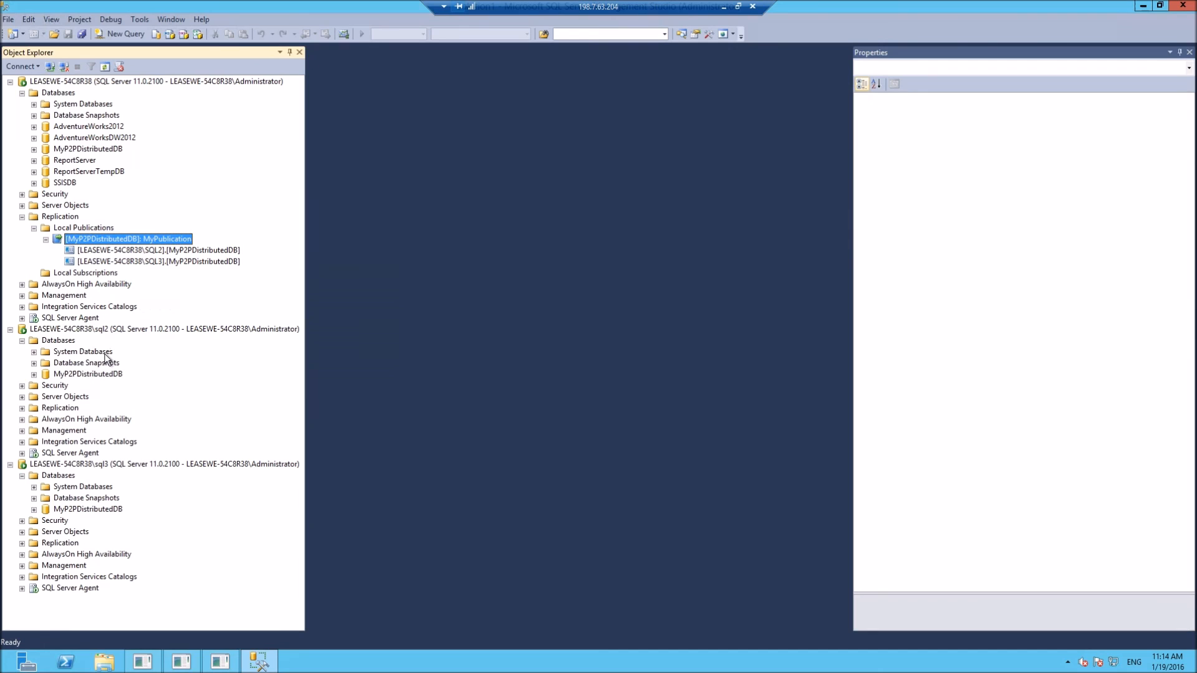
{"action": "left_click", "coordinate": [23, 408]}
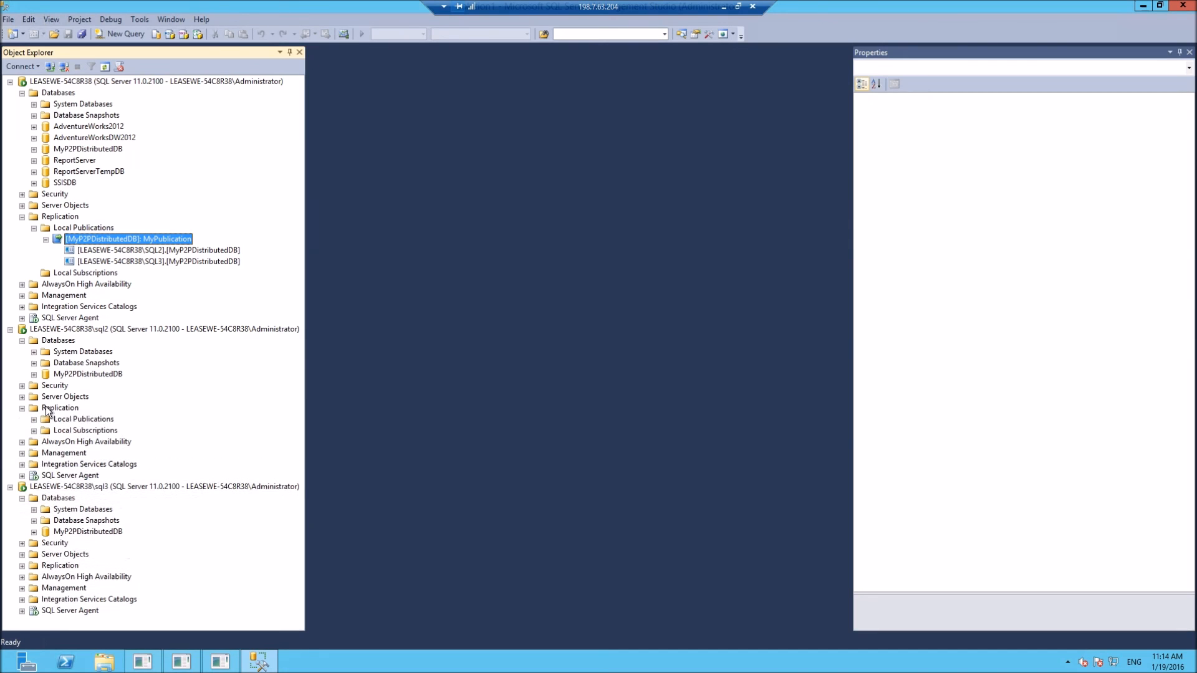
{"action": "left_click", "coordinate": [35, 419]}
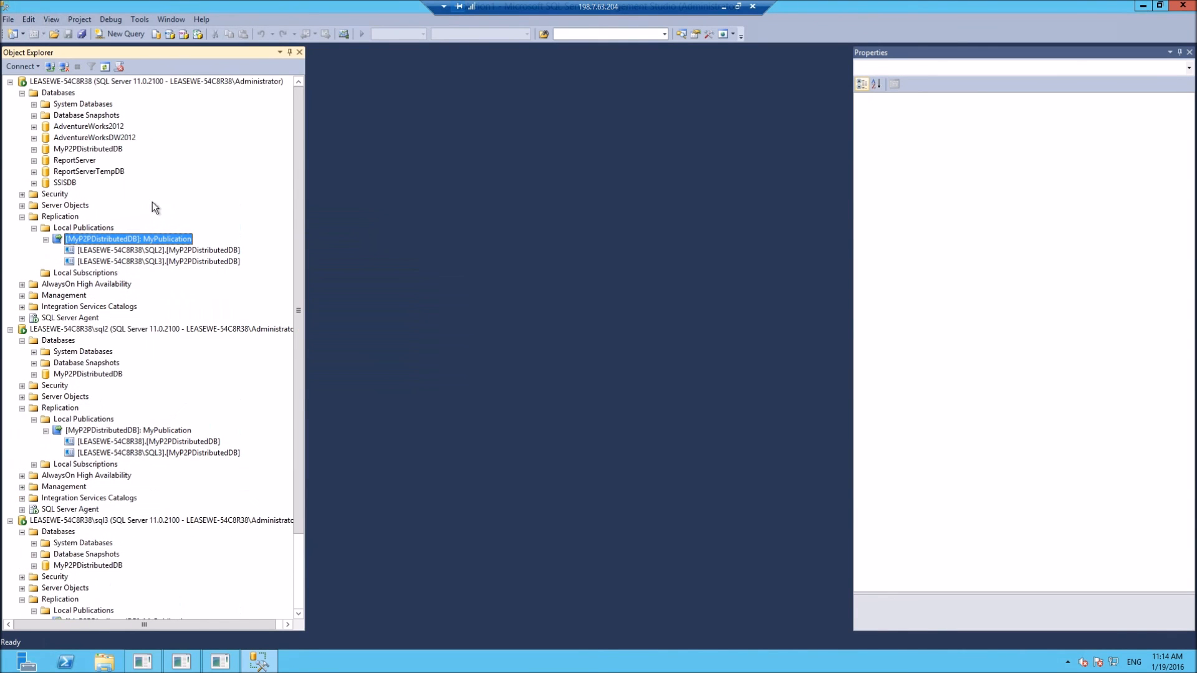
{"action": "left_click", "coordinate": [35, 150]}
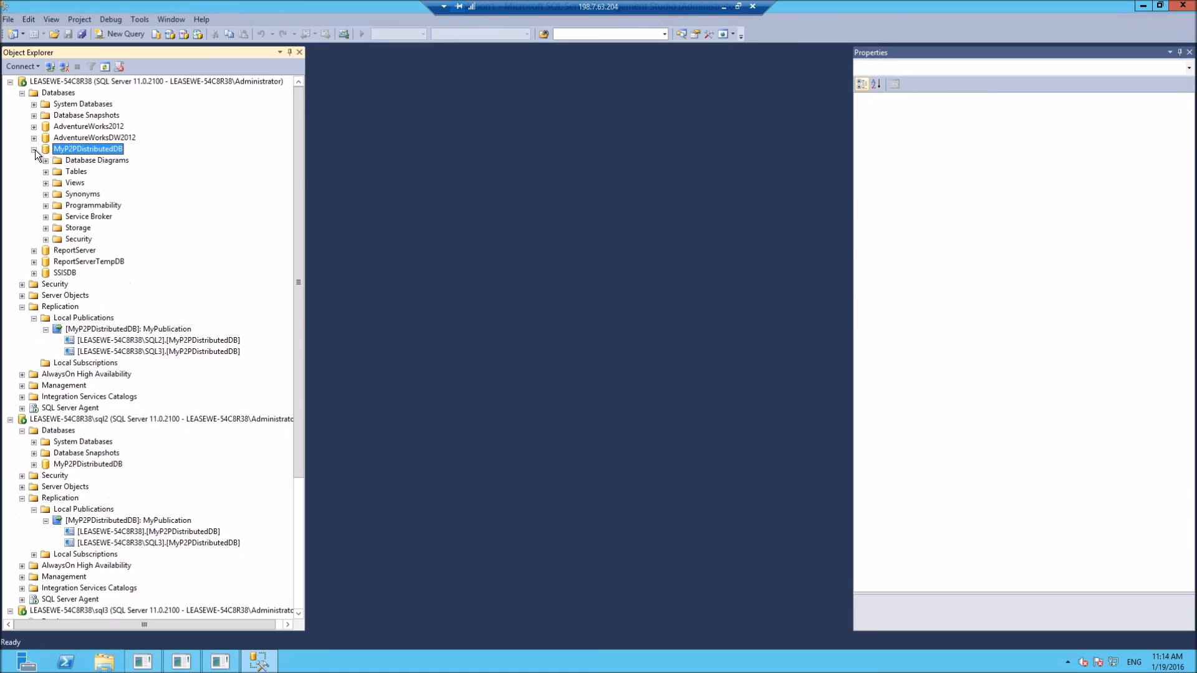
{"action": "scroll", "scroll_direction": "down", "scroll_amount": 3}
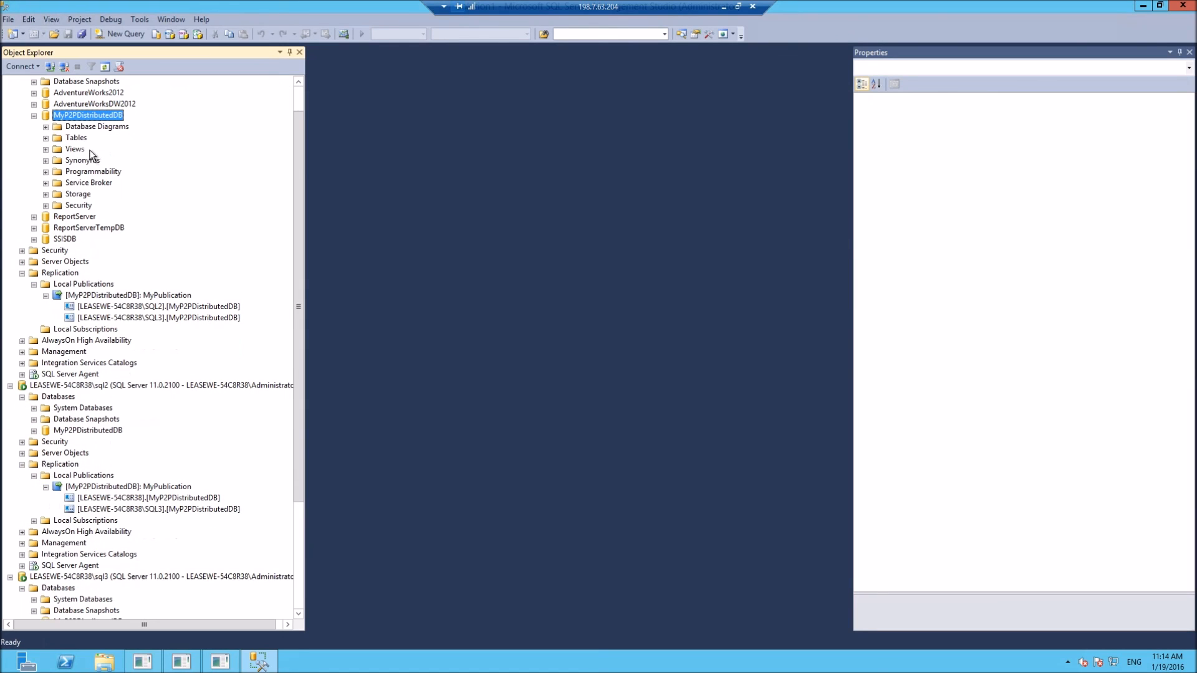
{"action": "mouse_move", "coordinate": [70, 445]}
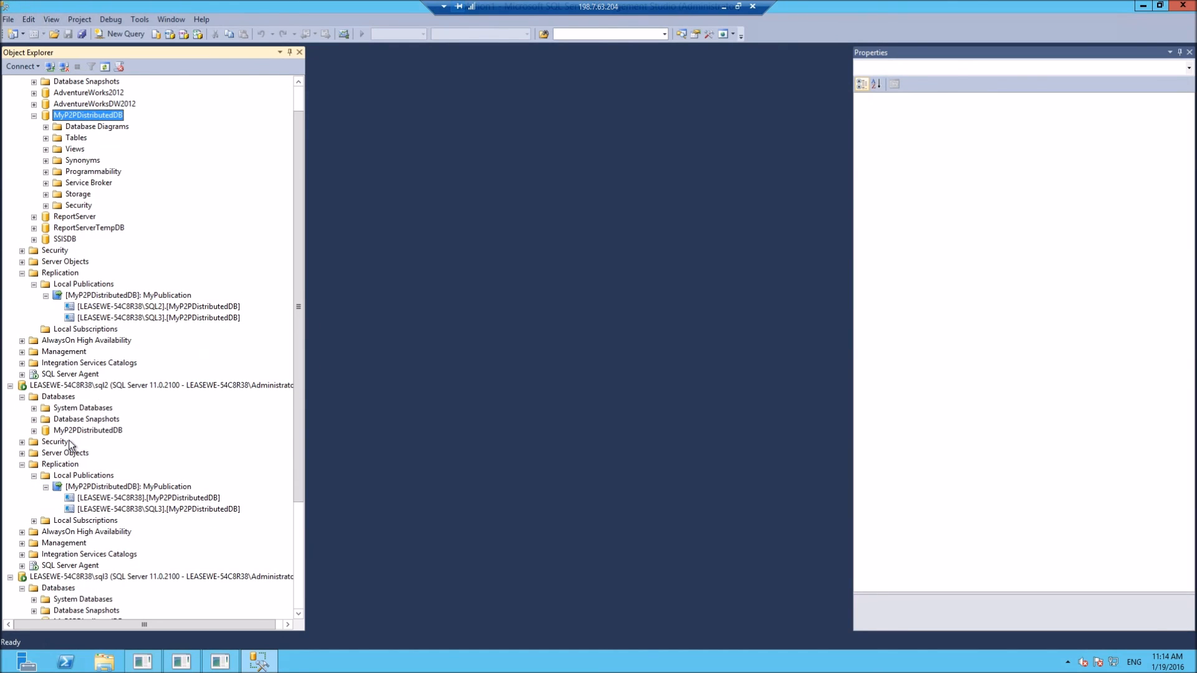